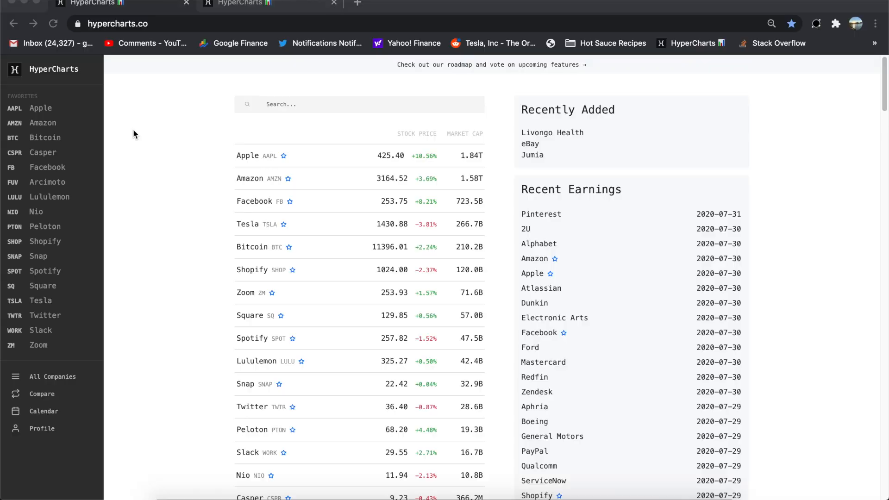
mouse_move(142, 133)
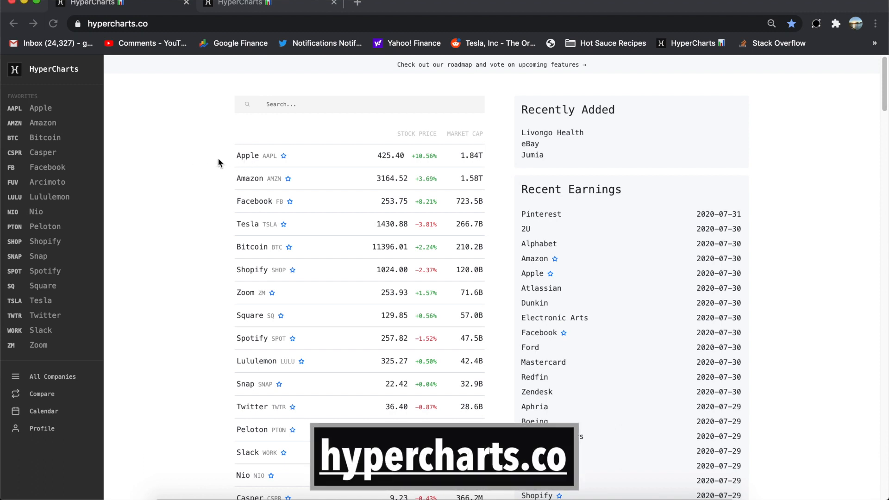
Open Apple's company page and view its one-day stock price chart, up 10.56%
left_click(248, 156)
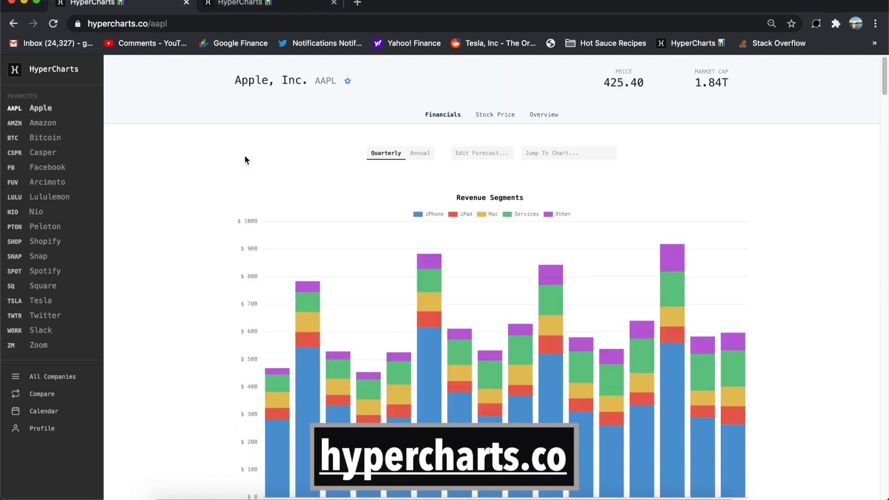
mouse_move(635, 97)
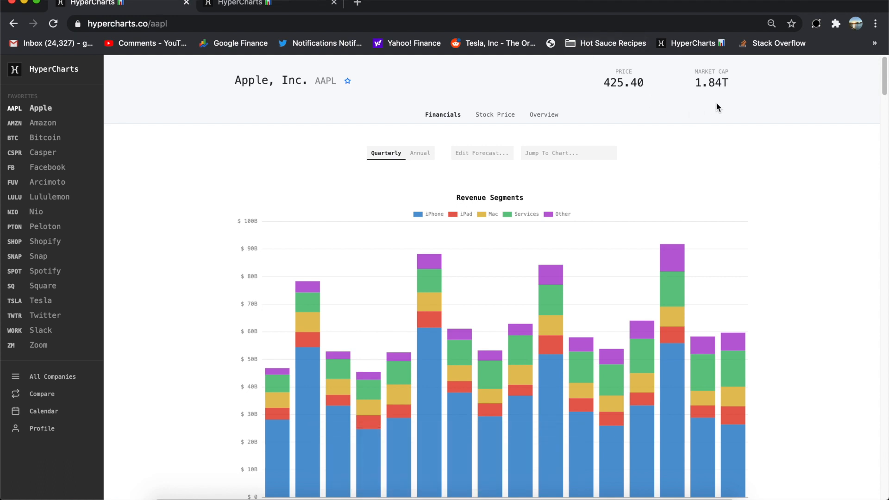
left_click(494, 114)
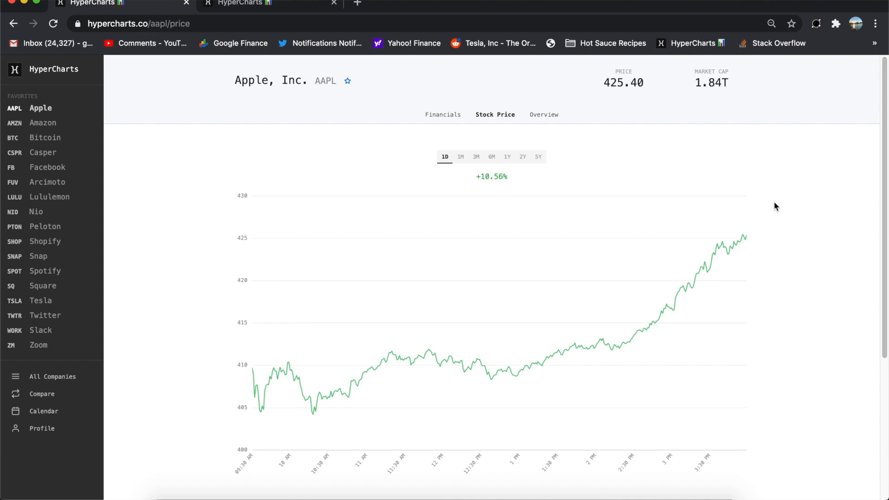
Go back to Apple's Financials and scroll to the FY16 Q4–FY20 Q3 Revenue Segments bars
left_click(443, 114)
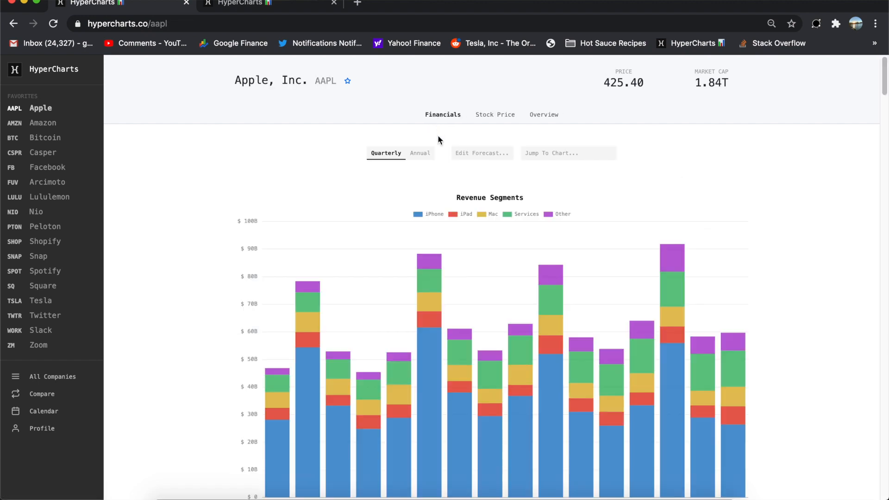
scroll("down", 3)
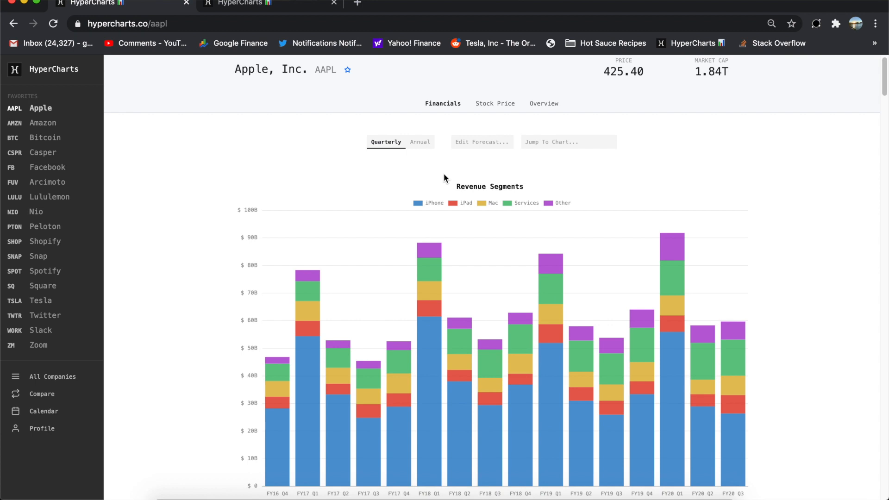
mouse_move(594, 182)
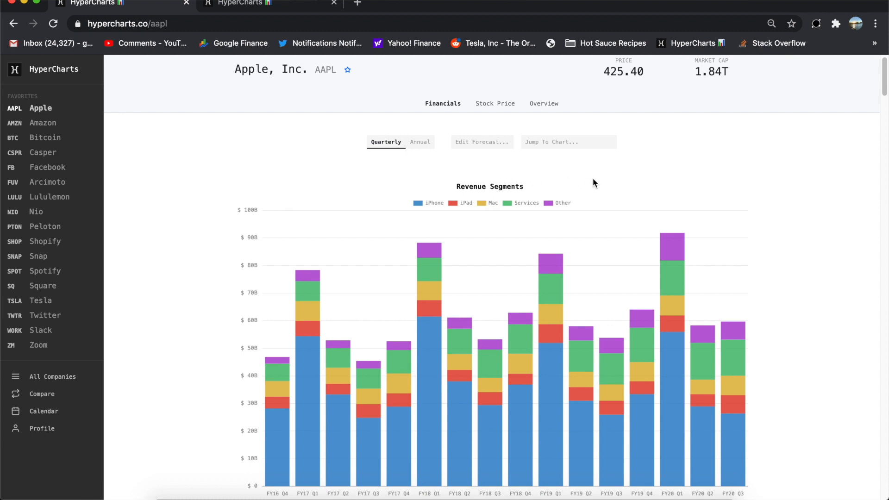
mouse_move(595, 180)
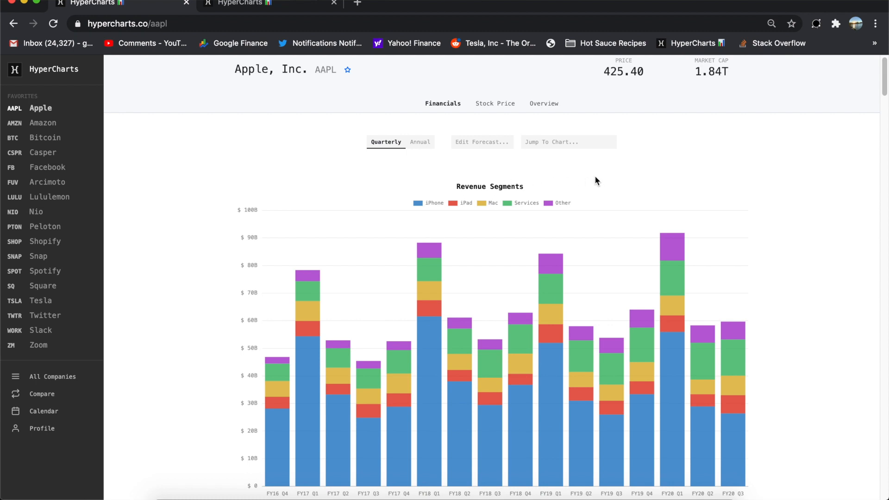
mouse_move(615, 176)
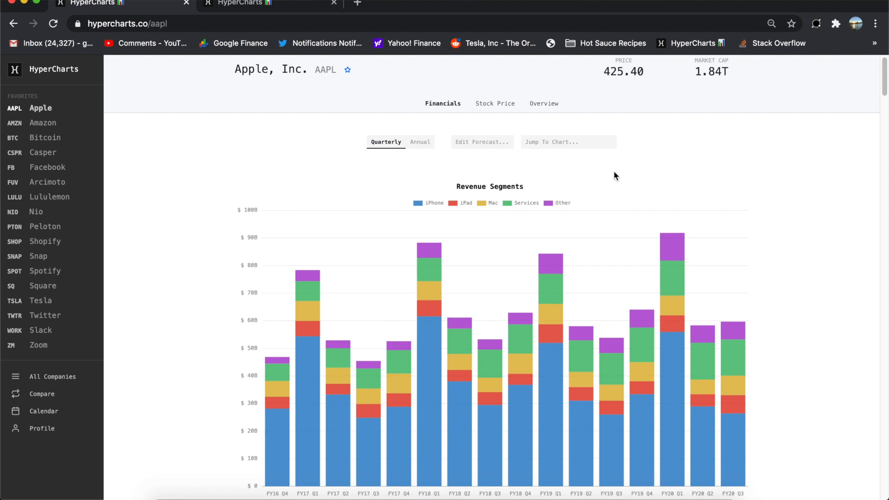
mouse_move(419, 173)
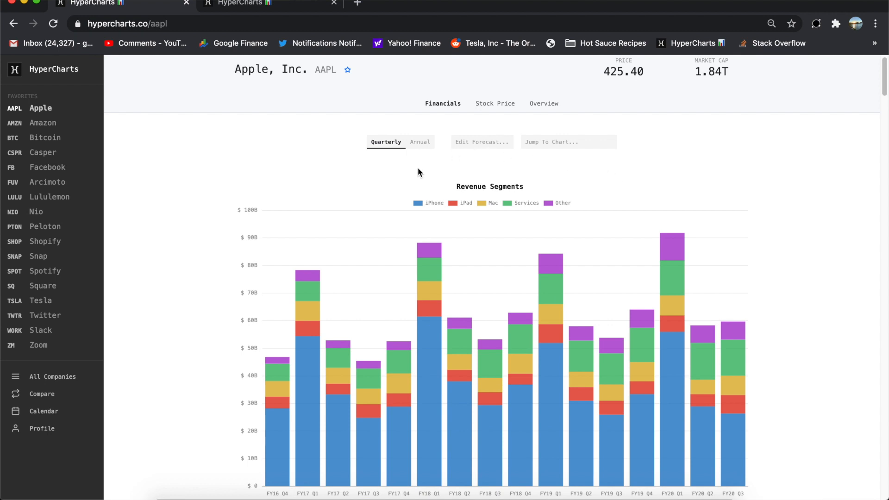
mouse_move(422, 179)
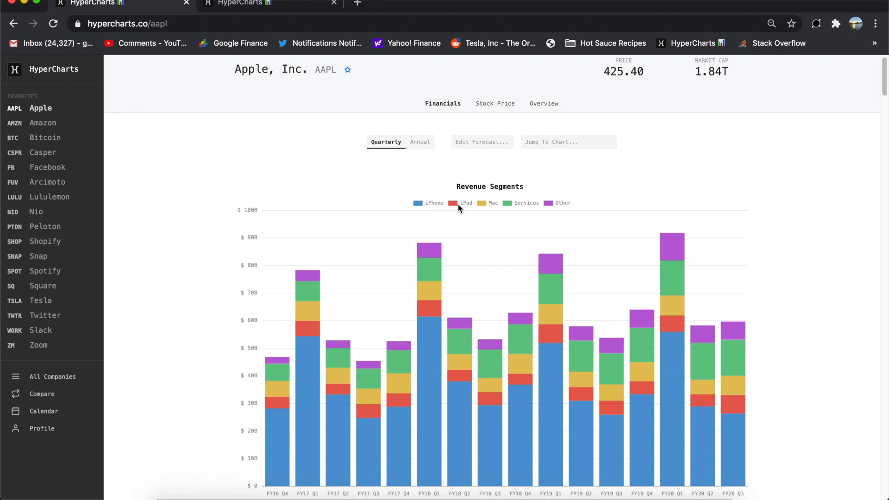
Isolate iPhone, then Services, in the Revenue Segments chart legend
left_click(525, 203)
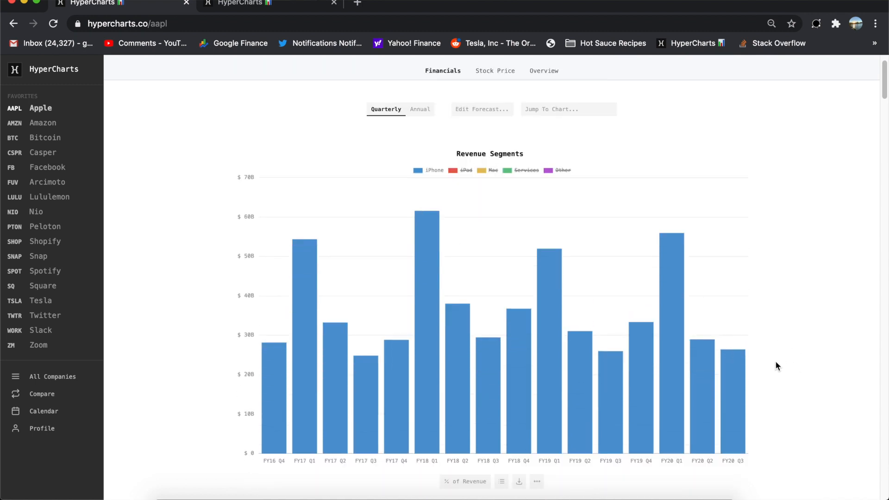
mouse_move(735, 350)
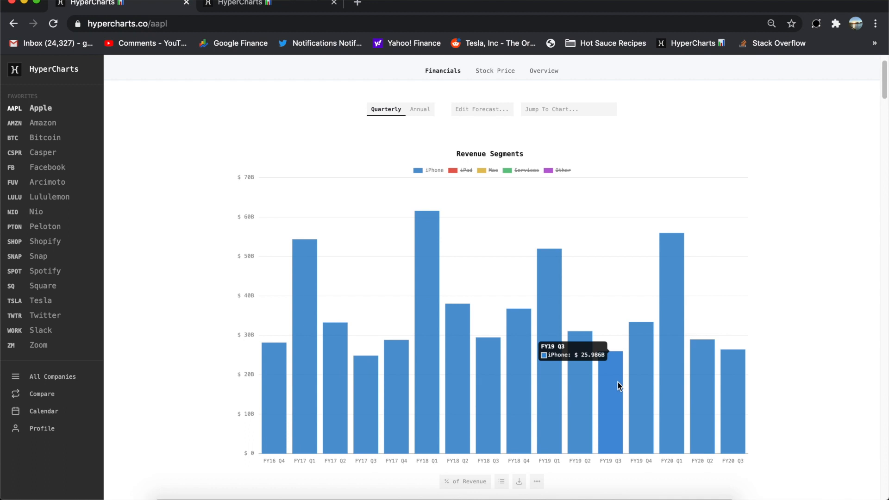
mouse_move(438, 174)
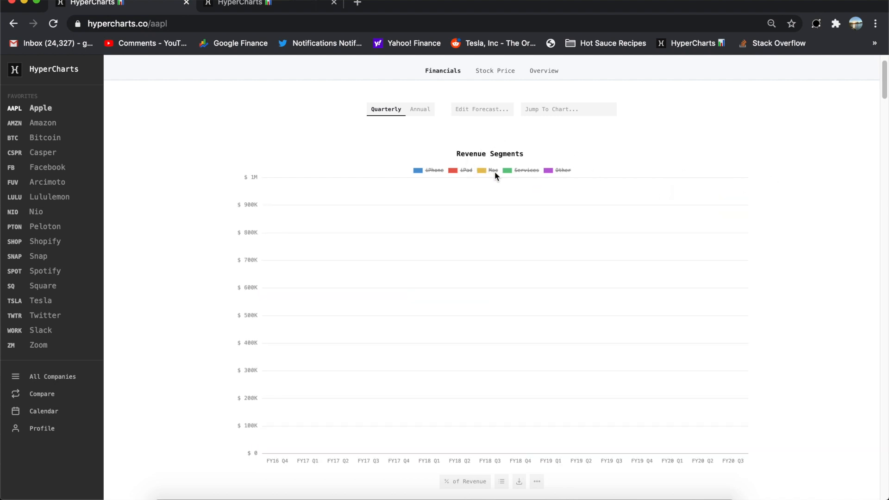
left_click(525, 170)
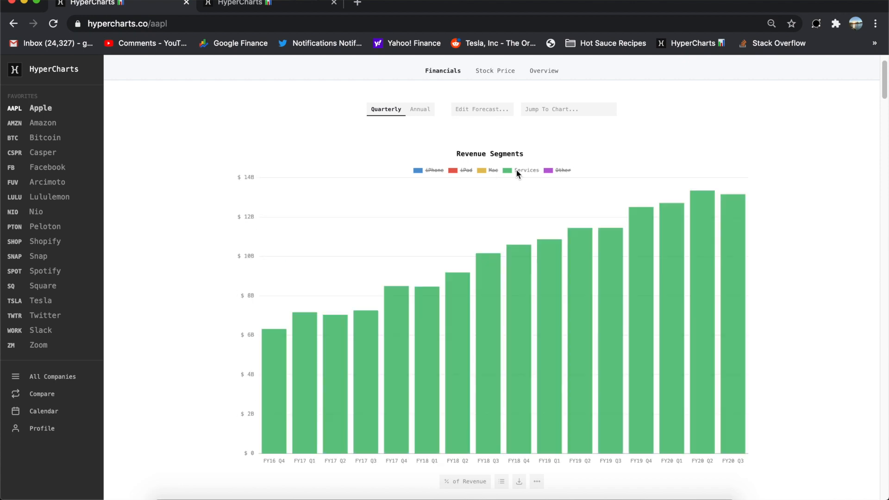
mouse_move(850, 191)
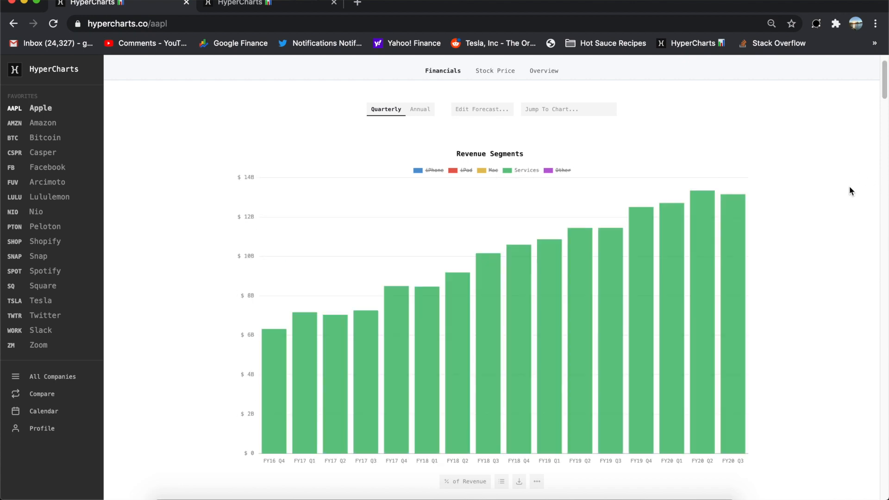
mouse_move(579, 272)
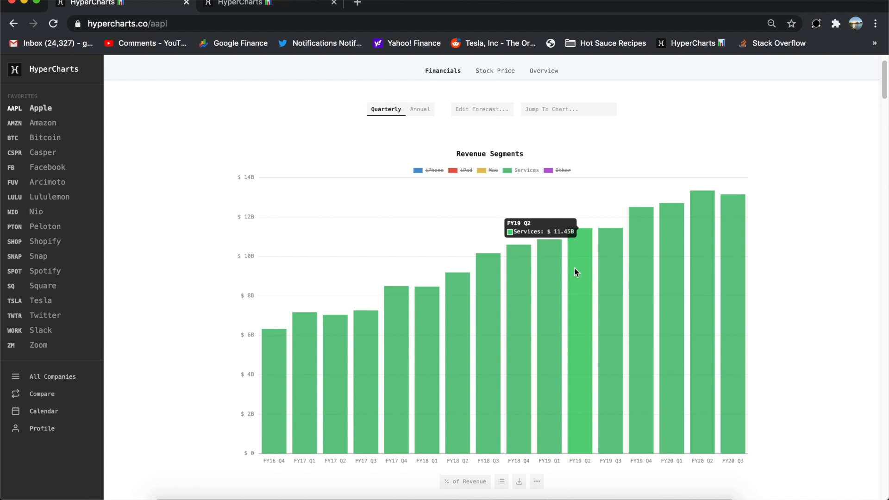
mouse_move(734, 230)
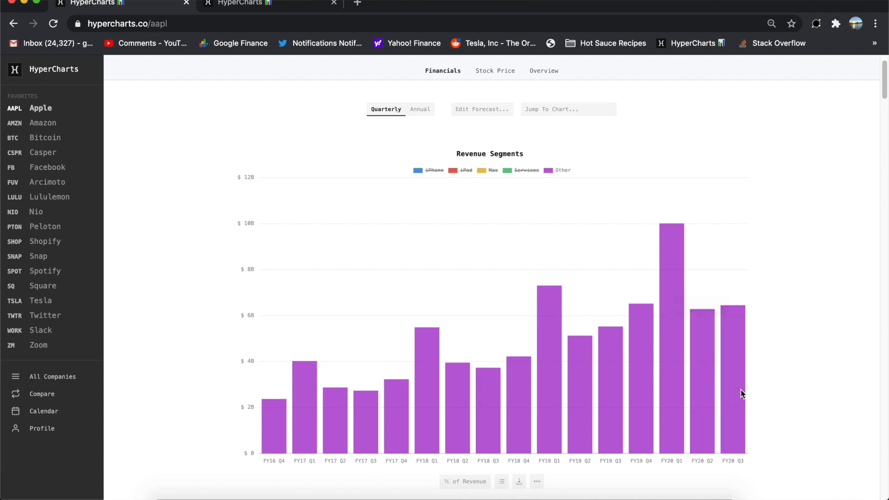
mouse_move(733, 379)
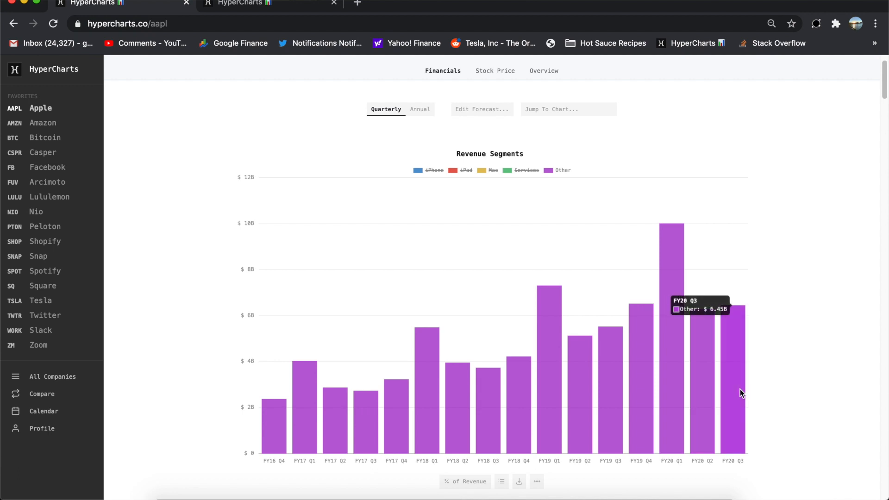
mouse_move(614, 379)
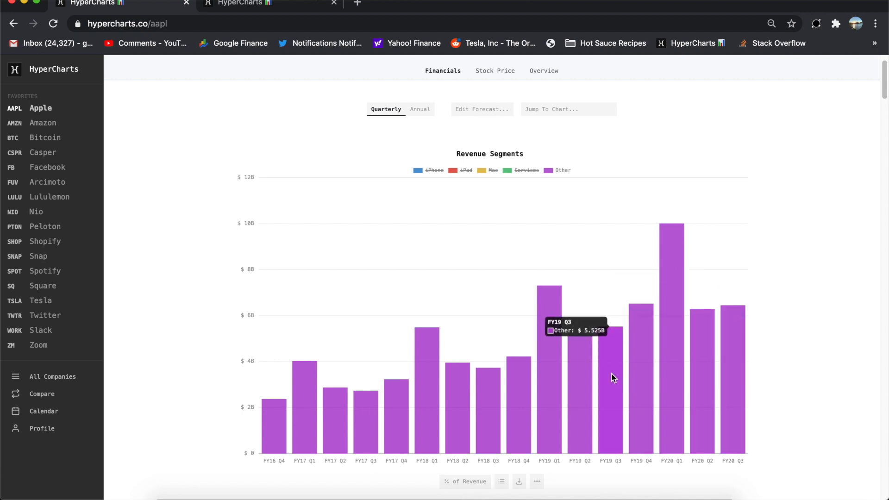
Scroll down to Apple's Revenue & Operating Income chart comparing revenue, gross profit and operating income
scroll("down", 3)
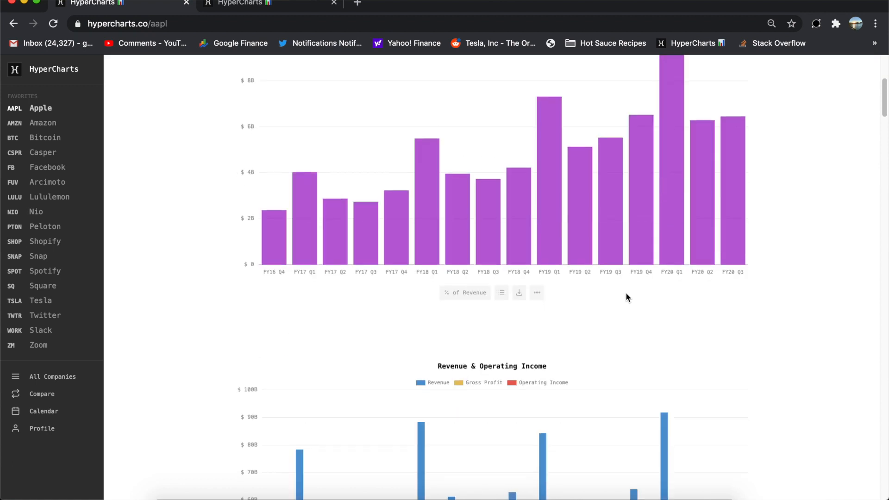
scroll("down", 3)
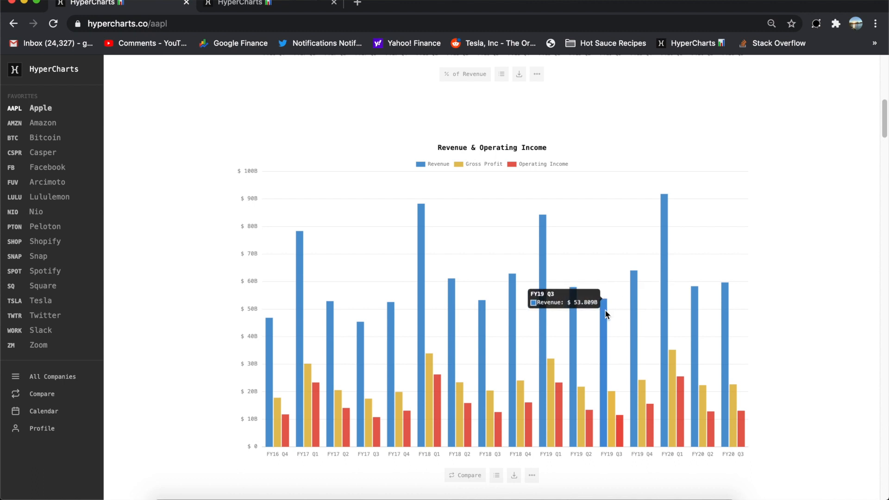
mouse_move(734, 394)
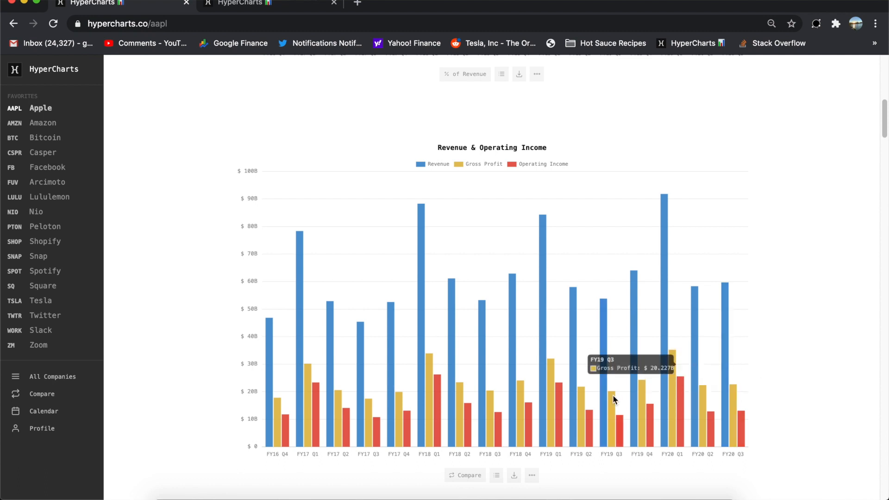
mouse_move(614, 407)
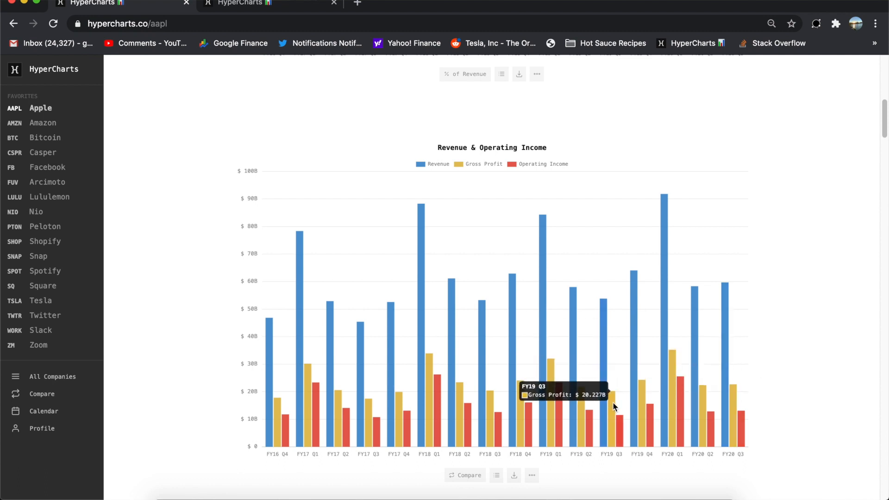
mouse_move(734, 425)
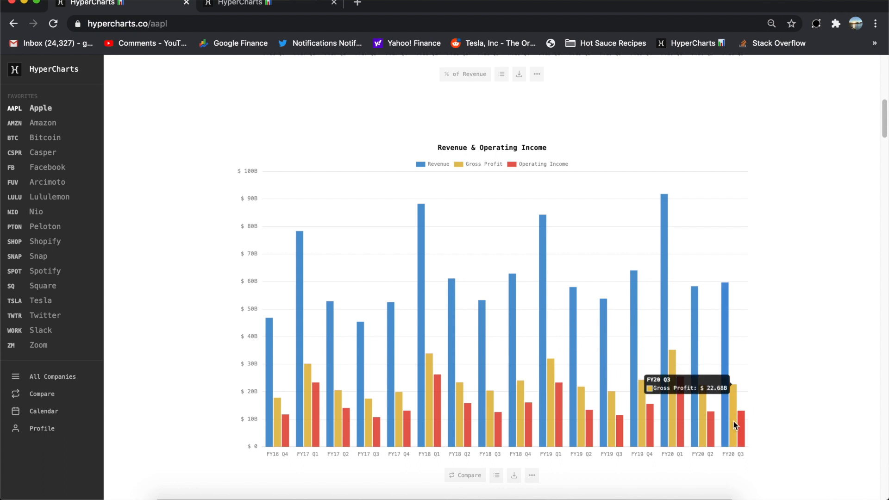
mouse_move(742, 428)
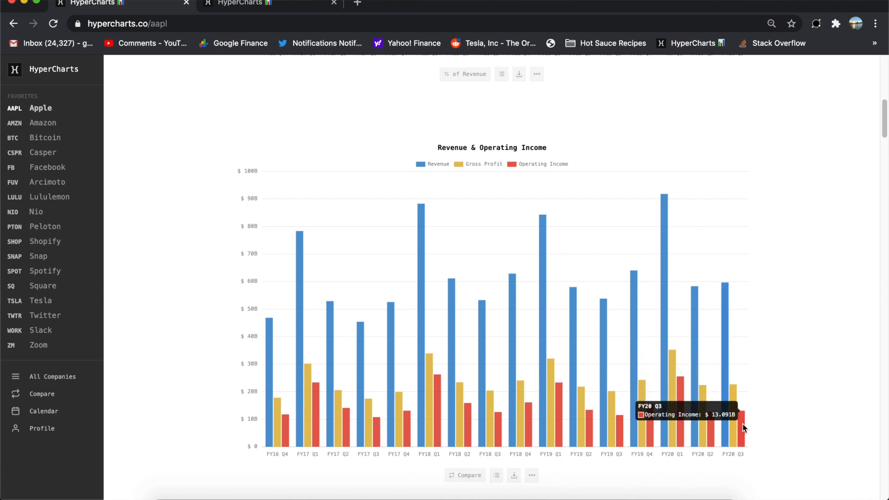
scroll("down", 3)
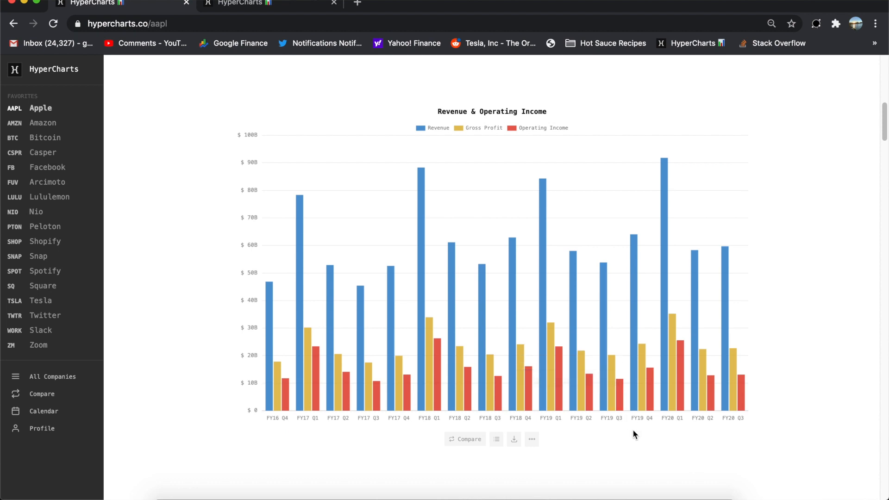
scroll("down", 3)
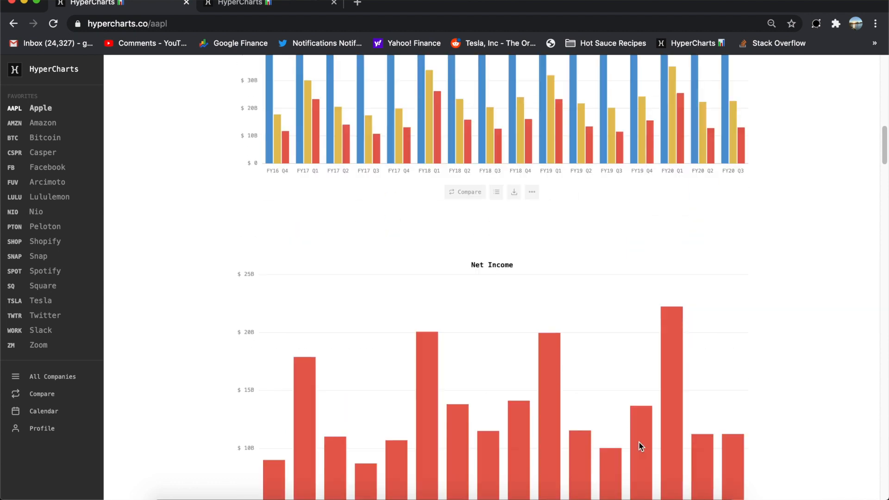
scroll("down", 3)
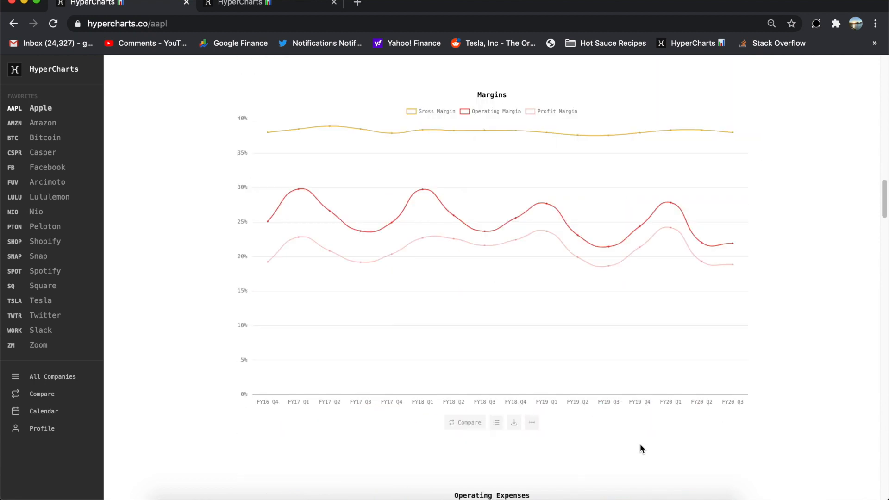
scroll("down", 3)
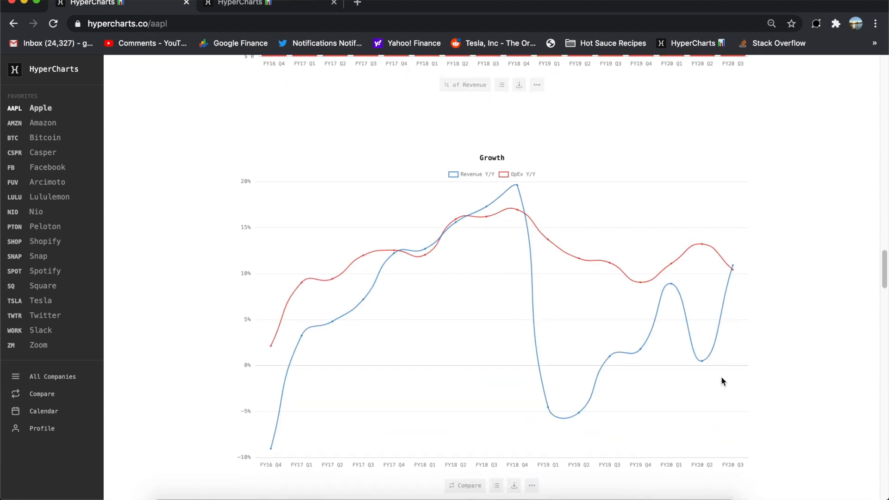
mouse_move(523, 176)
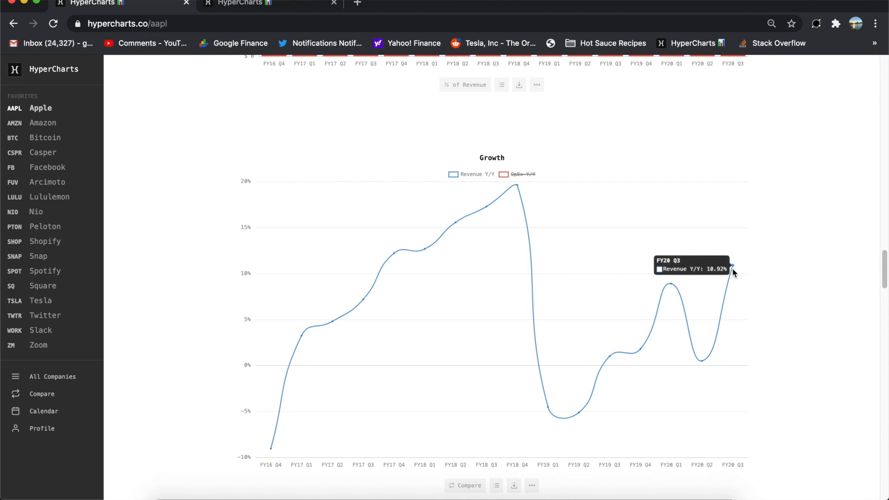
mouse_move(703, 334)
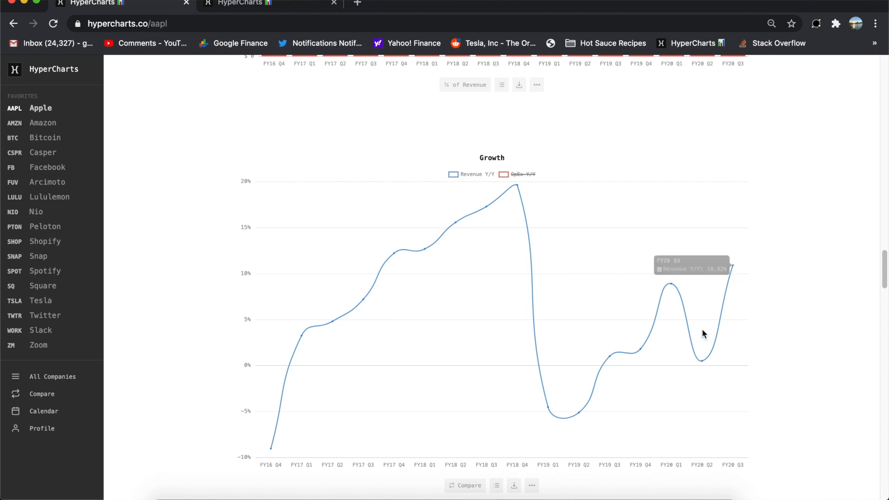
mouse_move(704, 366)
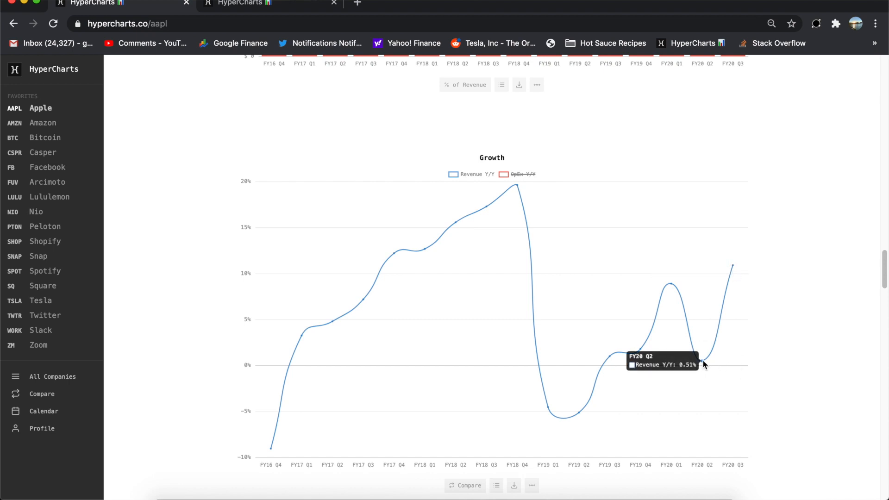
mouse_move(718, 373)
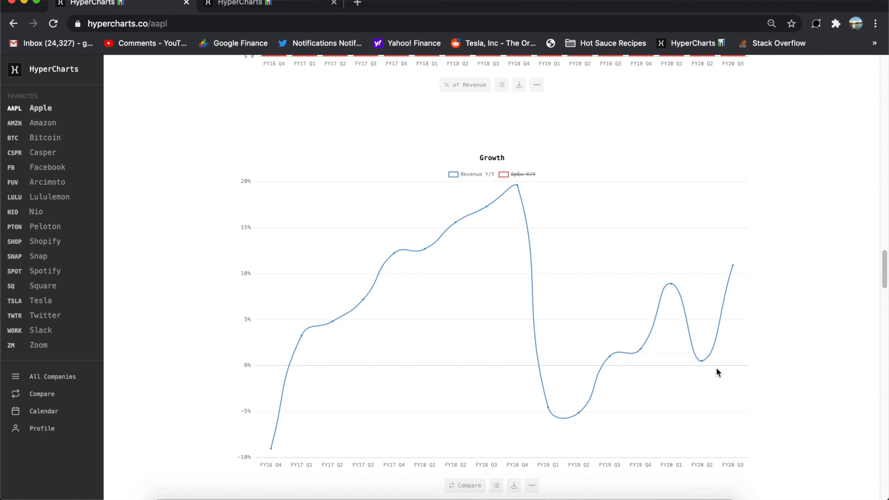
mouse_move(666, 360)
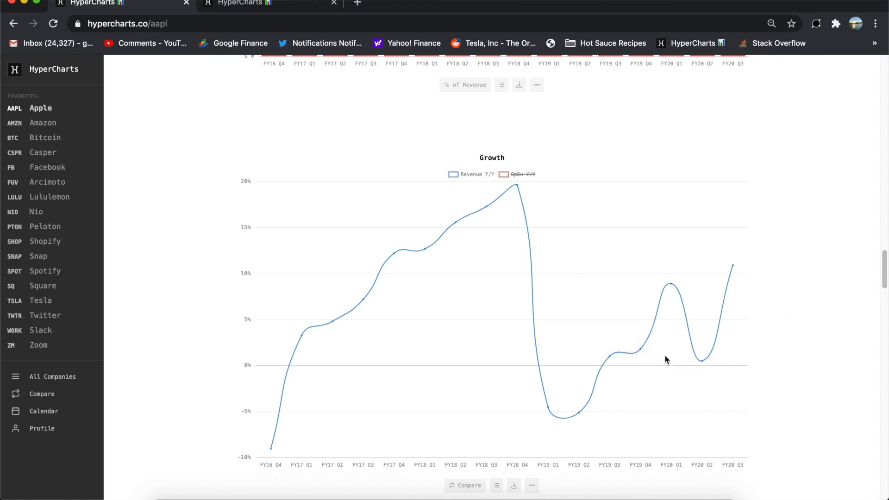
mouse_move(563, 346)
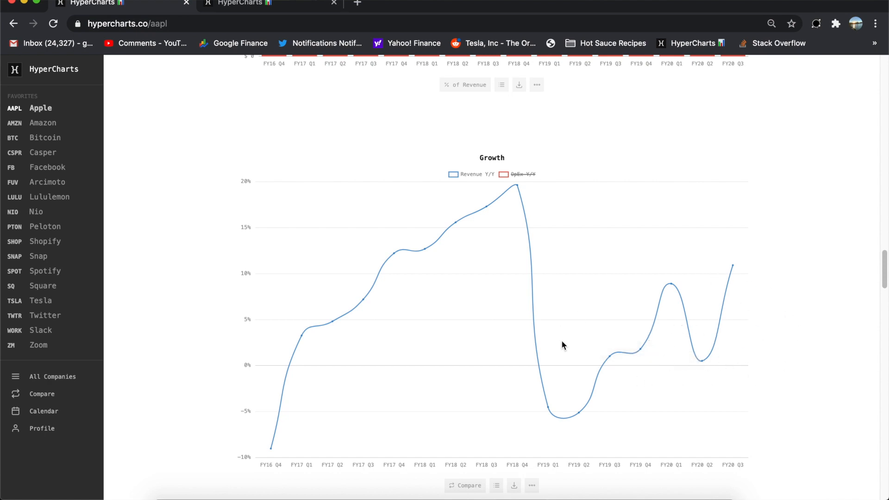
Scroll past Apple's Cash Flow chart to the Cash chart of cash, debt and net cash
scroll("down", 3)
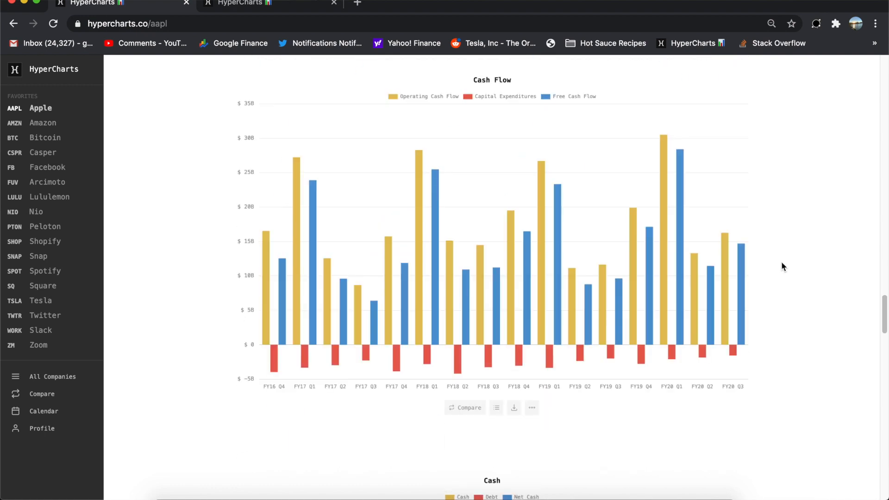
mouse_move(787, 288)
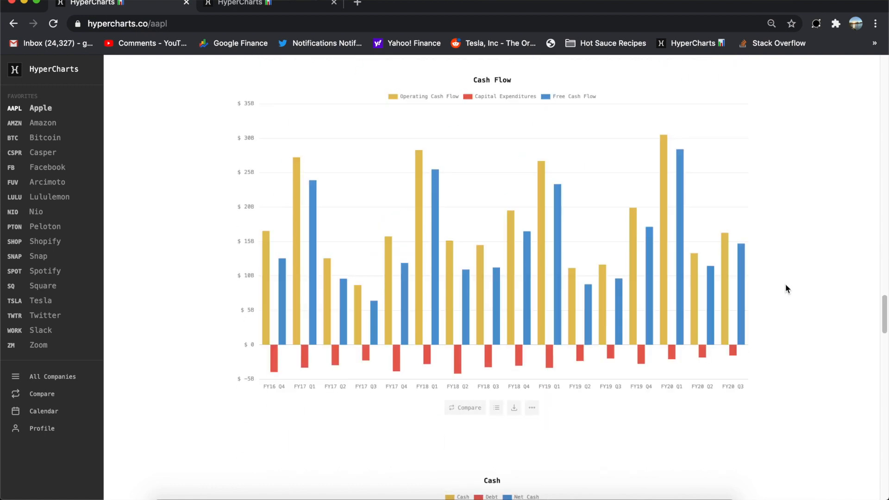
mouse_move(740, 278)
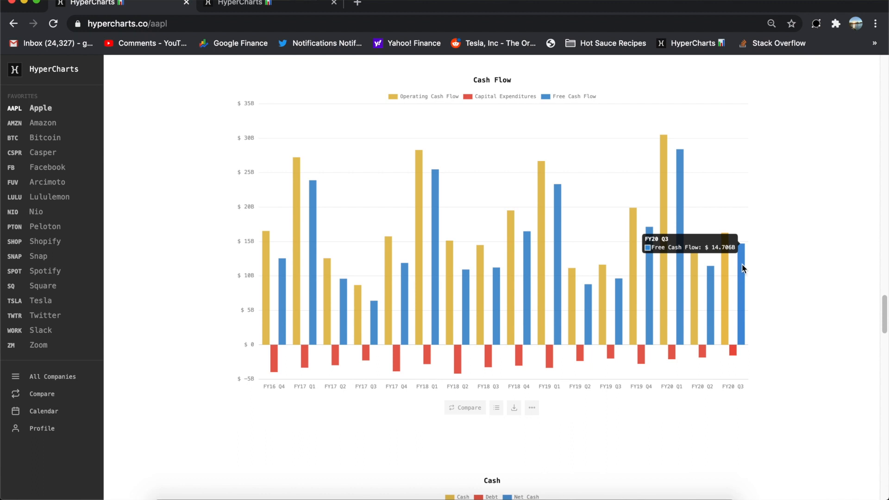
mouse_move(744, 271)
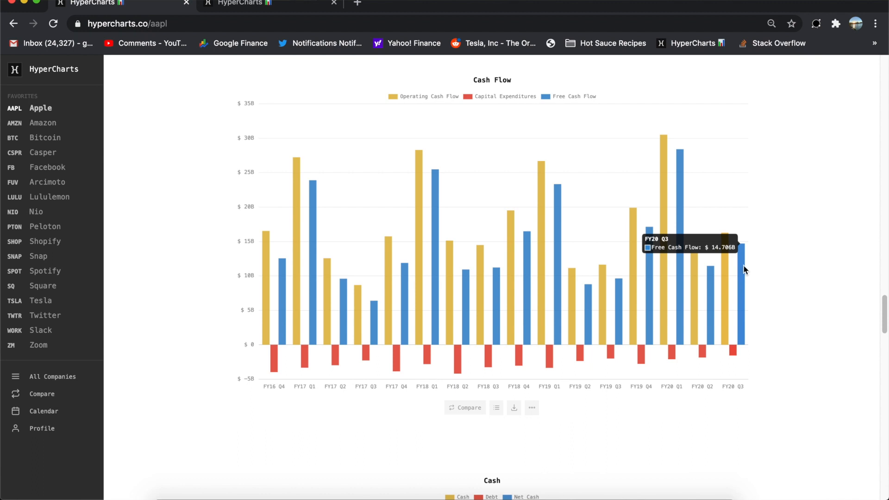
scroll("down", 3)
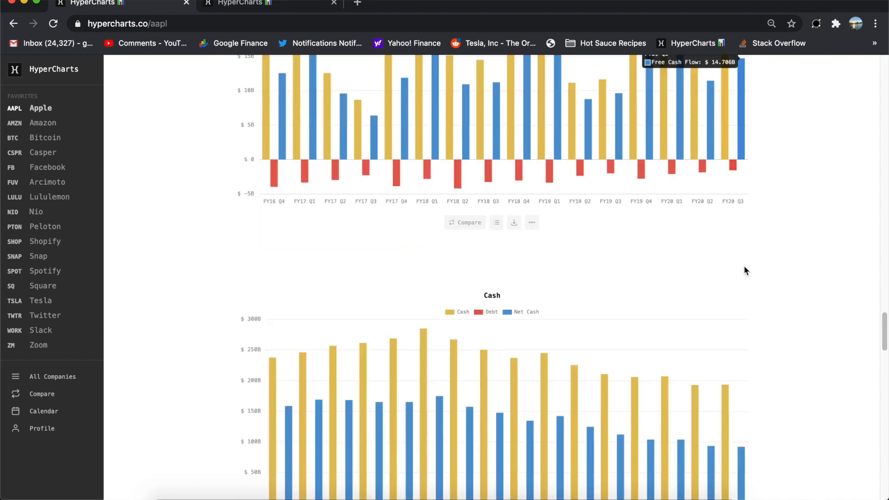
scroll("down", 3)
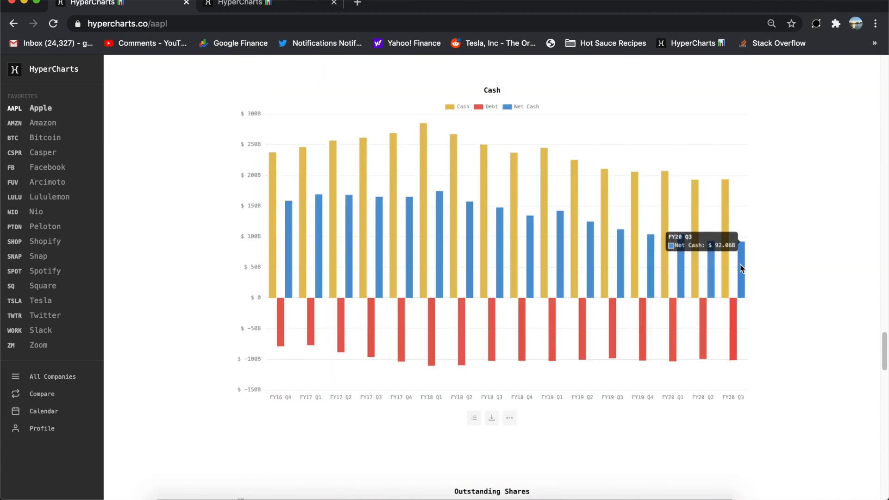
mouse_move(774, 174)
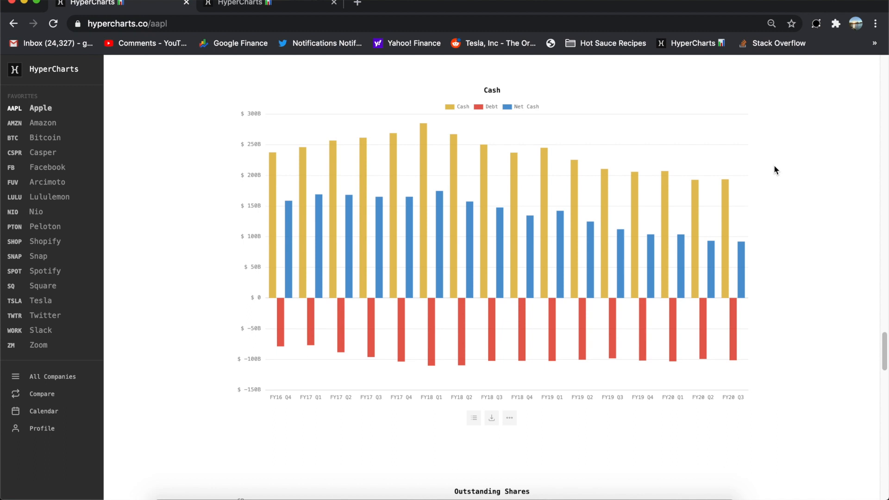
scroll("down", 3)
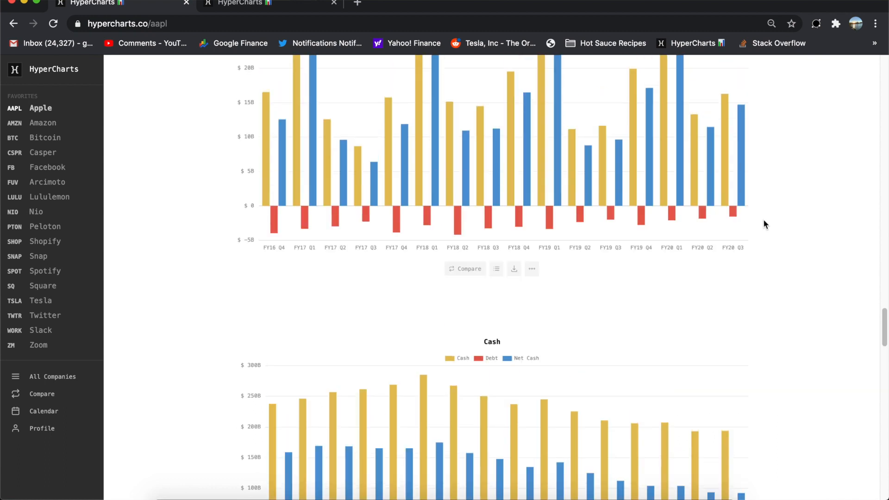
scroll("down", 3)
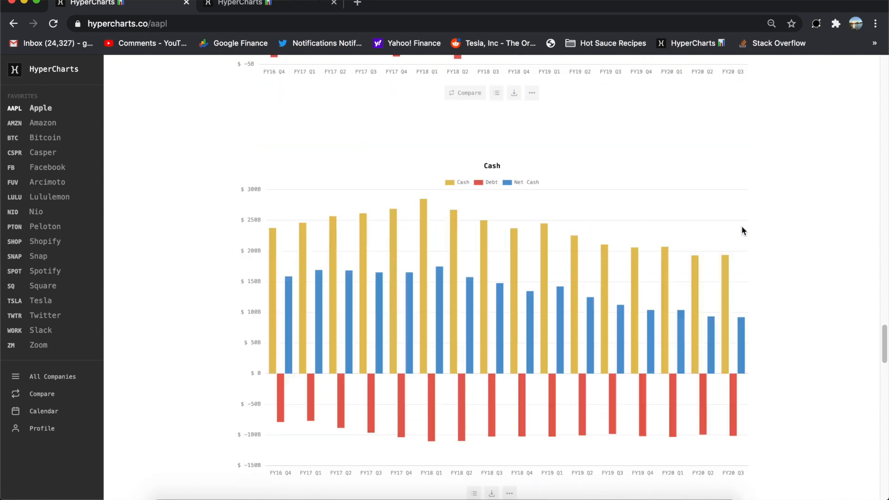
scroll("up", 3)
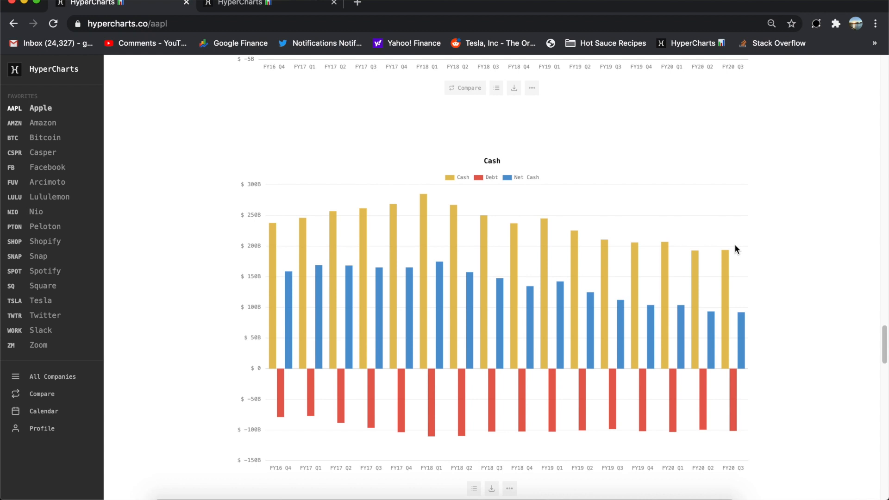
Scroll to Apple's Outstanding Shares chart, with Market Cap just below
scroll("down", 3)
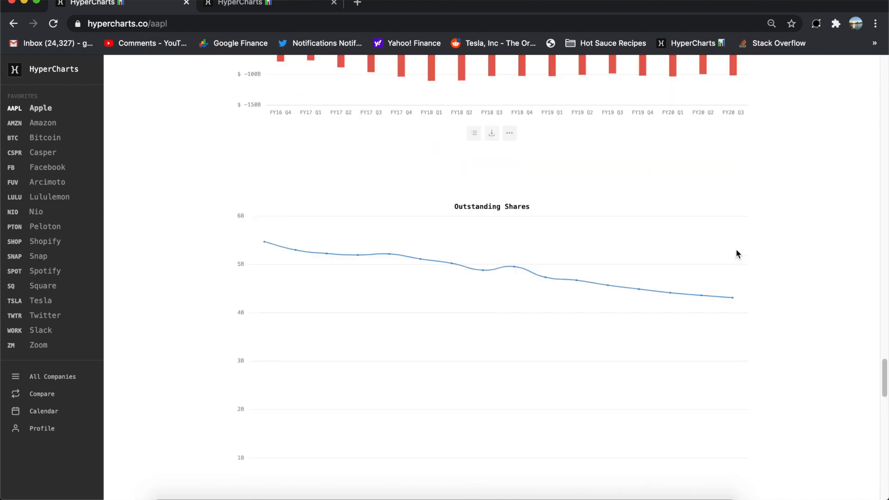
scroll("down", 3)
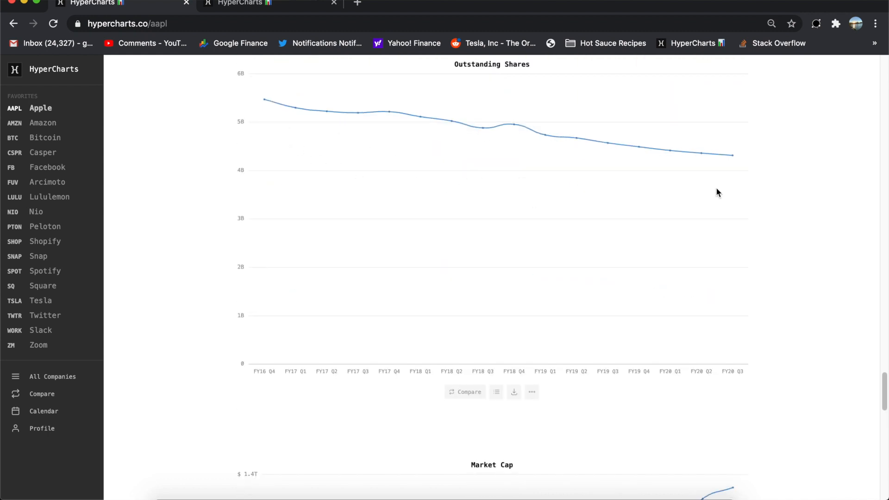
mouse_move(732, 192)
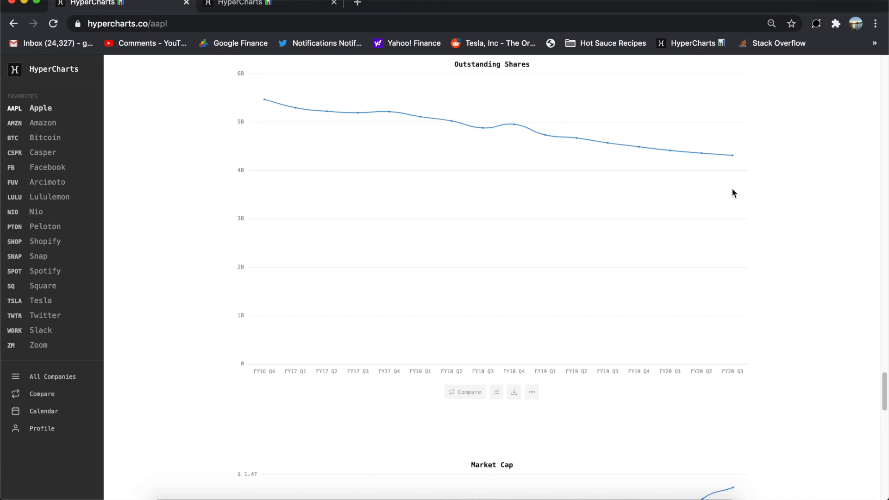
mouse_move(729, 187)
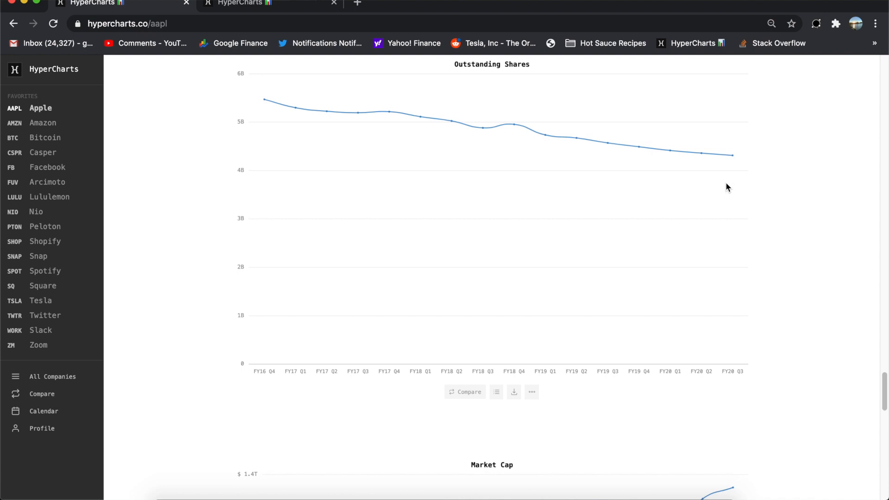
mouse_move(732, 155)
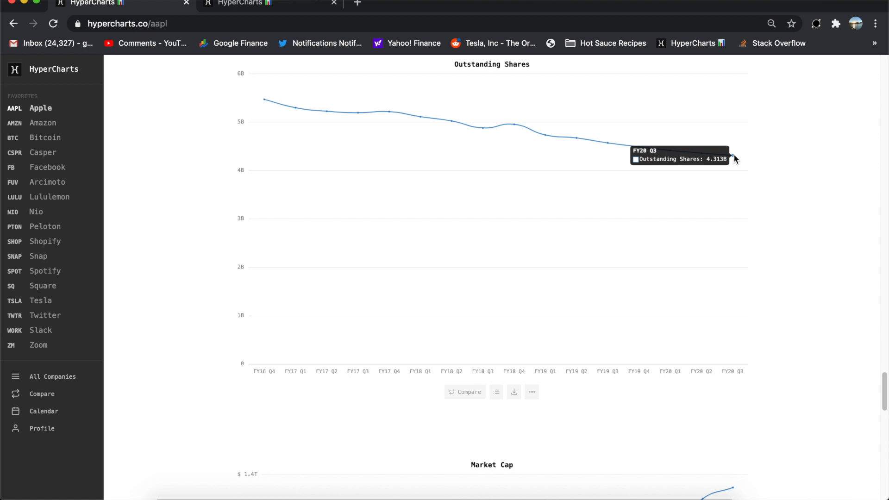
mouse_move(733, 198)
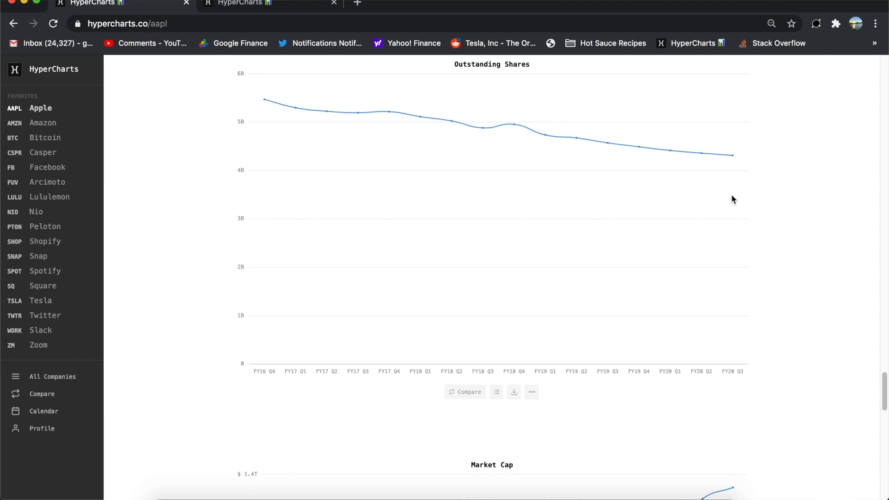
mouse_move(734, 197)
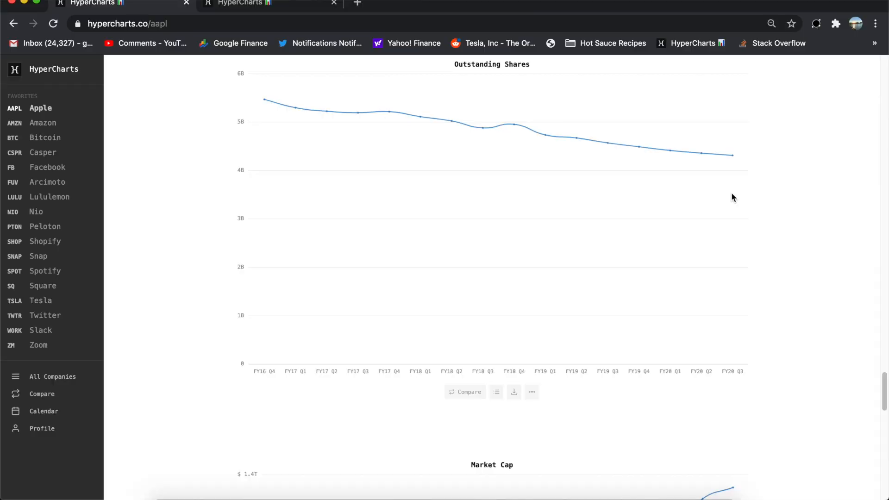
mouse_move(469, 173)
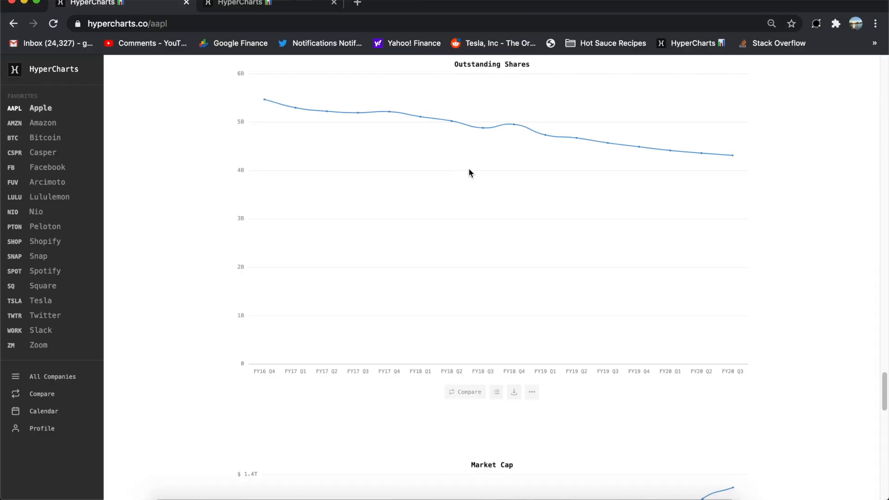
mouse_move(468, 176)
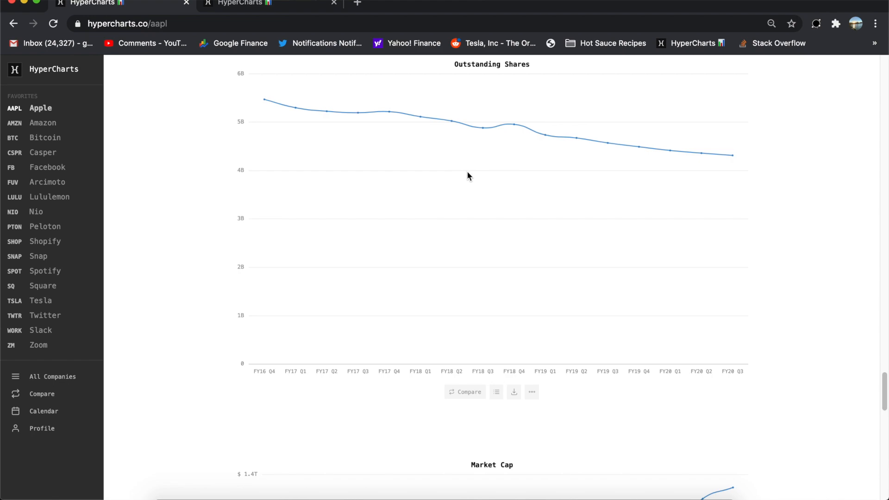
From the top, view Apple's Stock Price and Overview pages, then open Investor Relations
scroll("up", 3)
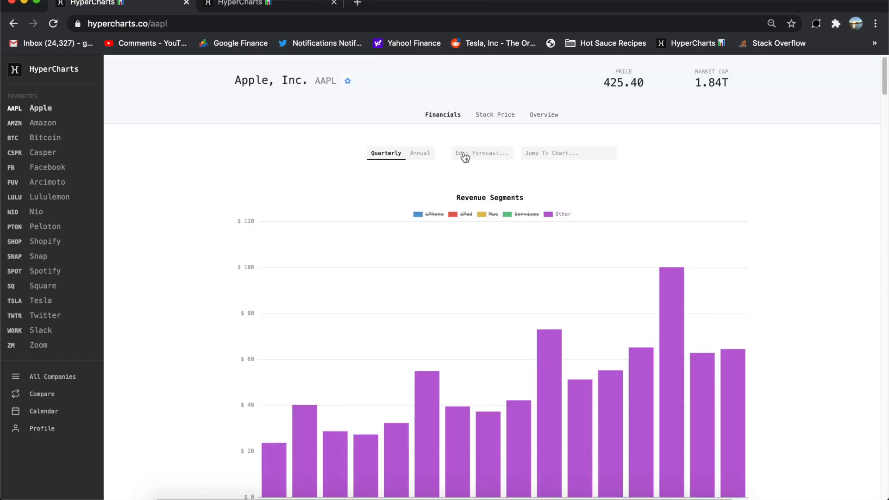
left_click(495, 114)
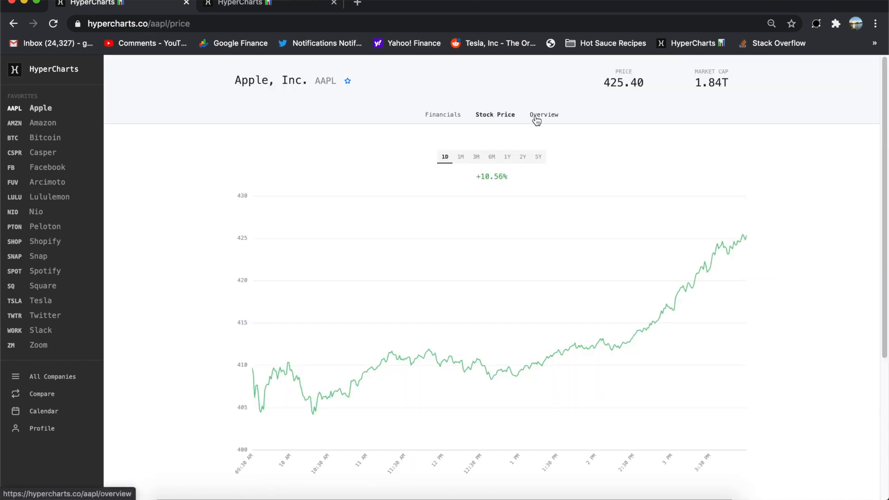
left_click(543, 113)
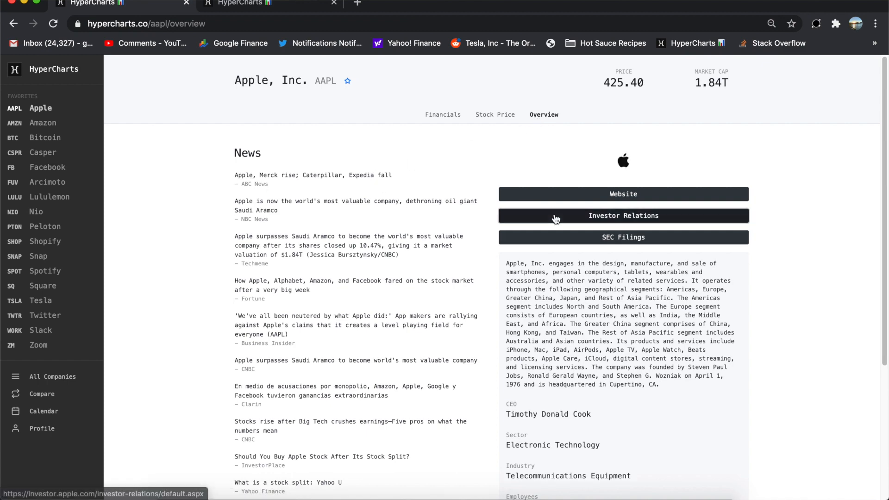
left_click(622, 215)
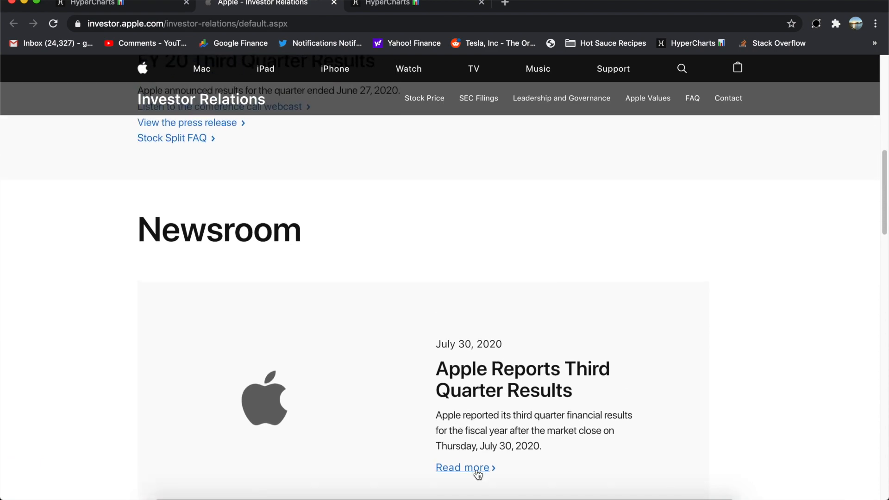
Open the third-quarter results release and highlight its four-for-one stock split sentence
left_click(463, 468)
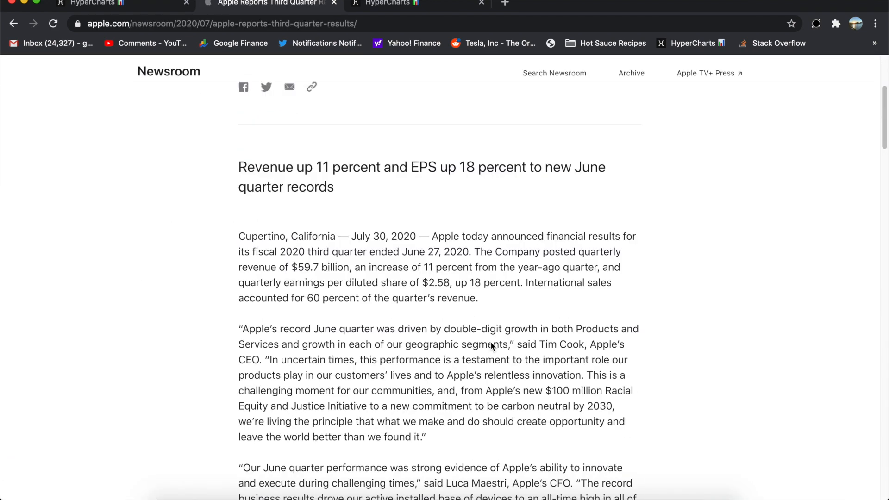
scroll("down", 3)
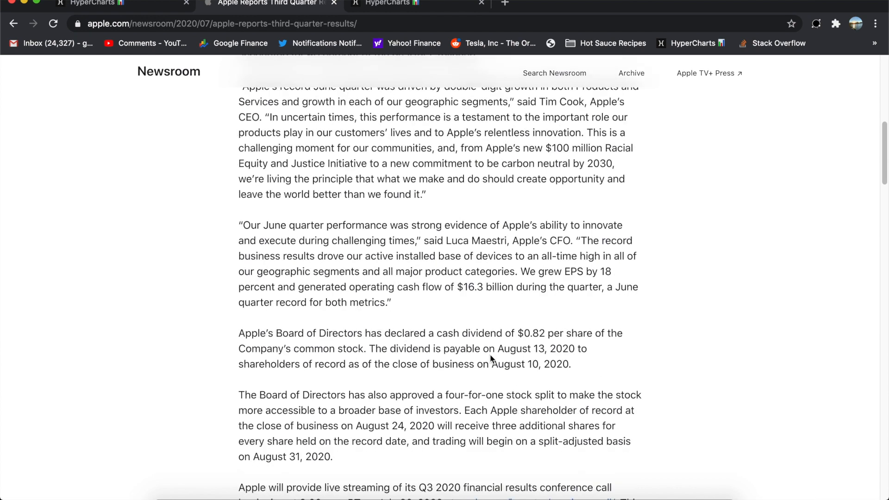
scroll("down", 3)
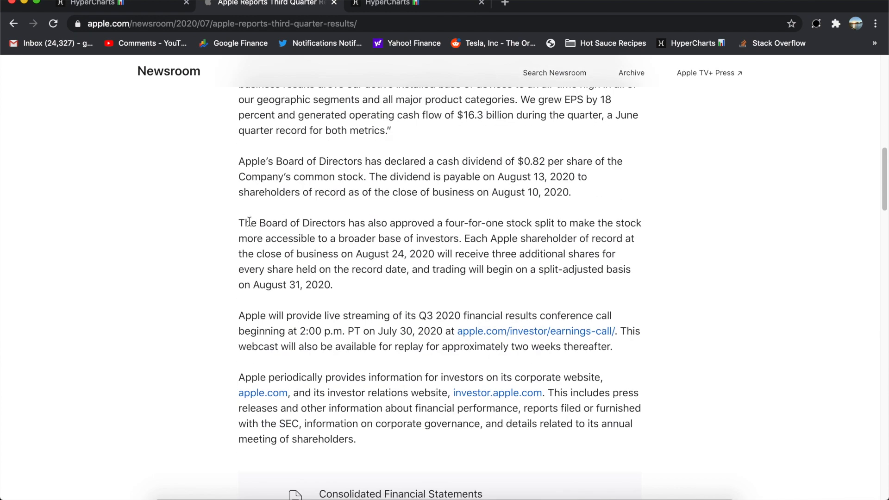
left_click_drag(239, 222, 497, 222)
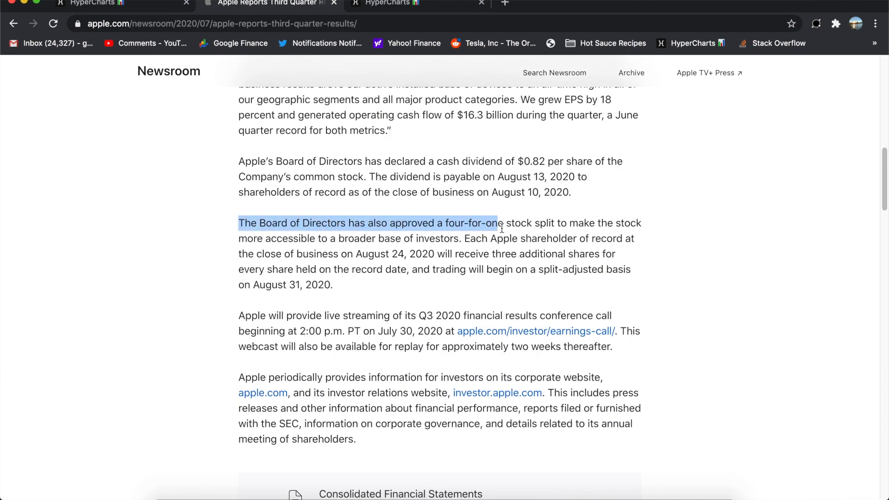
left_click_drag(497, 222, 458, 238)
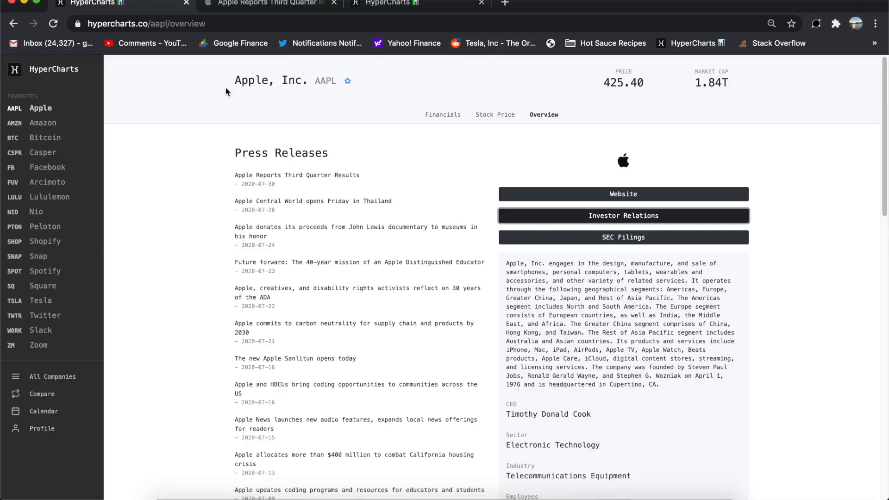
mouse_move(442, 114)
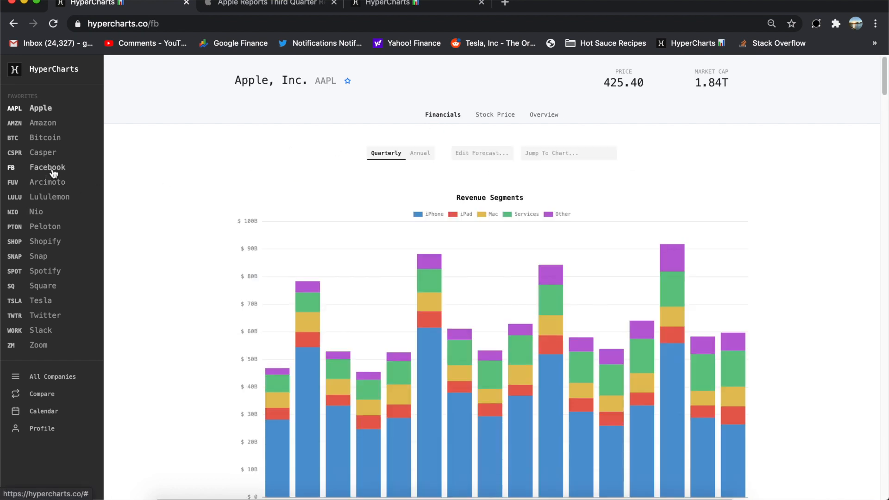
Open Facebook from Favorites to its Daily Active Users by region chart
left_click(48, 167)
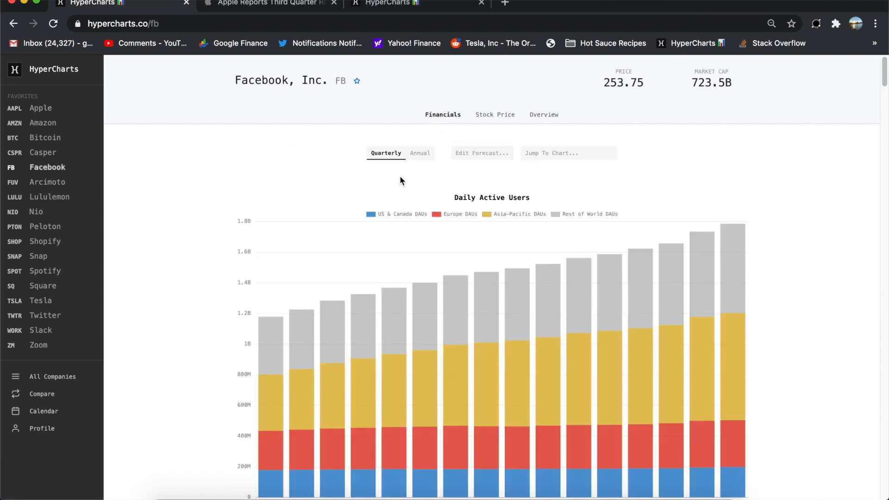
mouse_move(73, 300)
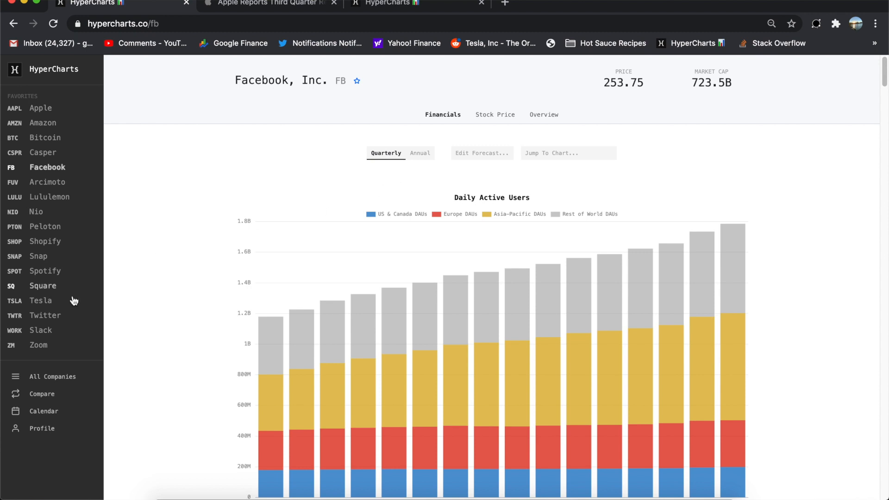
Scroll through Twitter's financial charts down to Growth, then open Snap's page
left_click(45, 316)
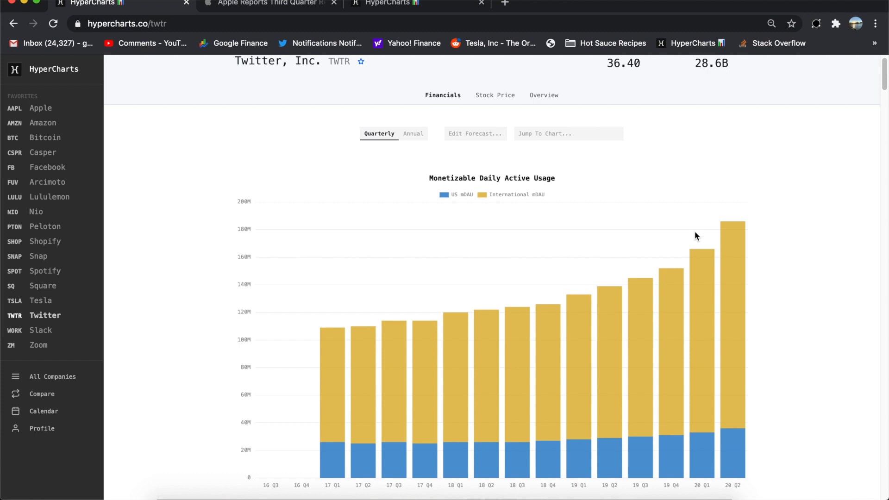
mouse_move(733, 219)
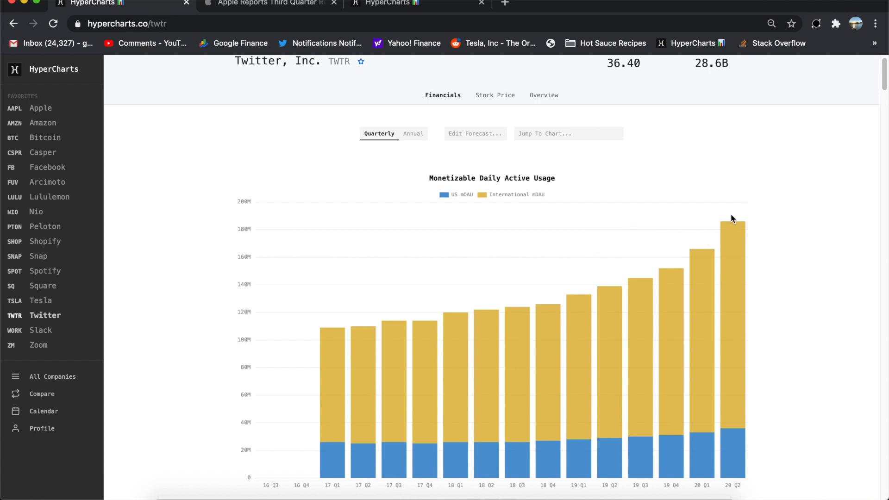
scroll("down", 3)
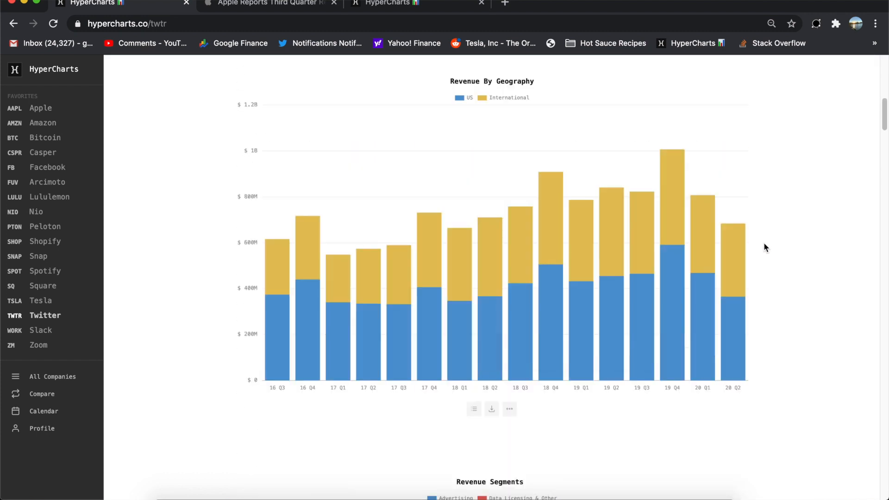
scroll("down", 3)
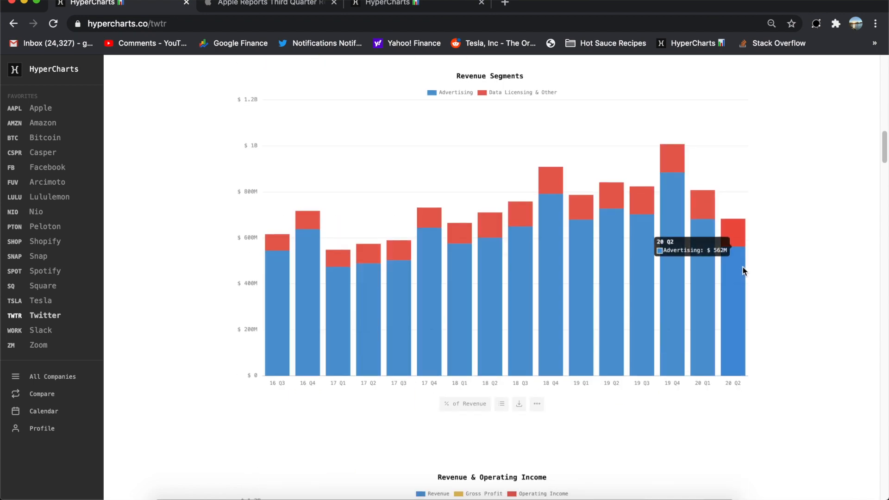
scroll("down", 3)
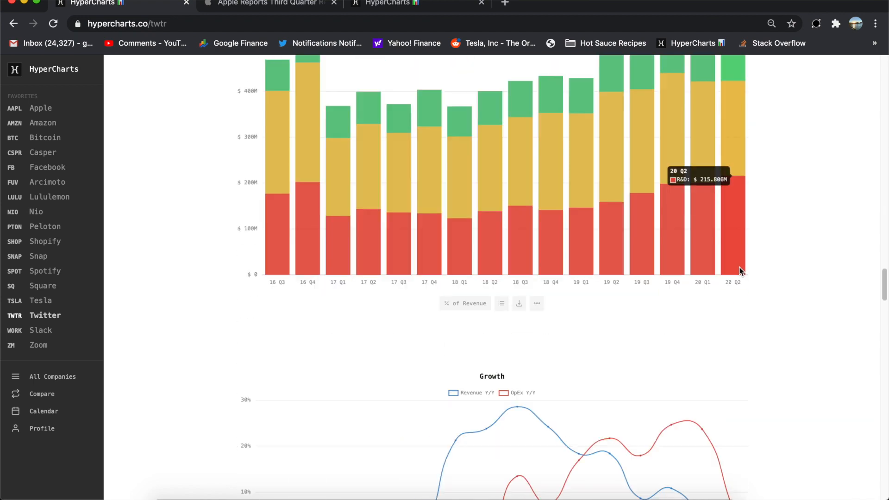
scroll("down", 3)
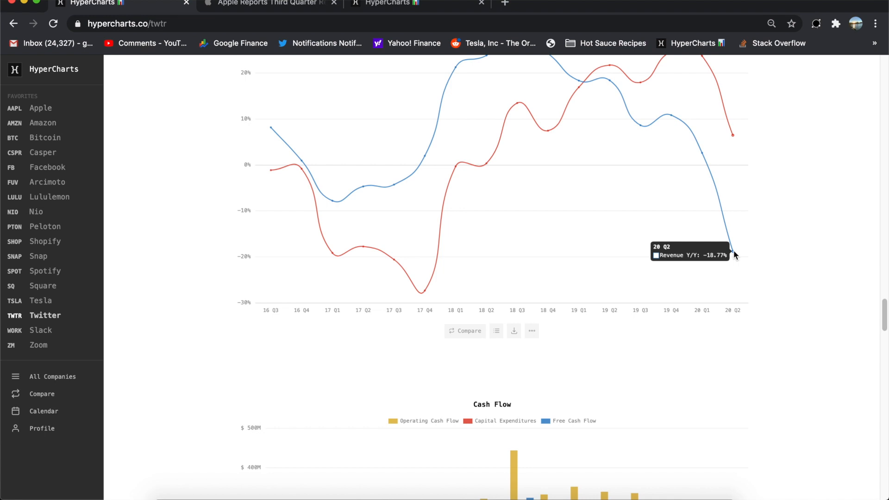
left_click(38, 256)
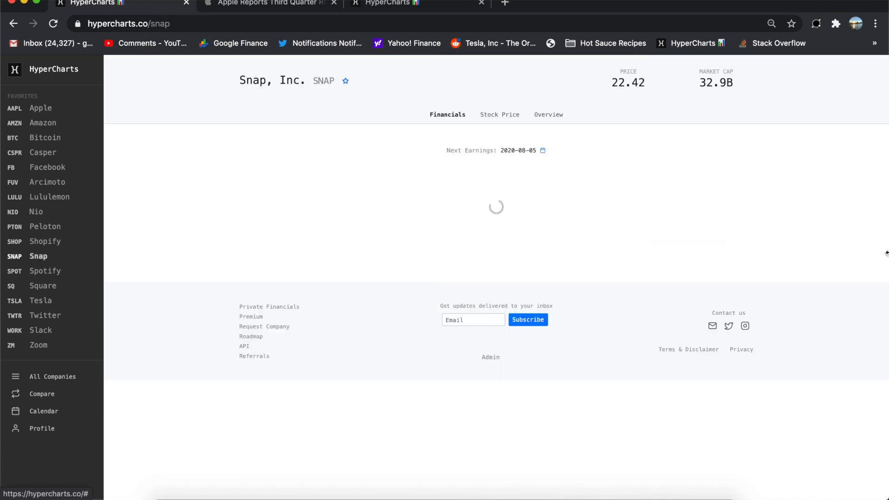
Scroll down to Snap's Growth chart, then switch back to Facebook's financials
scroll("down", 3)
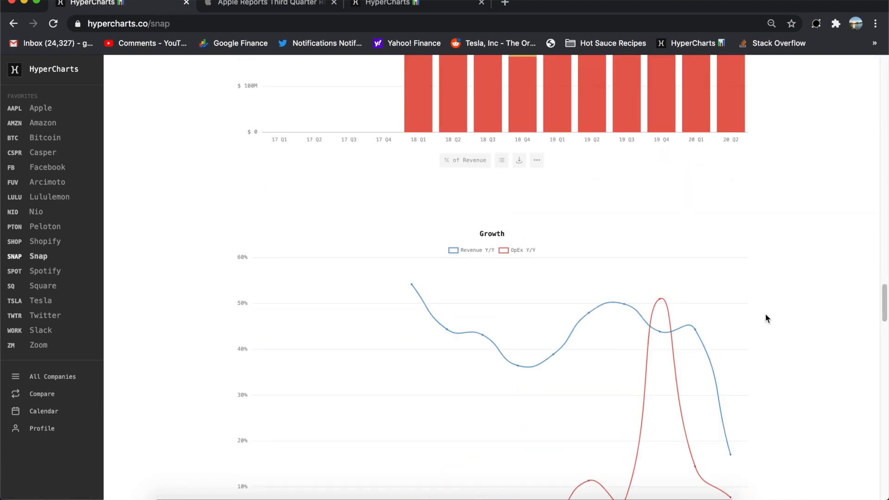
scroll("down", 3)
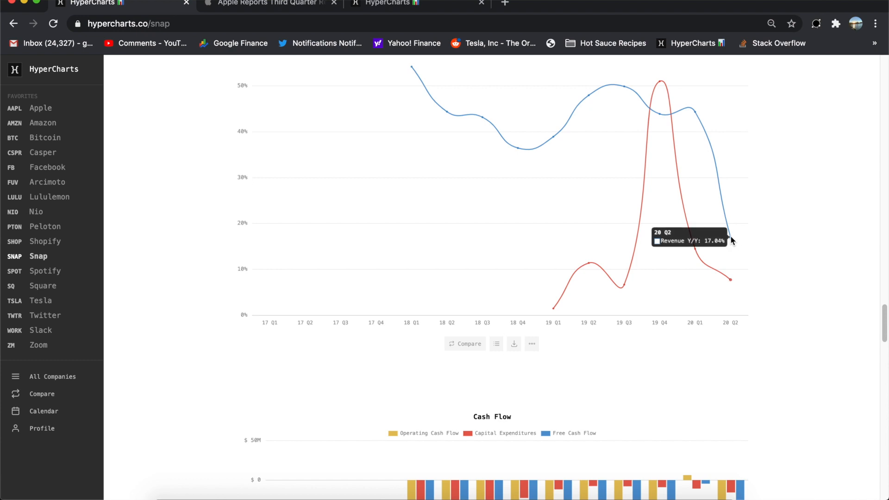
mouse_move(697, 117)
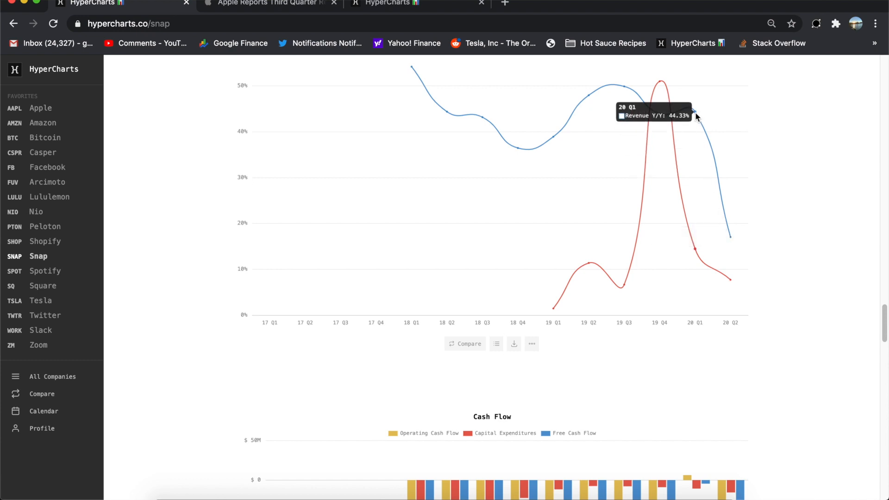
left_click(47, 167)
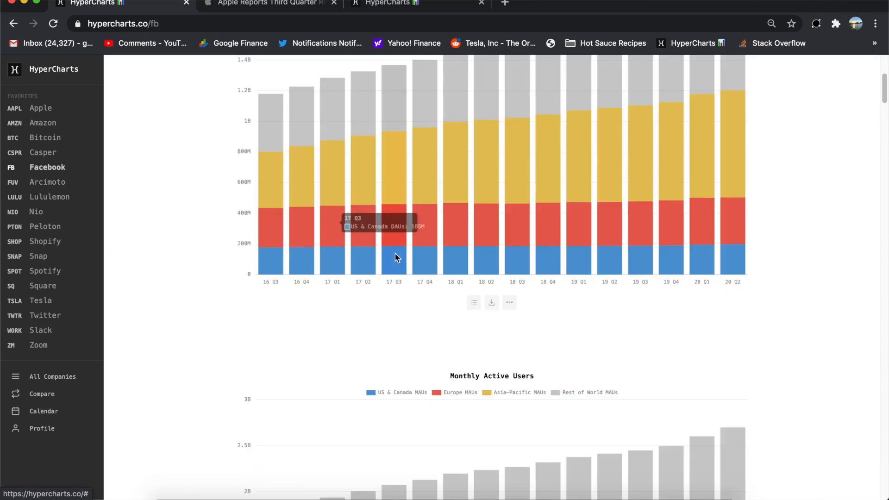
Scroll through Facebook's charts and reduce Monthly Active Users to only the Europe series
scroll("down", 3)
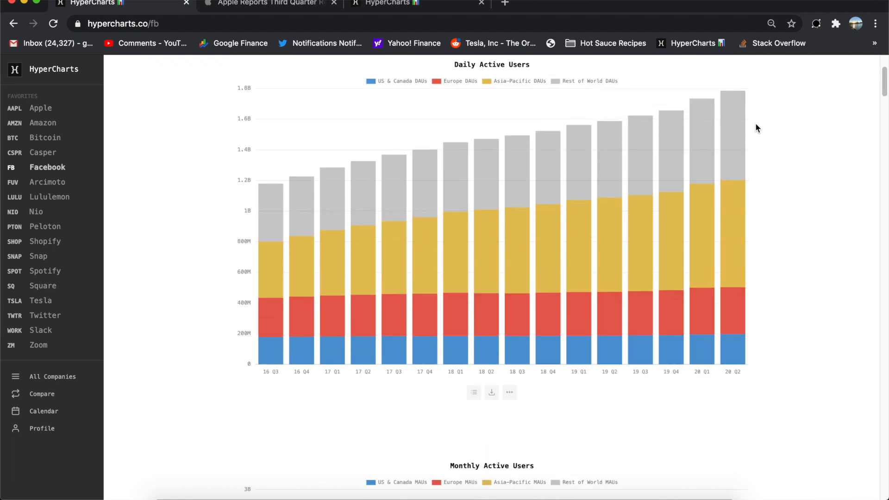
mouse_move(760, 124)
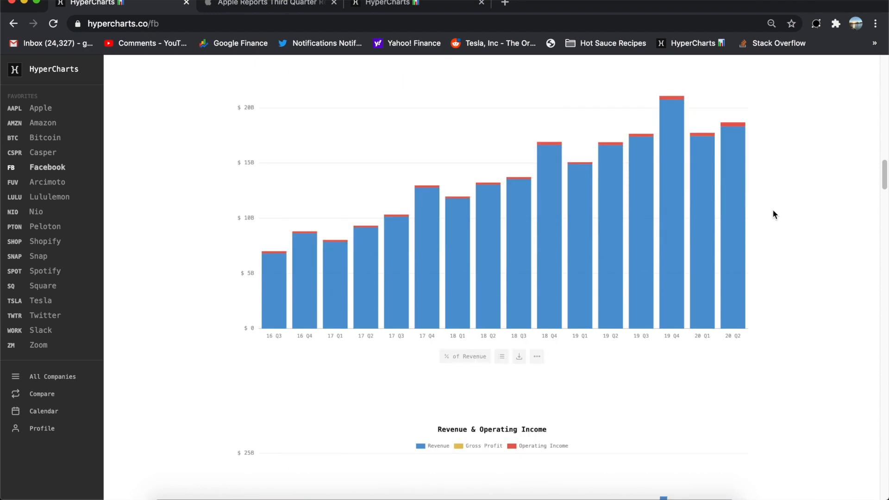
scroll("down", 3)
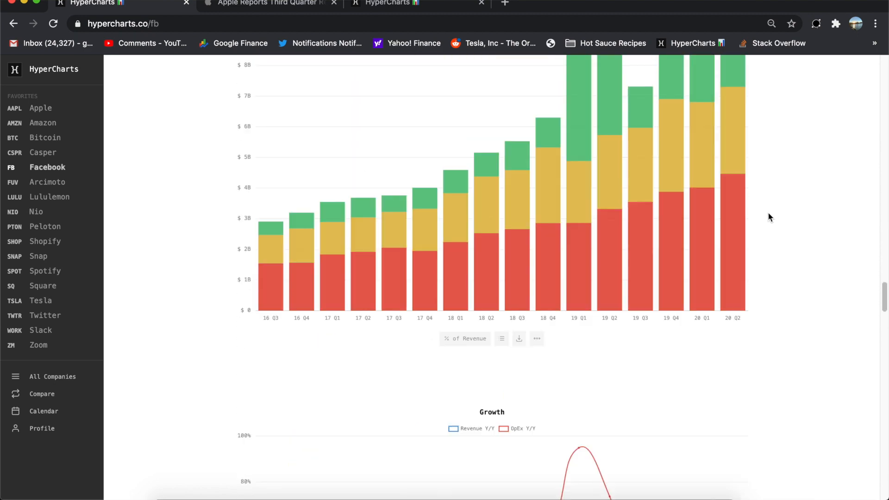
scroll("down", 3)
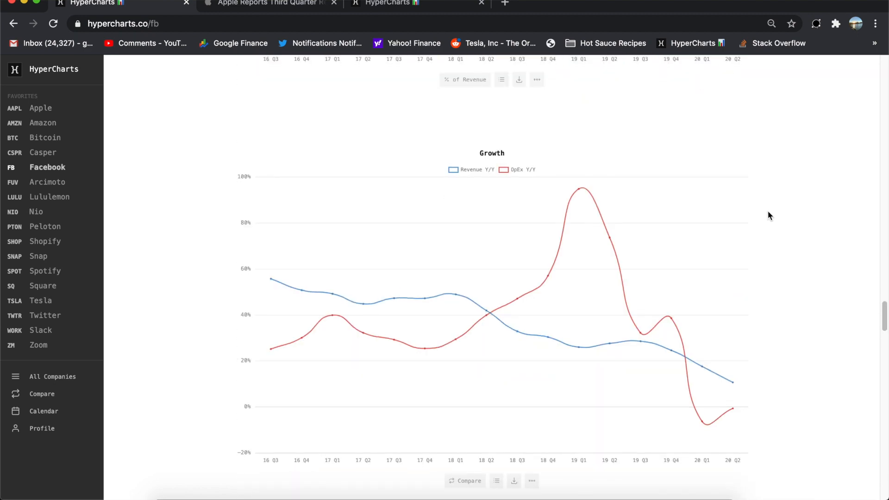
scroll("down", 3)
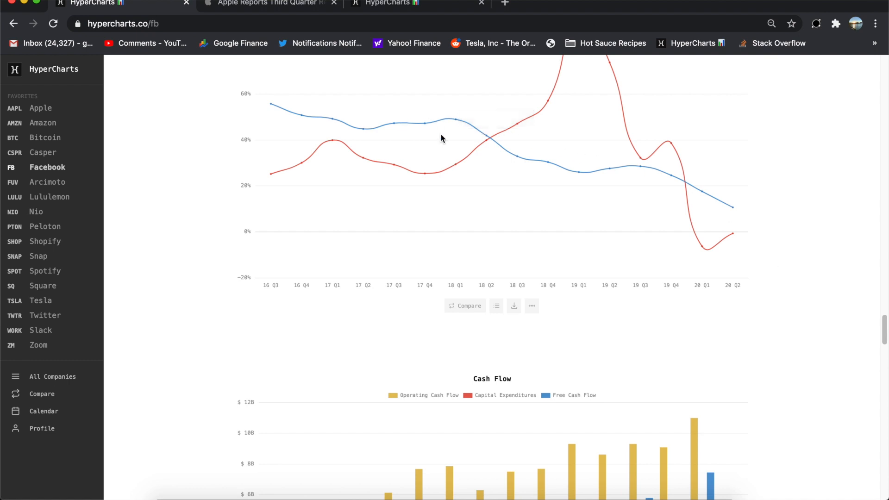
mouse_move(735, 212)
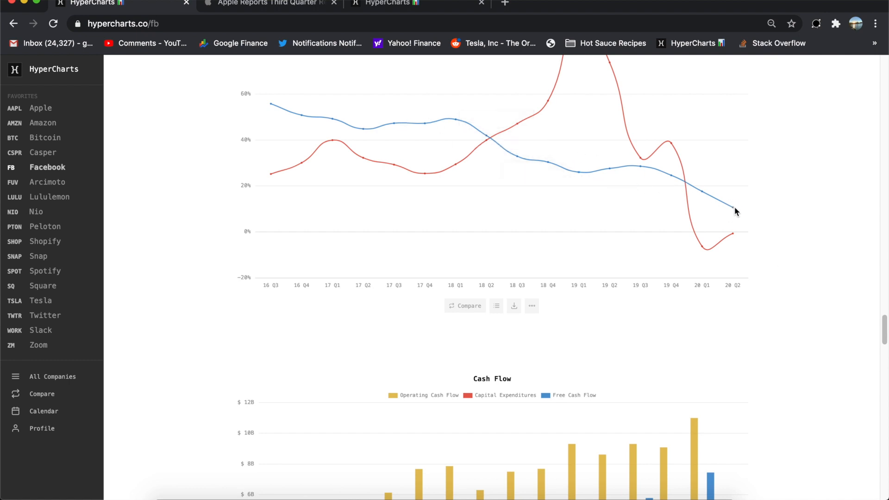
mouse_move(733, 212)
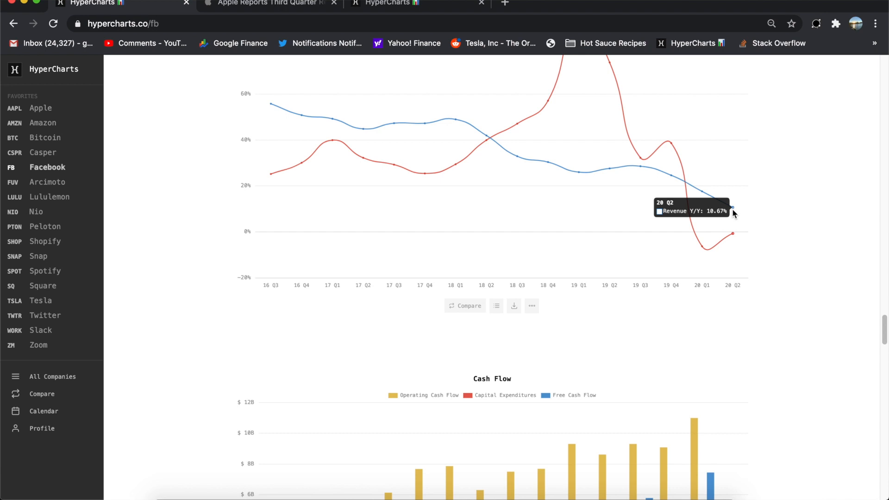
scroll("down", 3)
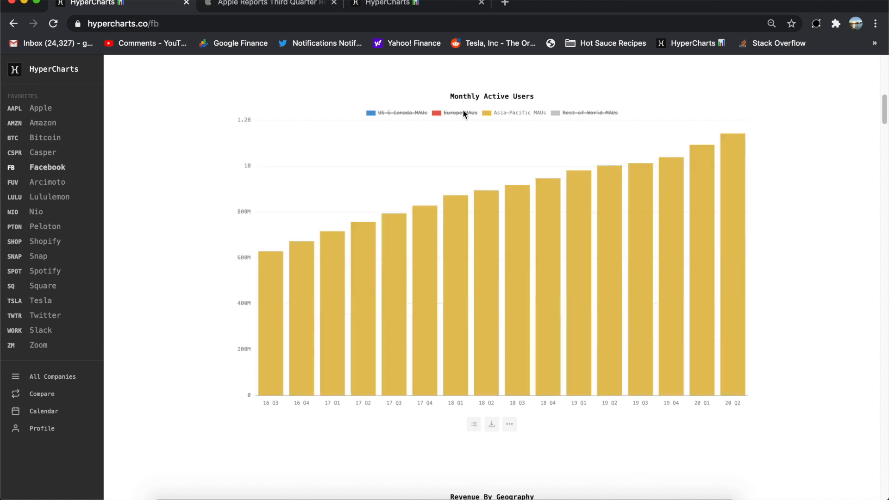
left_click(460, 113)
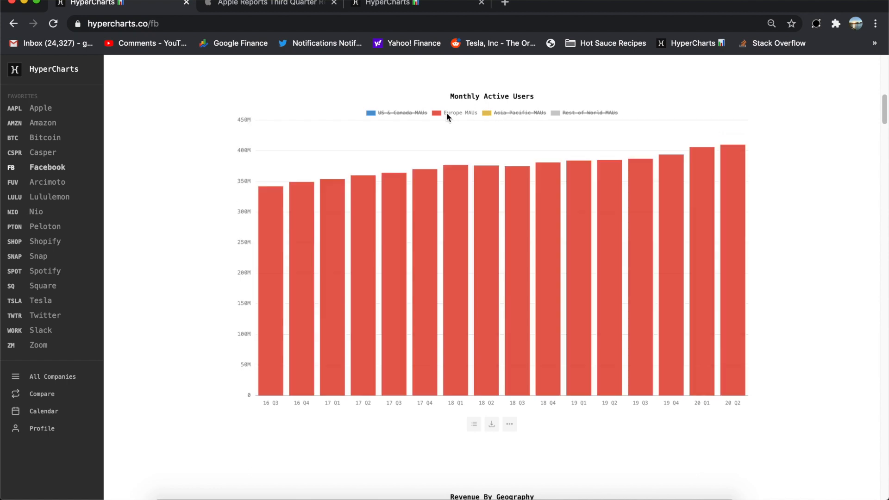
left_click(459, 113)
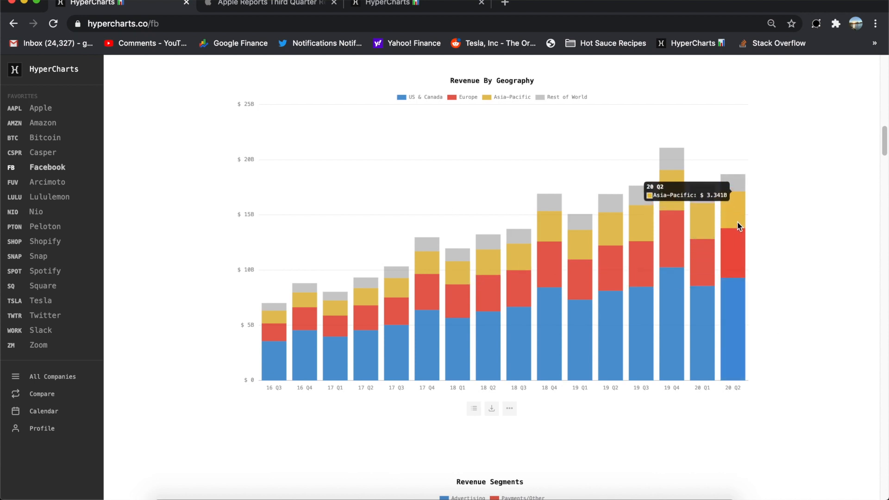
mouse_move(713, 301)
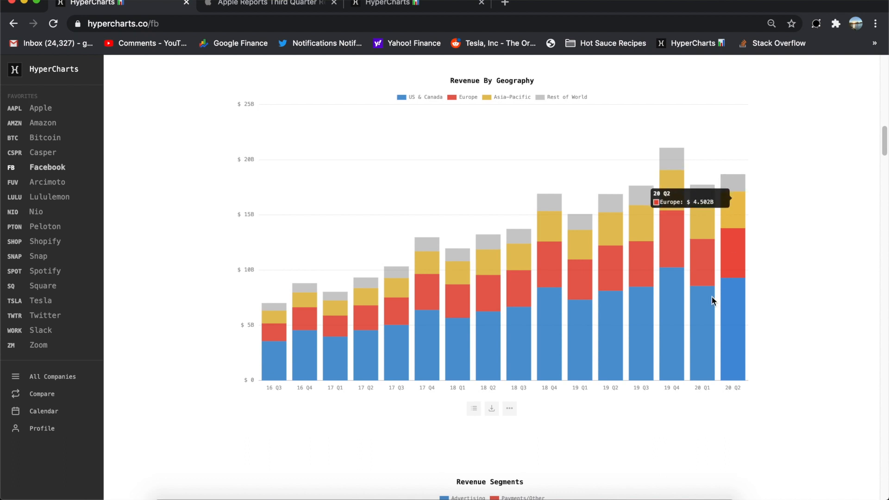
Scroll Facebook's financials down past Revenue & Operating Income to the Revenue Segments chart
scroll("down", 3)
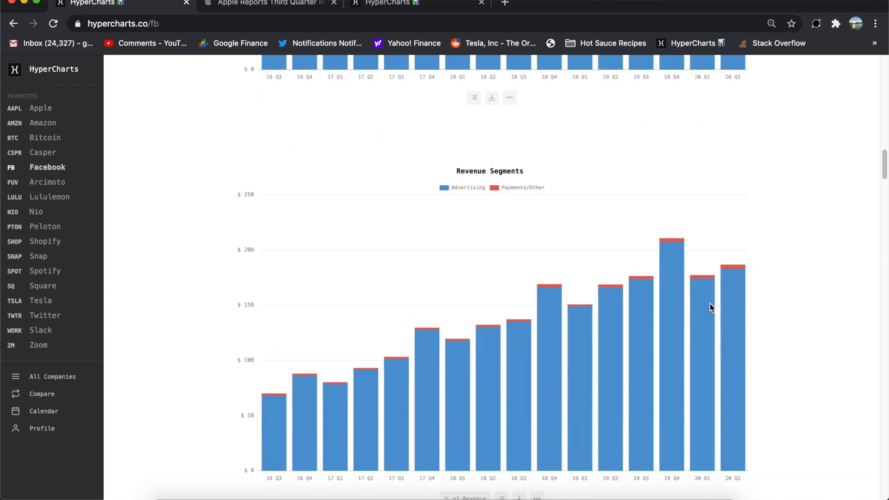
mouse_move(730, 311)
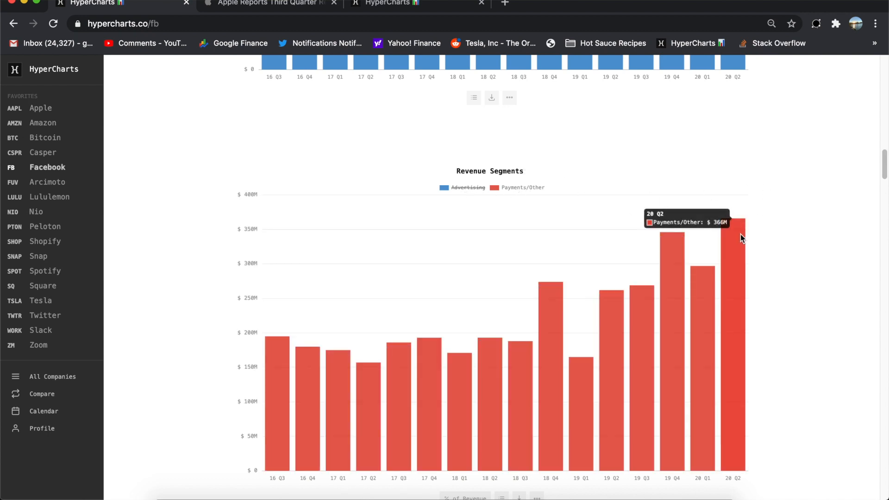
mouse_move(644, 295)
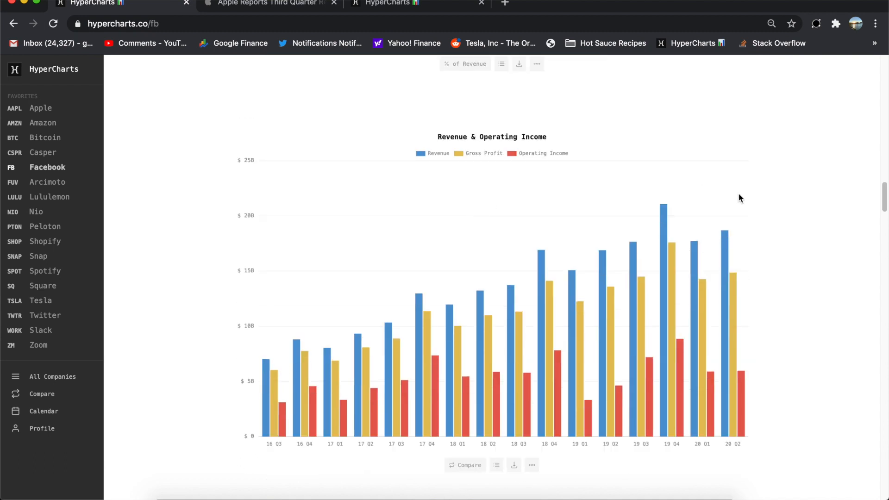
mouse_move(740, 384)
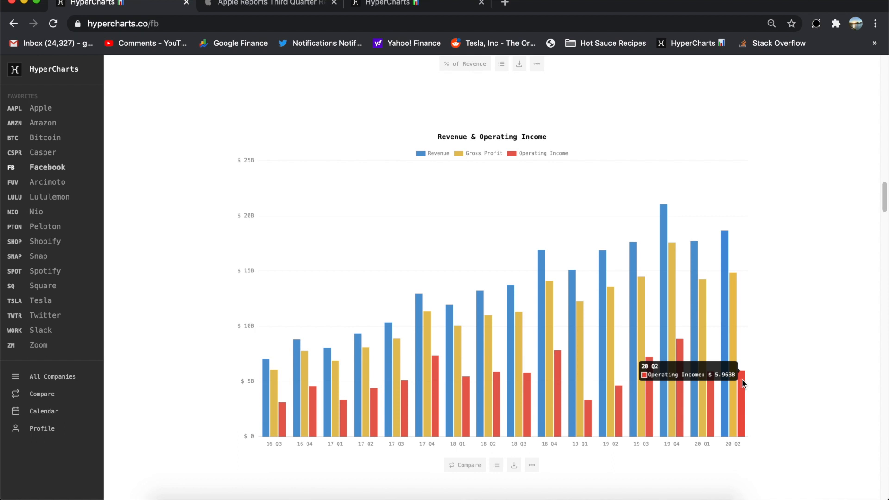
mouse_move(621, 412)
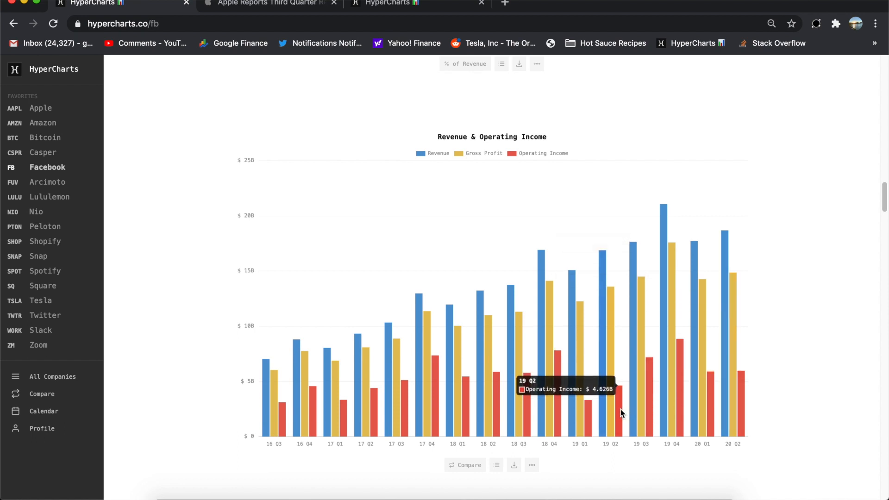
mouse_move(728, 393)
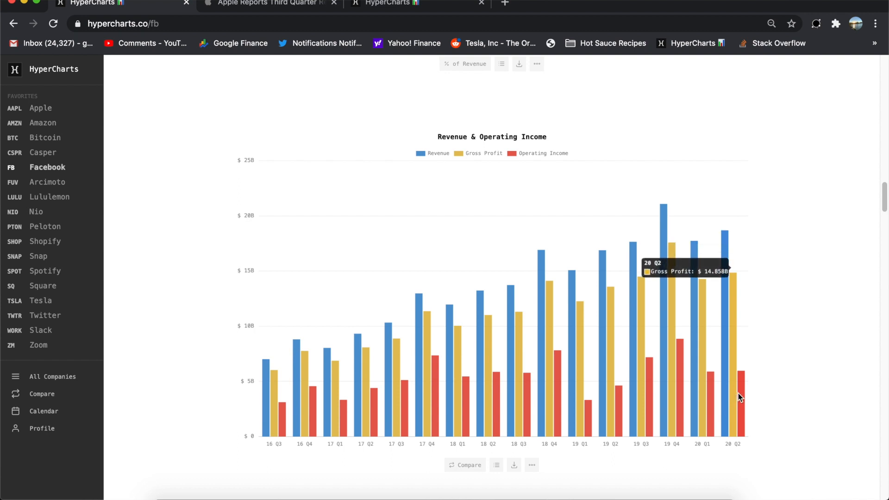
mouse_move(723, 397)
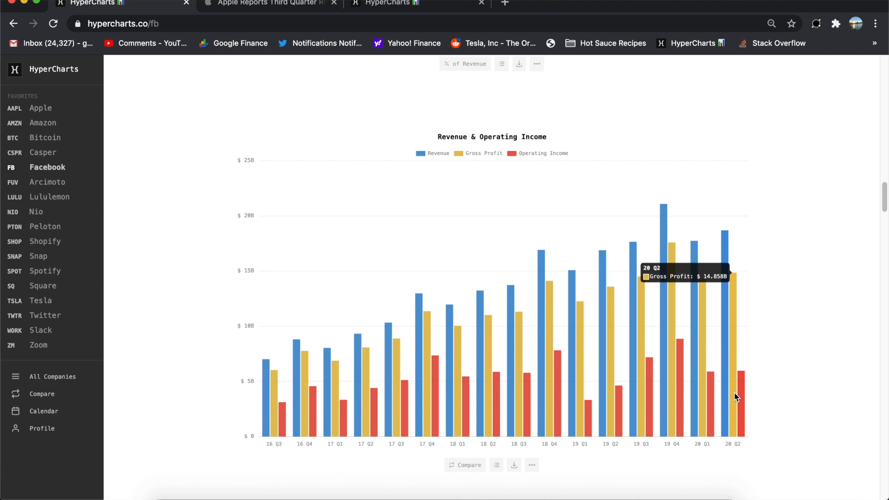
mouse_move(800, 409)
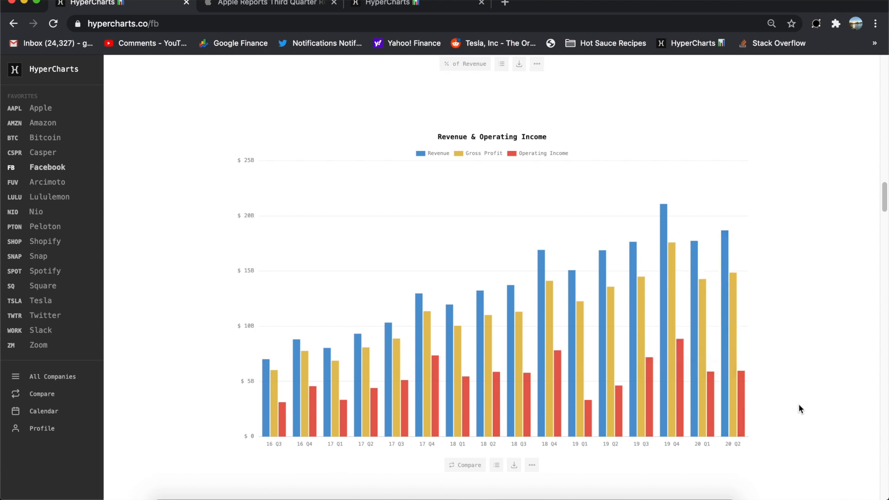
Scroll through Facebook's Margins, Cash Flow ($623M free cash flow in 20 Q2) and Cash charts
scroll("down", 3)
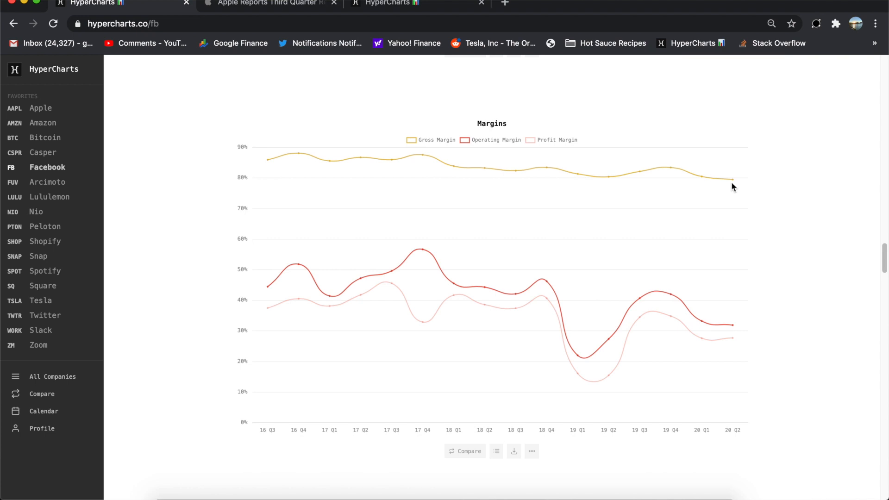
mouse_move(679, 352)
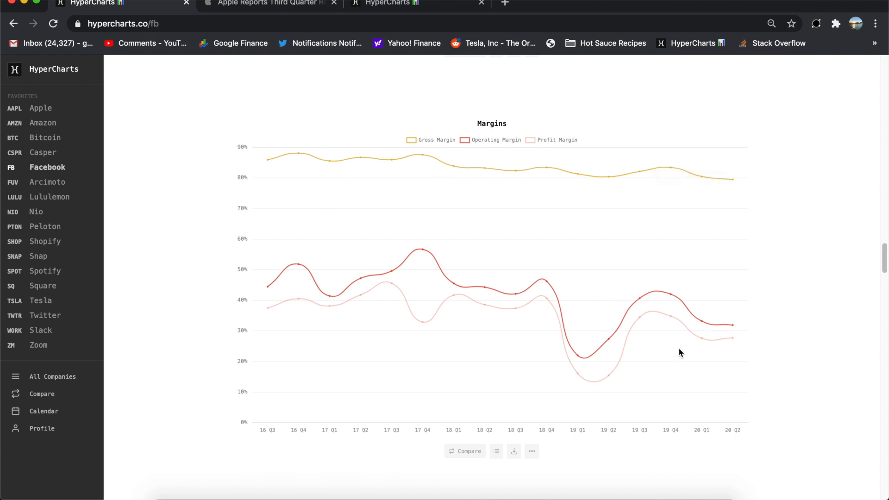
mouse_move(733, 325)
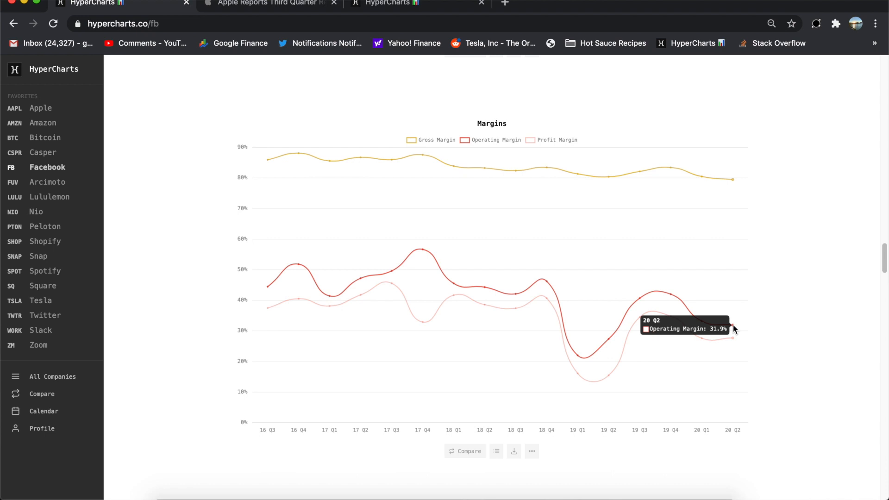
mouse_move(735, 331)
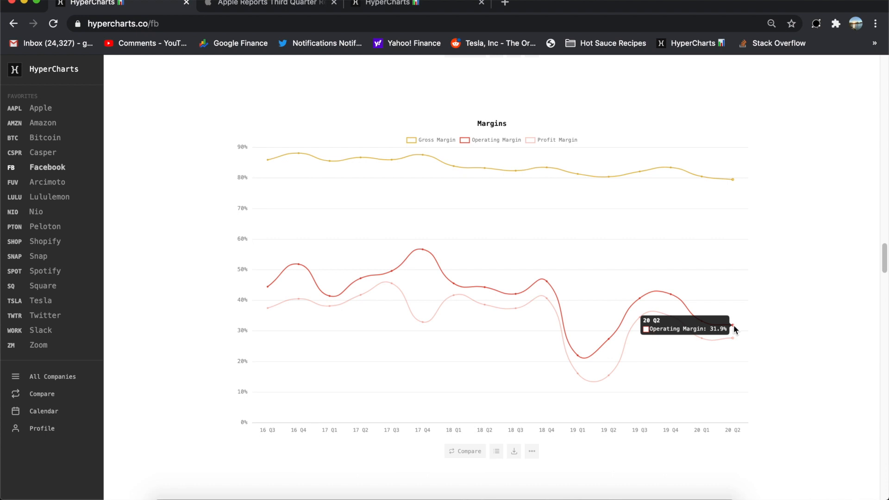
mouse_move(737, 341)
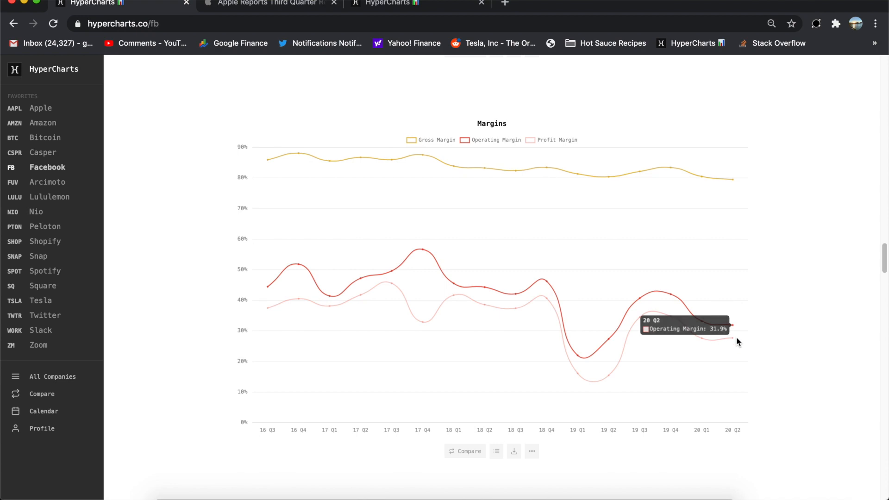
scroll("down", 3)
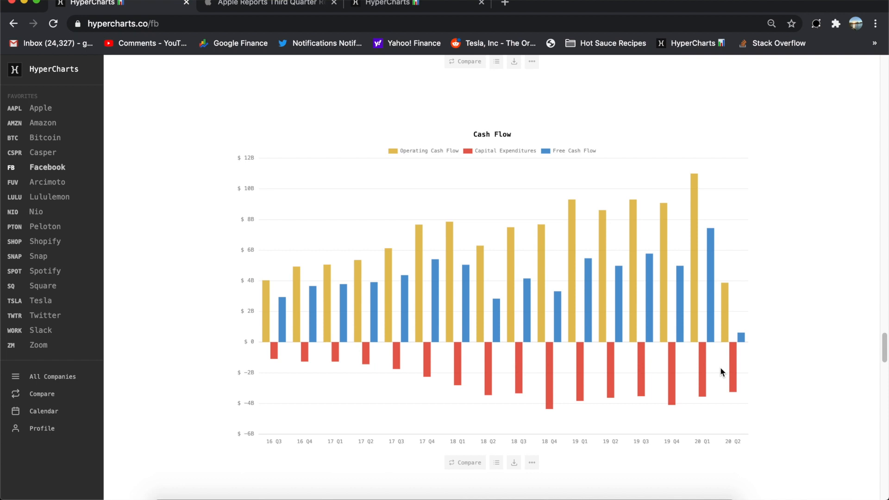
mouse_move(725, 318)
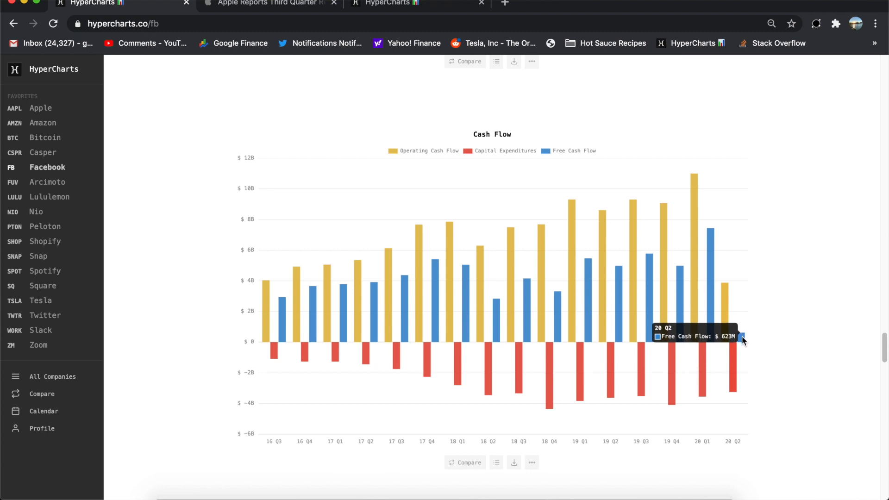
mouse_move(744, 341)
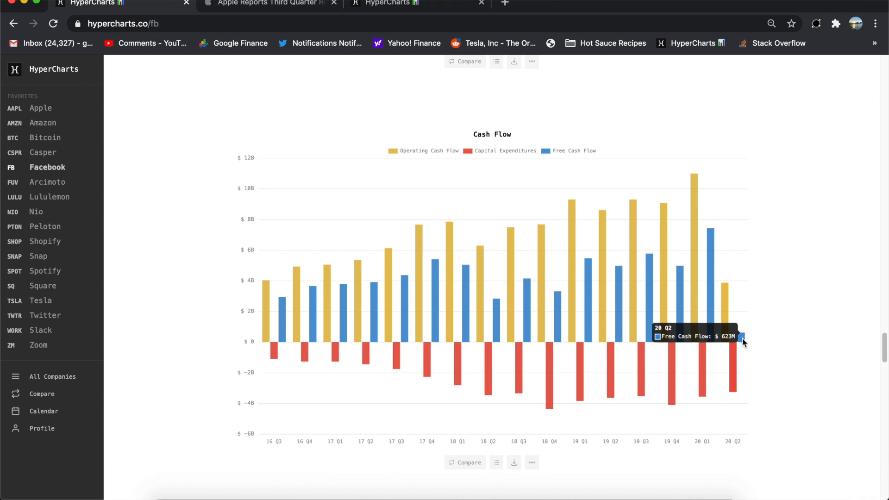
mouse_move(650, 295)
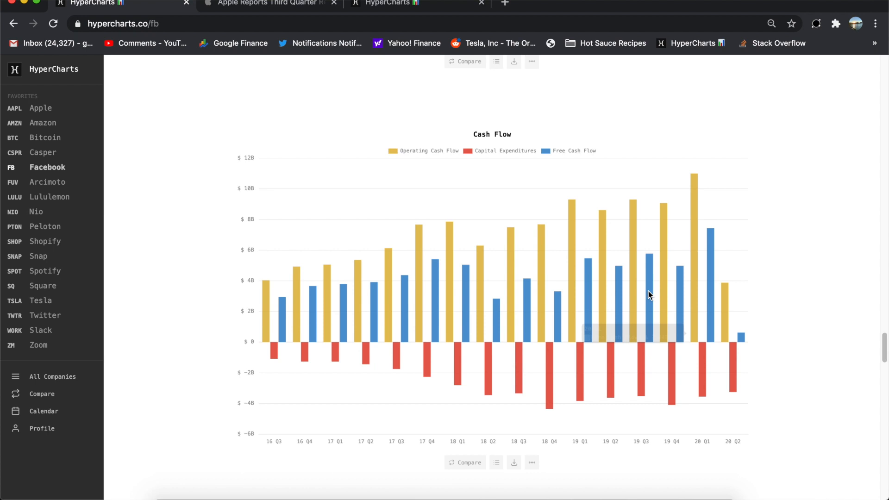
mouse_move(680, 369)
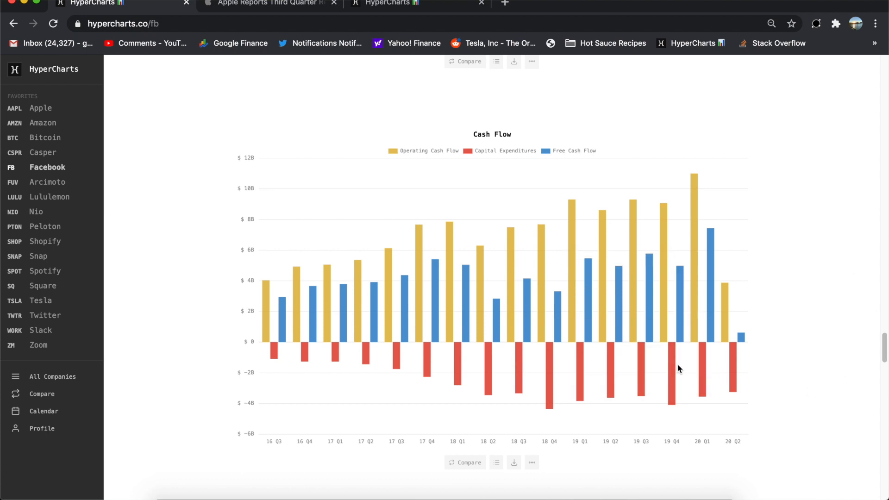
scroll("down", 3)
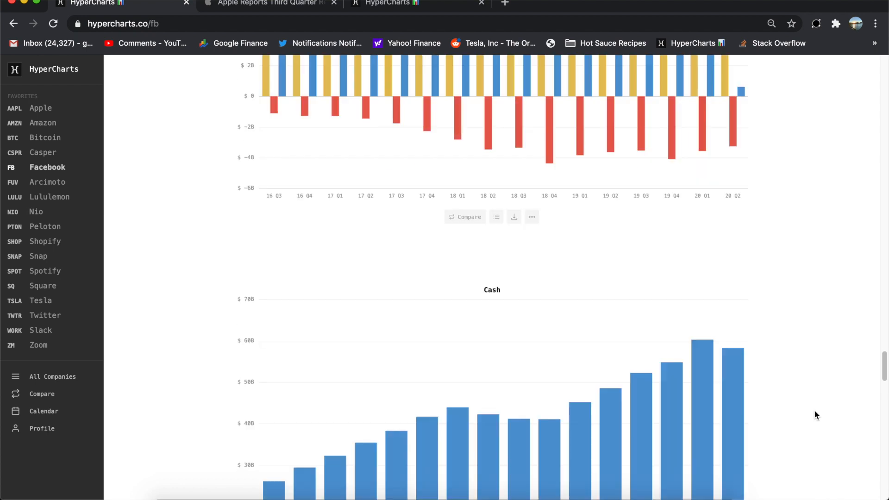
scroll("down", 3)
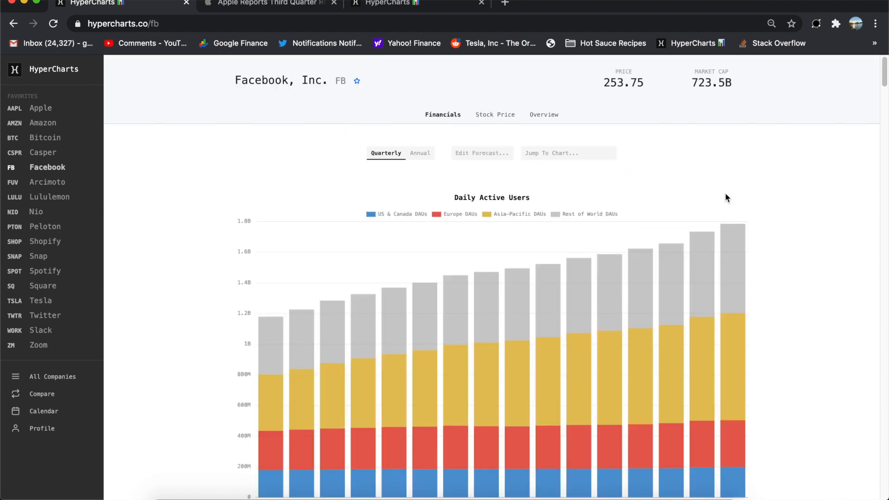
mouse_move(653, 98)
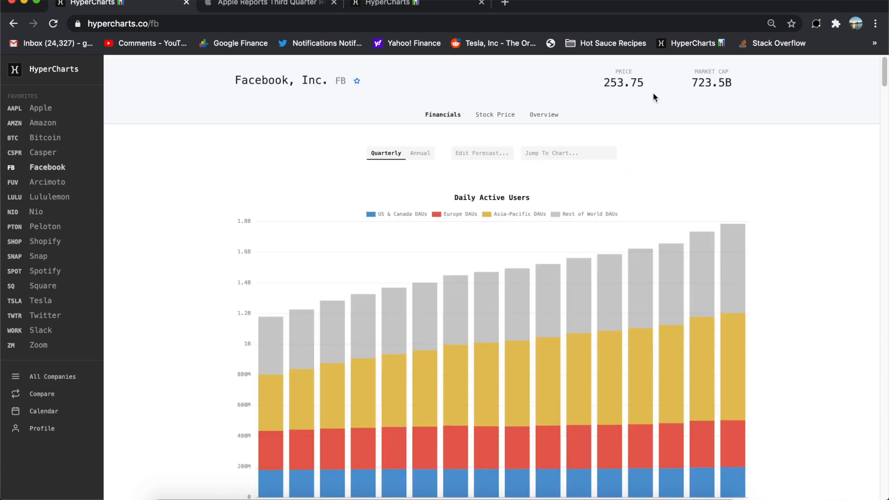
View Facebook's stock price over 1Y and 5Y, then switch to Amazon's stock price
left_click(495, 114)
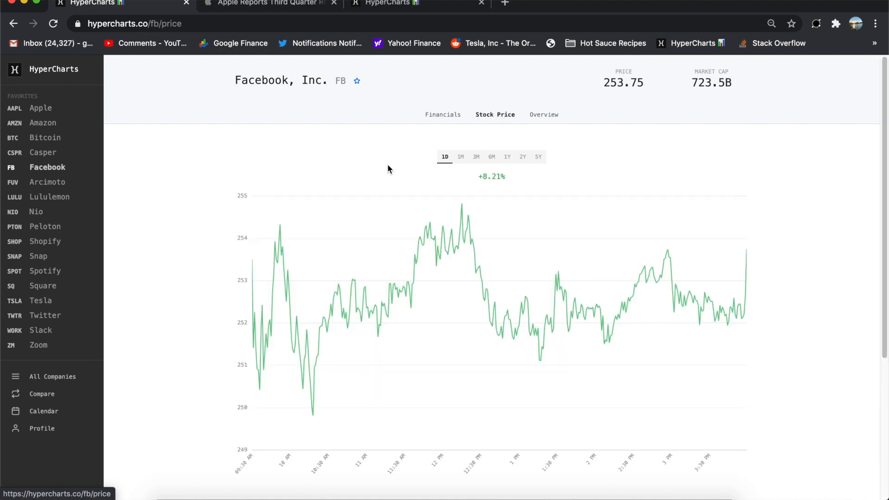
mouse_move(516, 244)
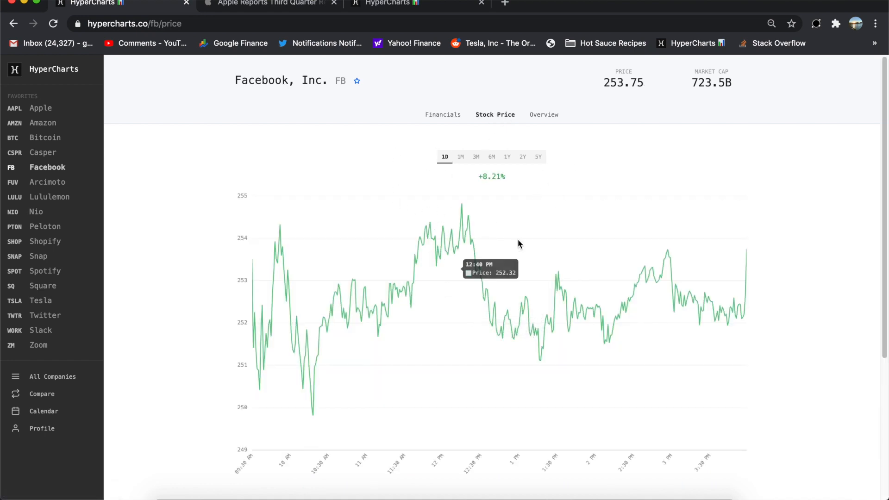
left_click(447, 114)
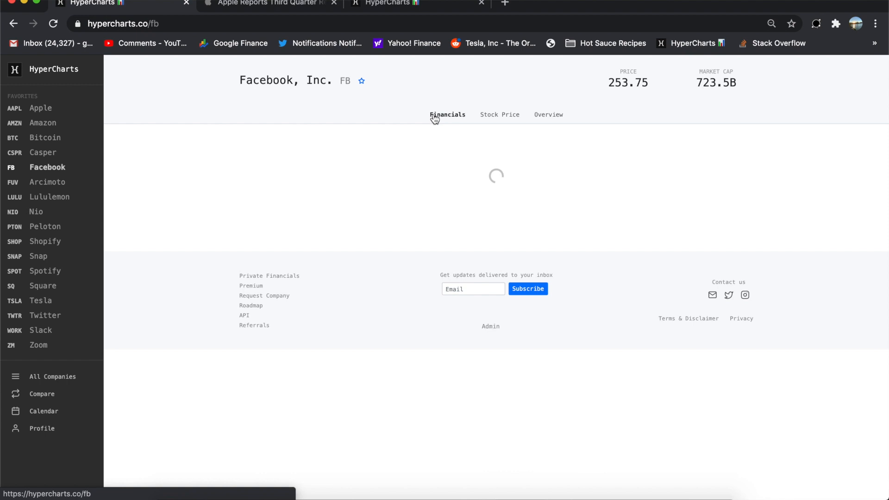
left_click(494, 114)
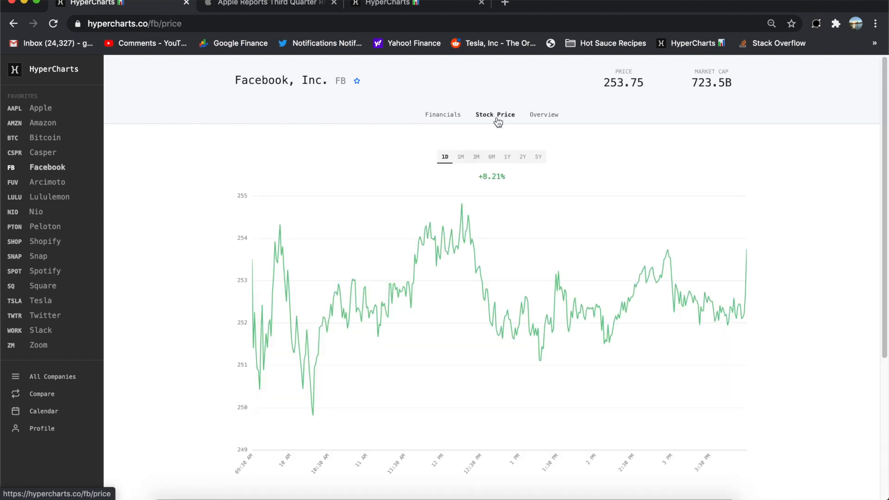
left_click(506, 156)
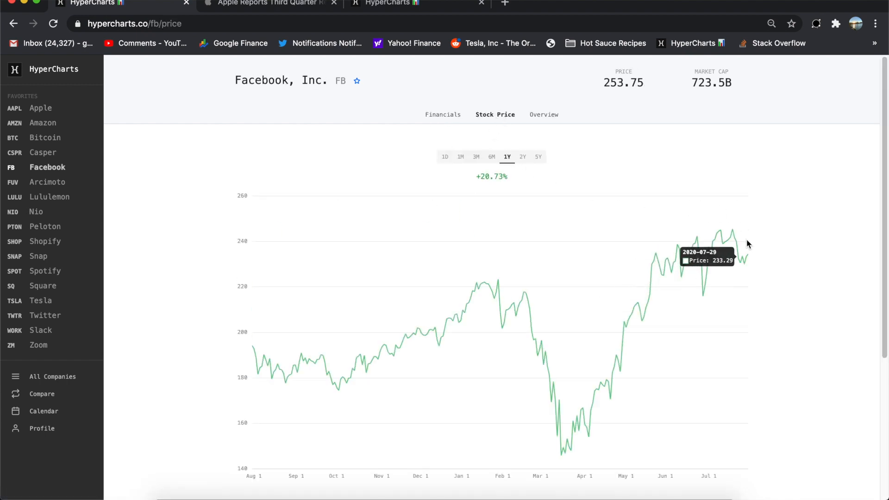
mouse_move(773, 219)
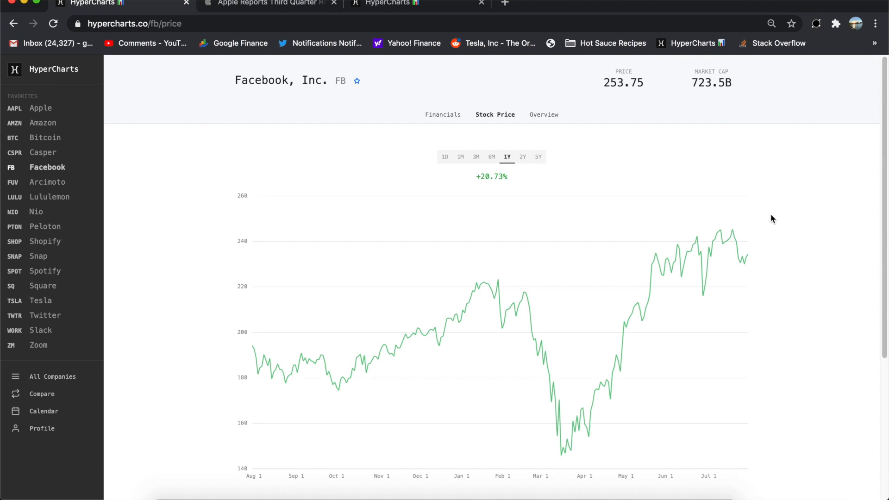
left_click(538, 157)
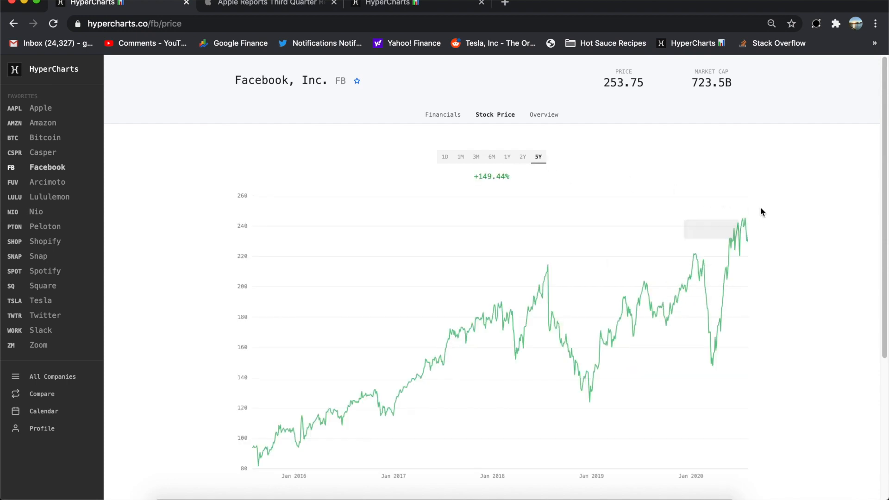
left_click(42, 123)
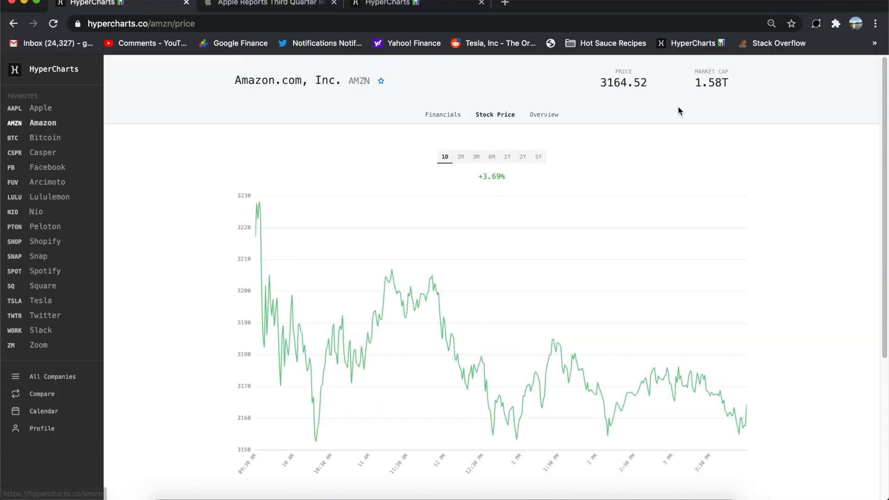
Open Amazon's financials and toggle the geography chart legend until only AWS remains
left_click(442, 114)
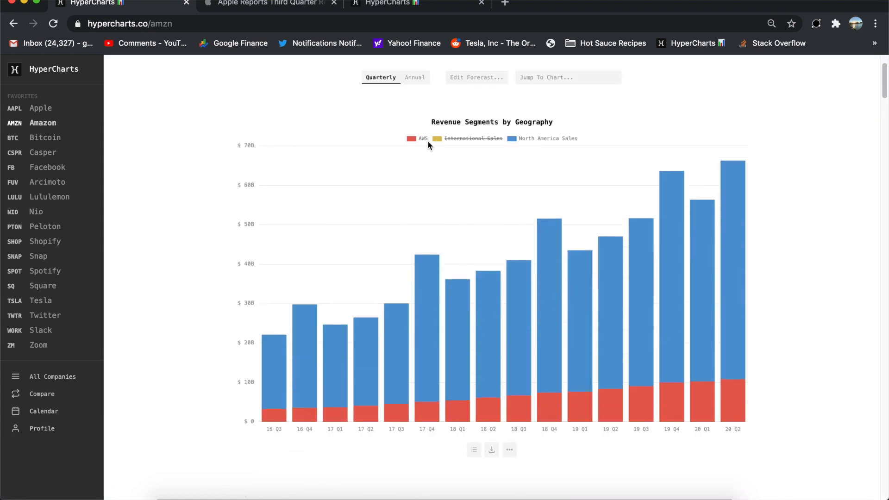
left_click(422, 139)
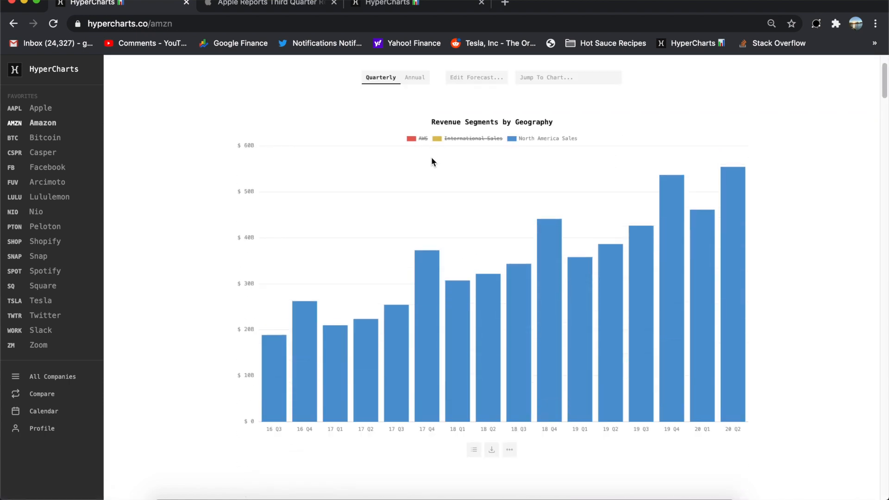
mouse_move(734, 212)
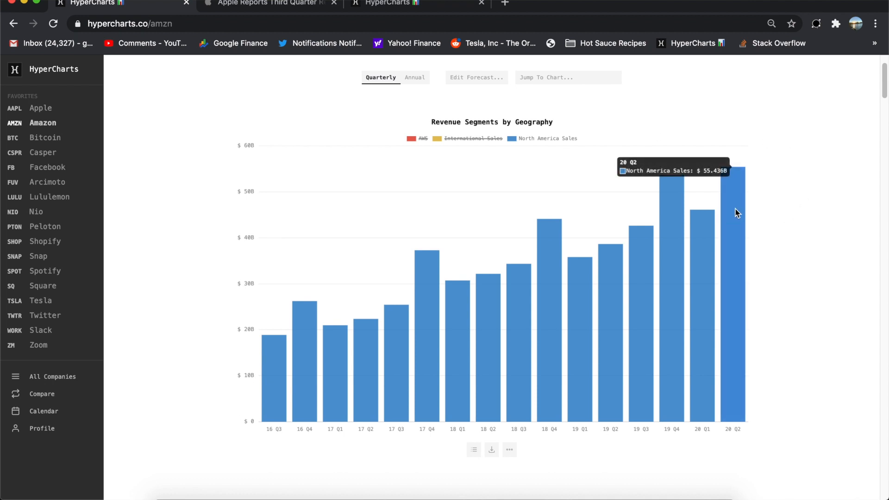
mouse_move(497, 135)
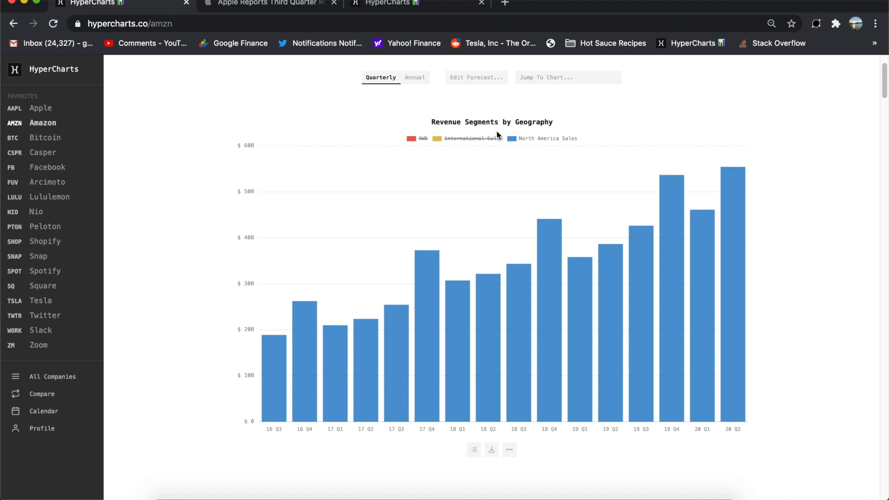
mouse_move(394, 252)
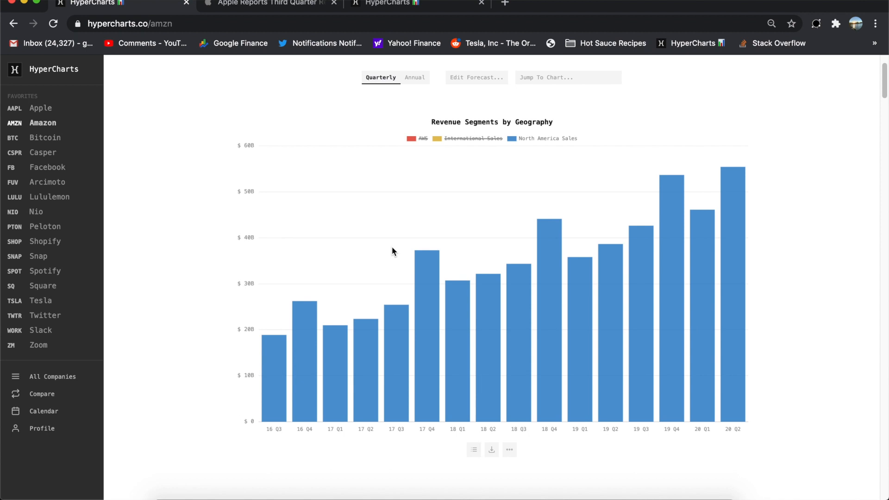
mouse_move(674, 205)
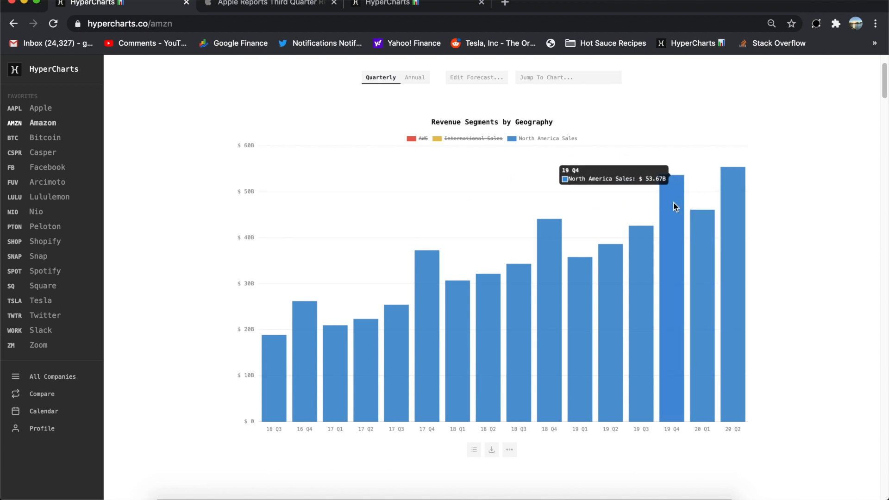
mouse_move(576, 290)
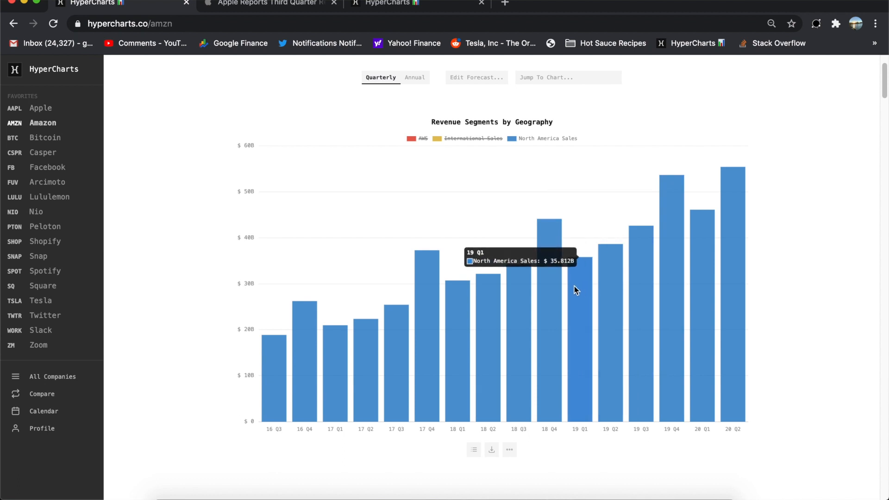
mouse_move(639, 261)
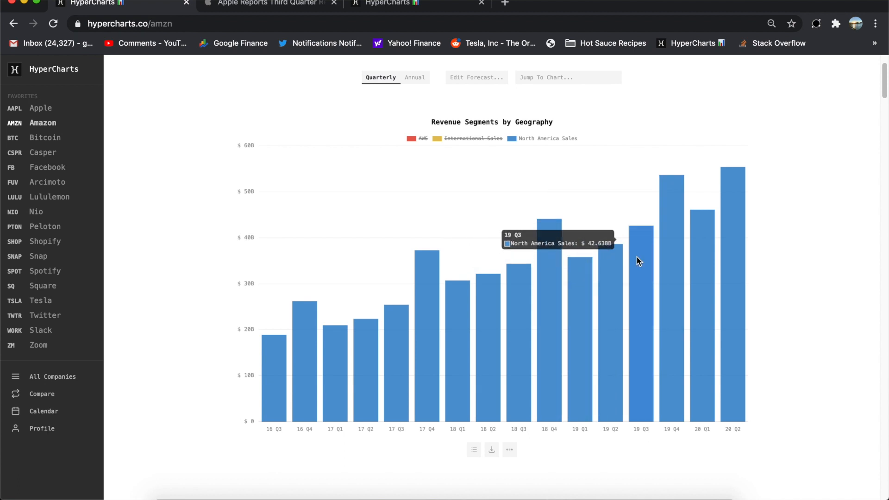
mouse_move(669, 205)
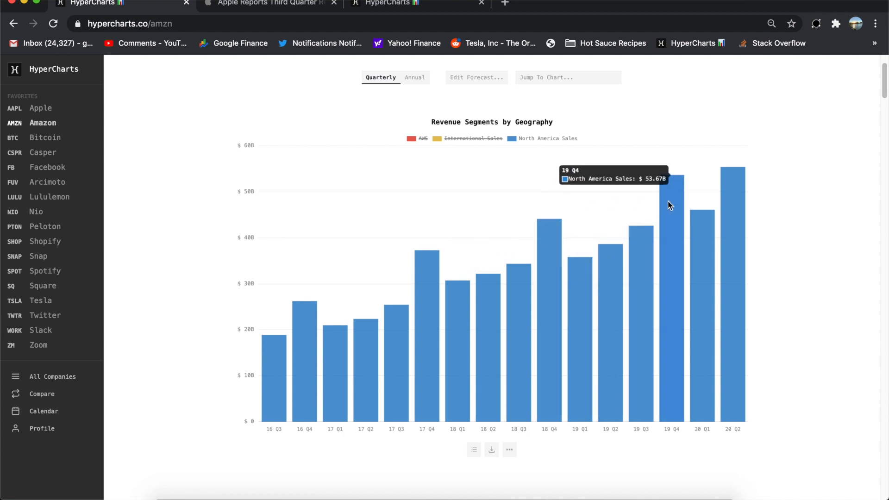
mouse_move(697, 252)
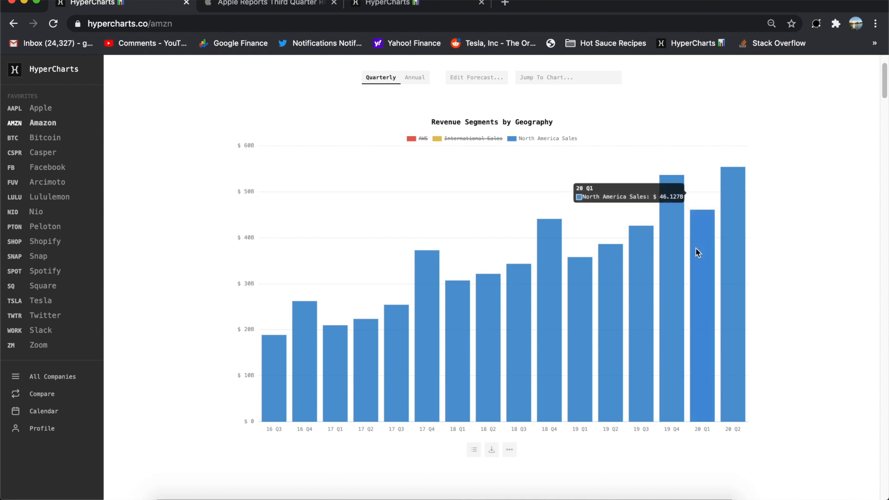
mouse_move(722, 205)
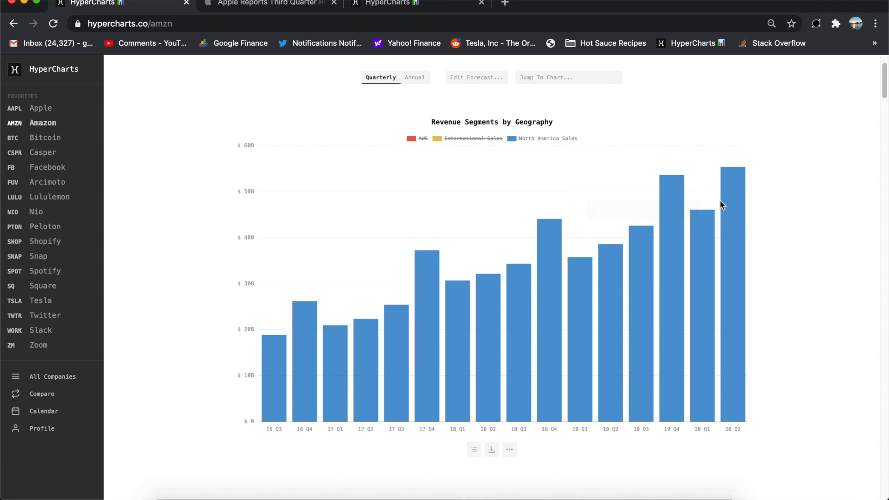
mouse_move(762, 205)
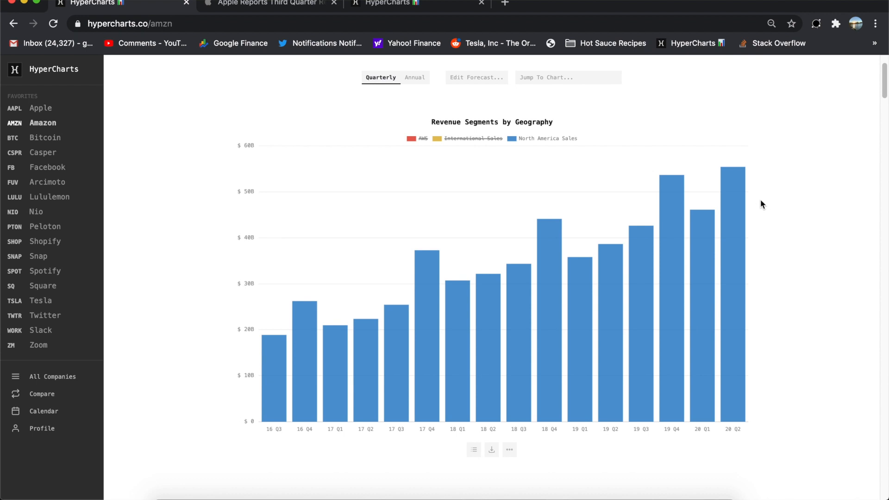
mouse_move(734, 204)
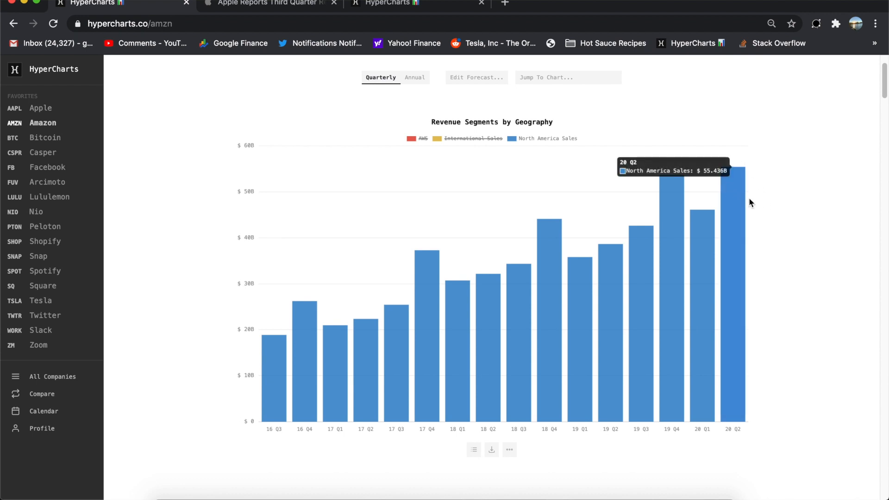
mouse_move(793, 192)
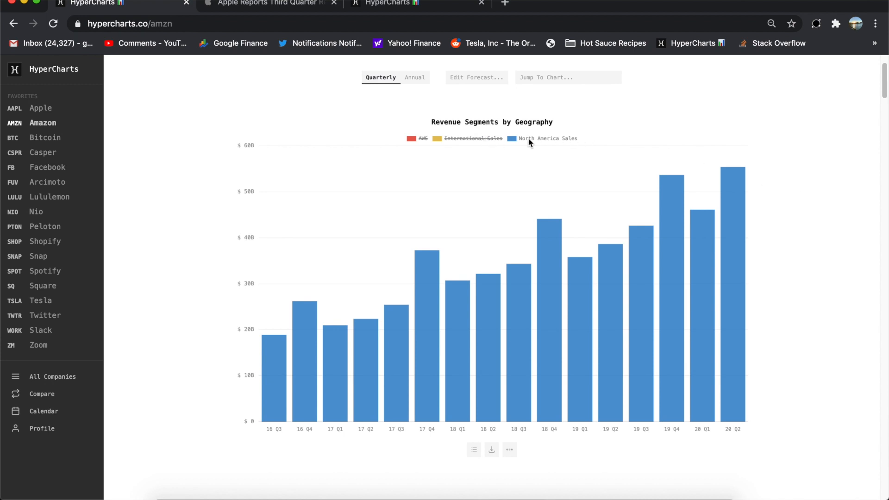
left_click(472, 139)
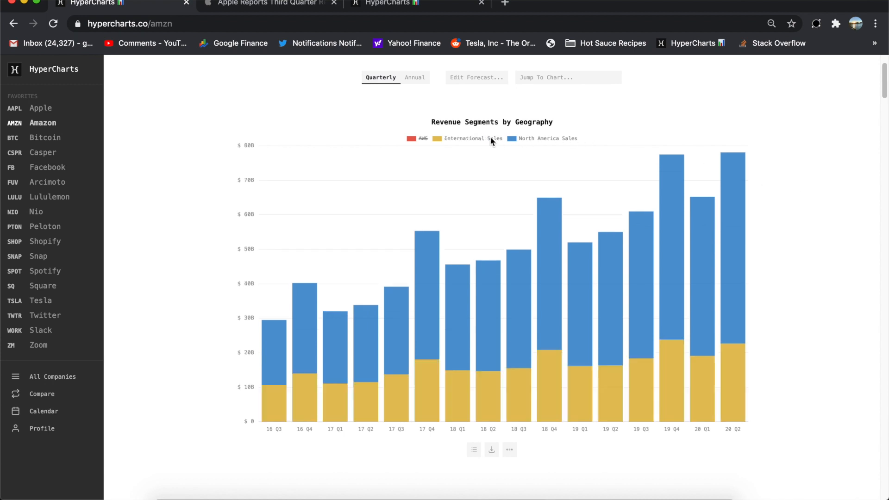
left_click(546, 138)
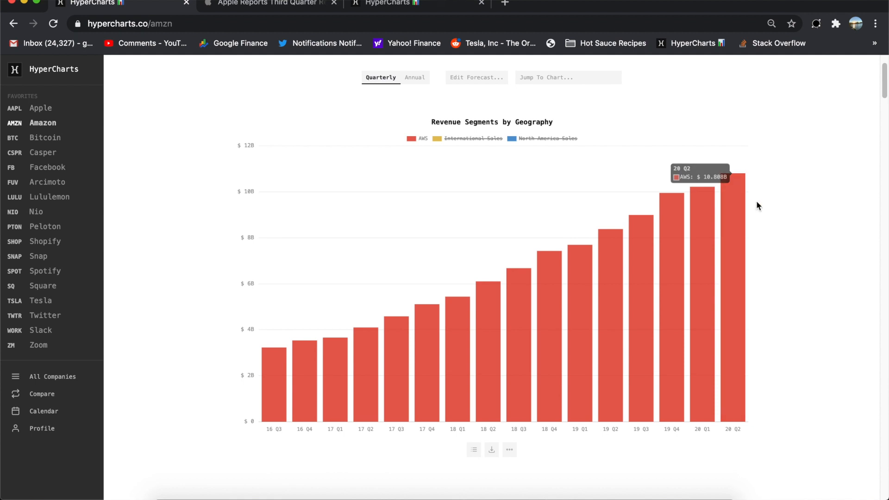
mouse_move(750, 216)
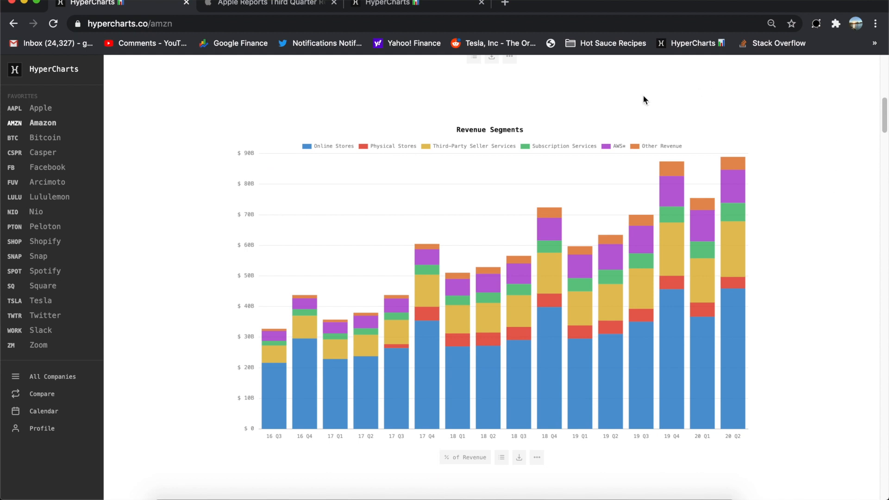
mouse_move(675, 110)
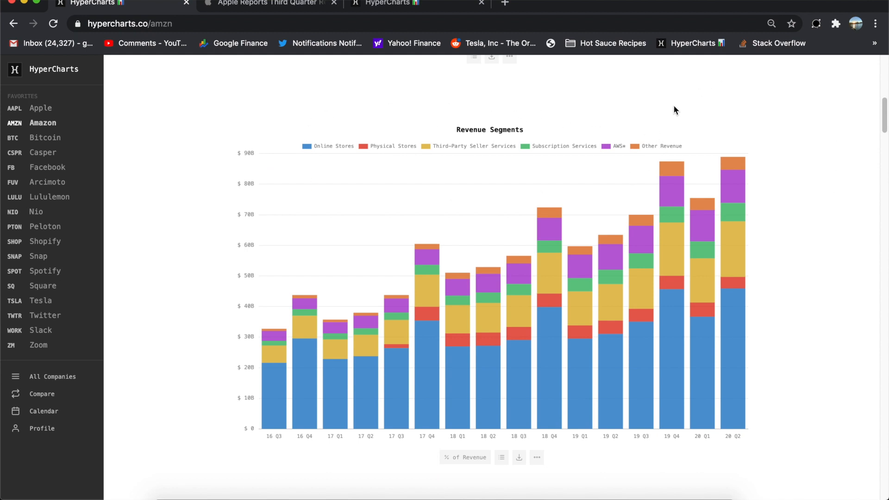
mouse_move(495, 144)
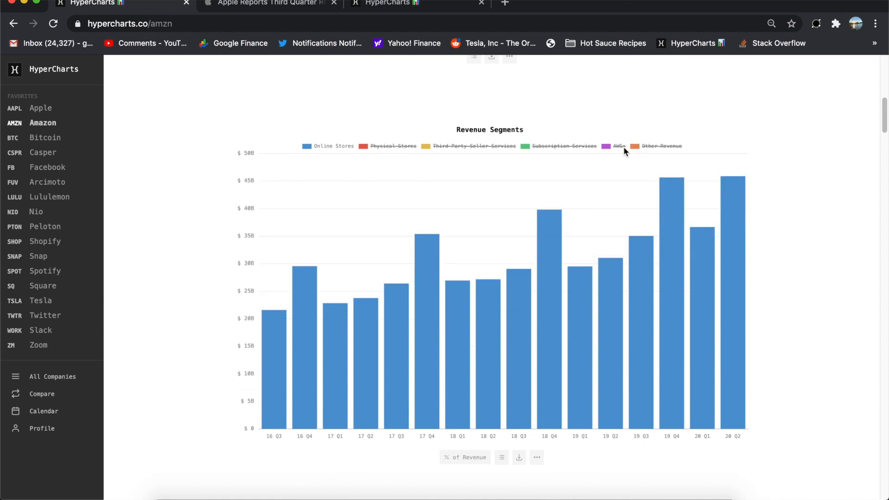
mouse_move(672, 212)
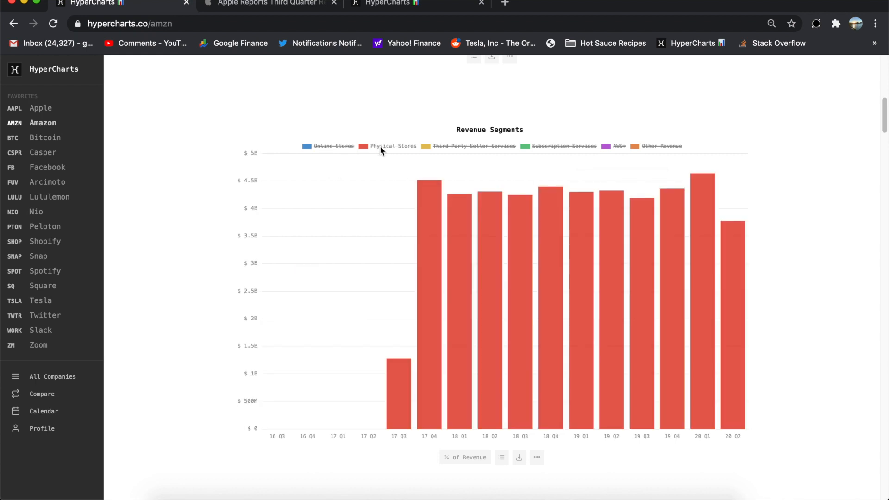
mouse_move(733, 247)
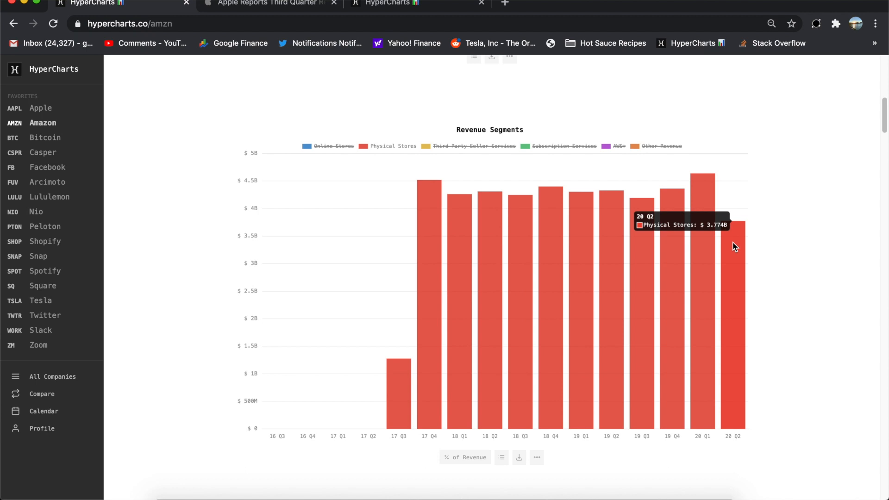
mouse_move(737, 246)
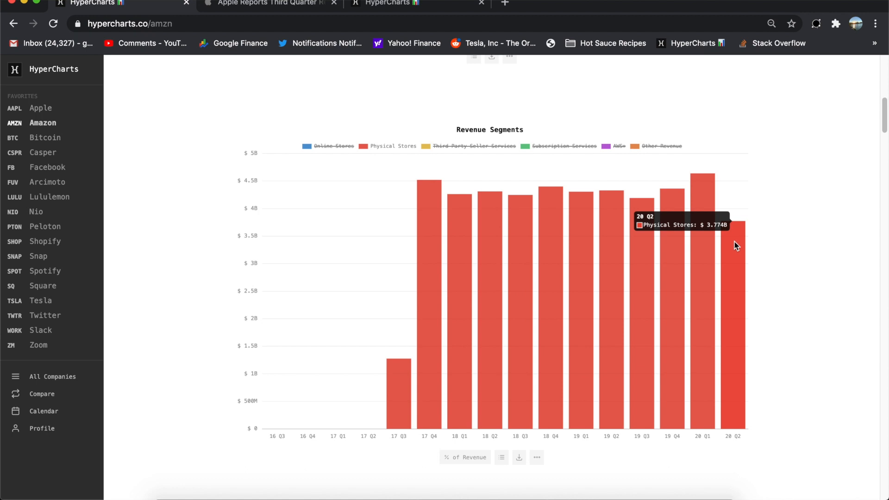
mouse_move(791, 219)
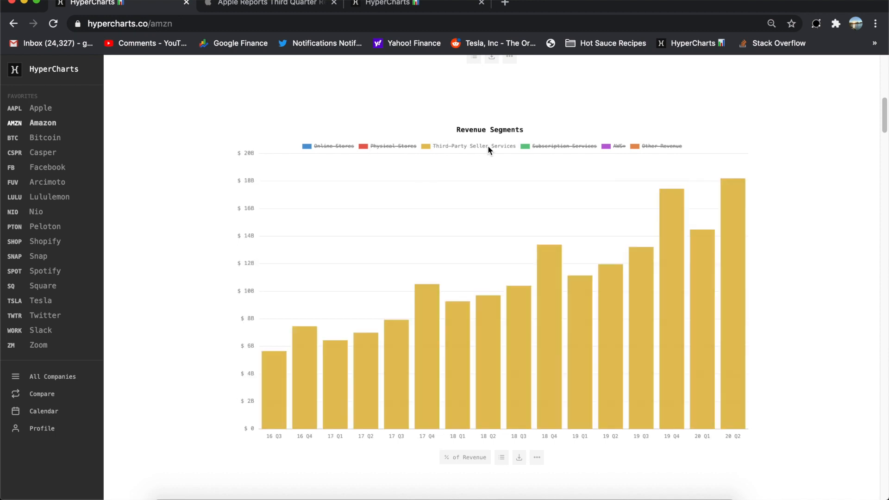
mouse_move(497, 161)
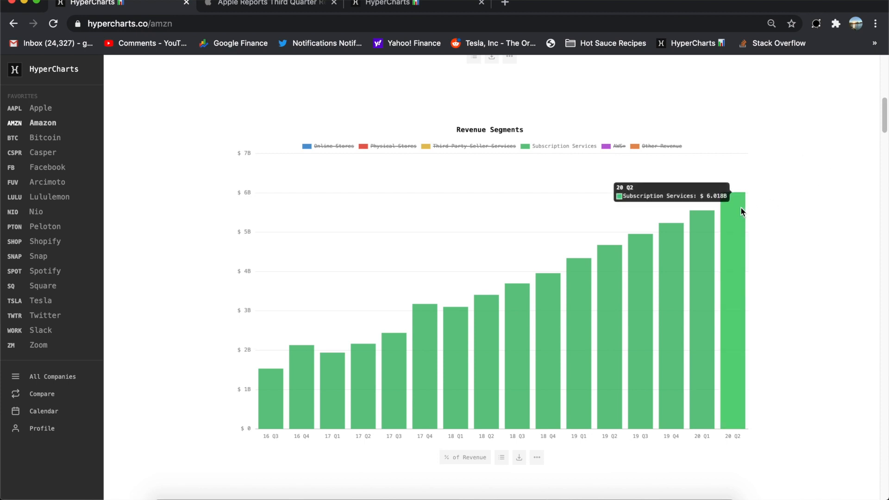
mouse_move(464, 293)
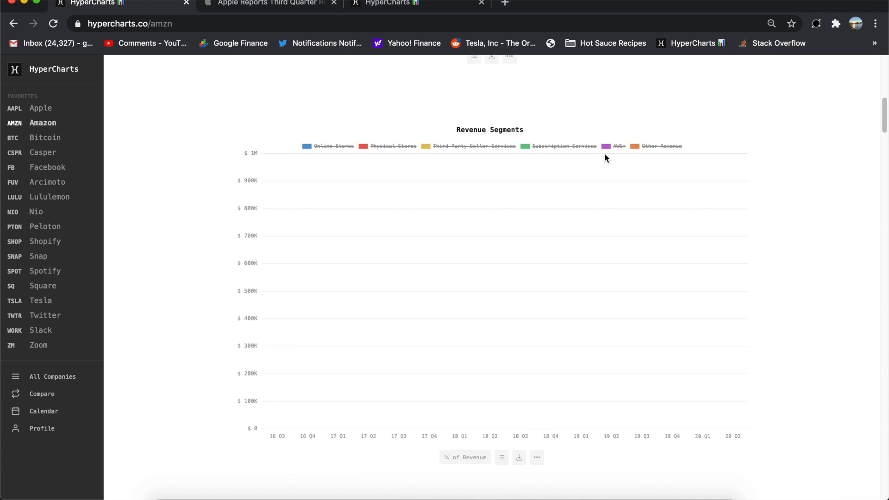
mouse_move(655, 153)
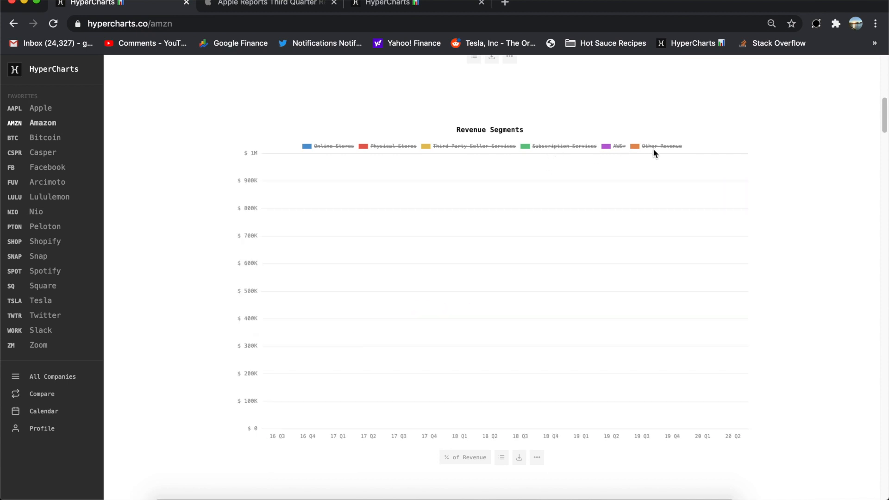
Isolate Other Revenue in Amazon's Revenue Segments chart, about $4.2B in 20 Q2
left_click(661, 146)
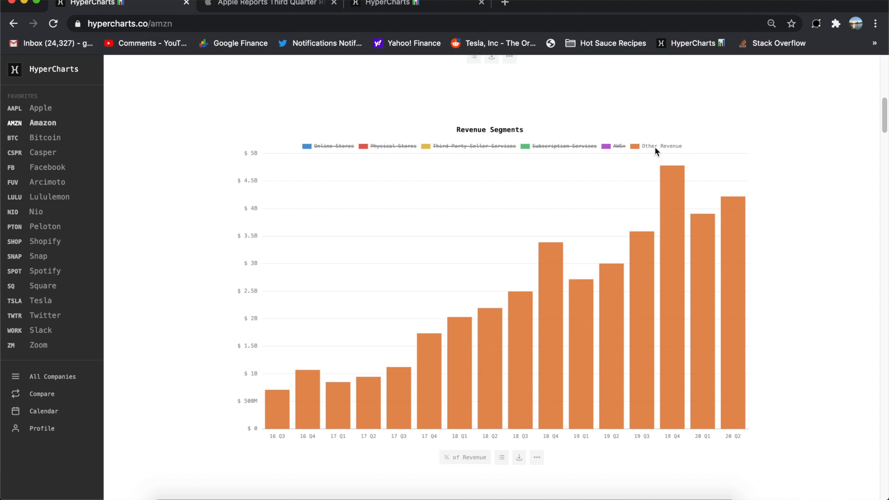
mouse_move(733, 223)
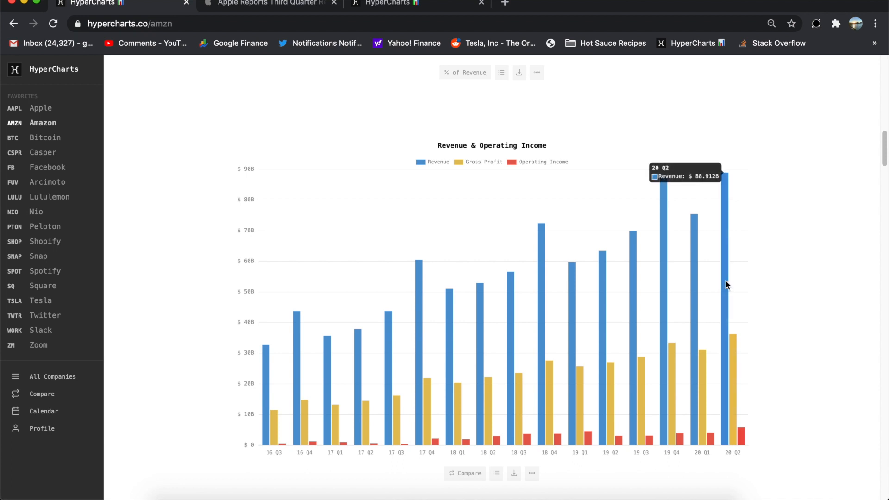
mouse_move(578, 202)
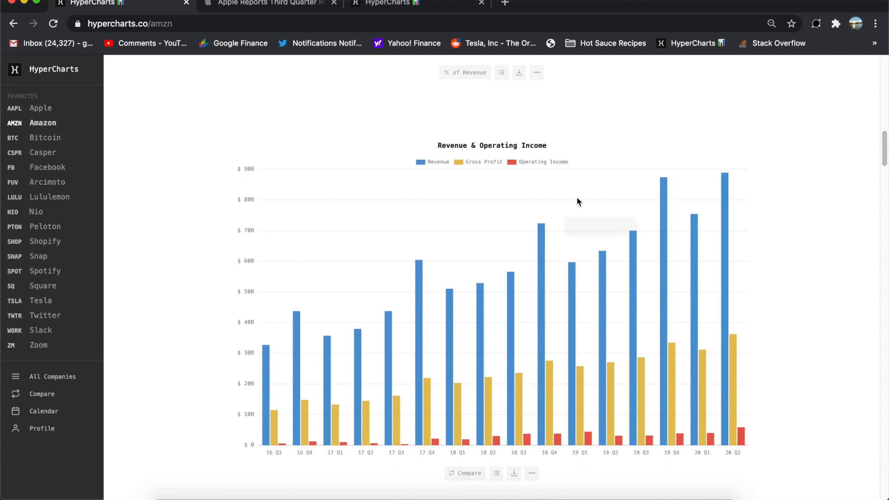
mouse_move(732, 188)
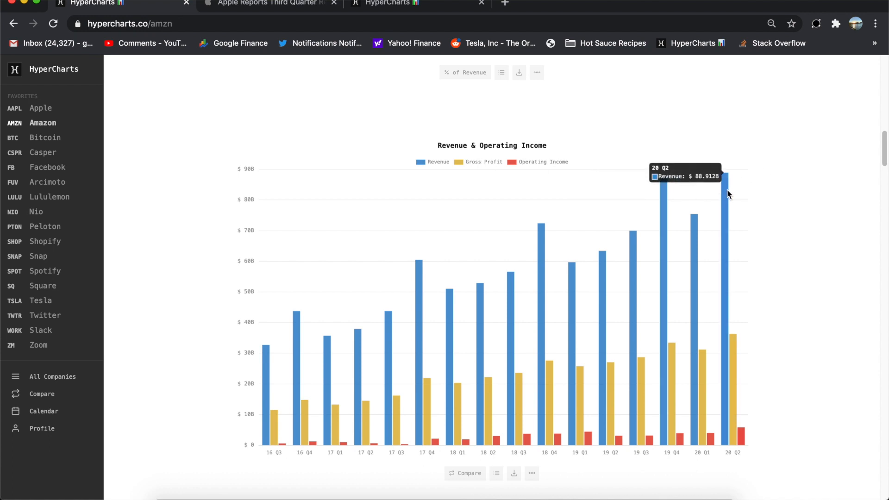
mouse_move(488, 168)
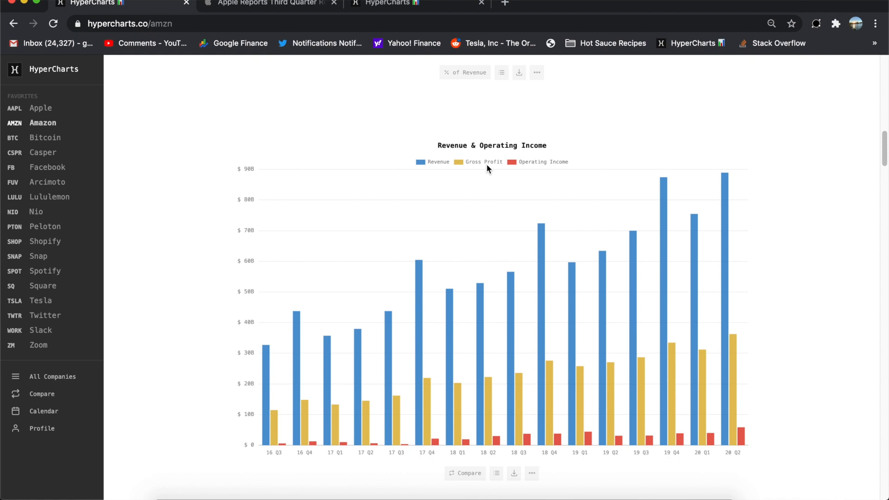
Toggle the income chart legend so only Operating Income ($5.843B in 20 Q2) is plotted
left_click(542, 161)
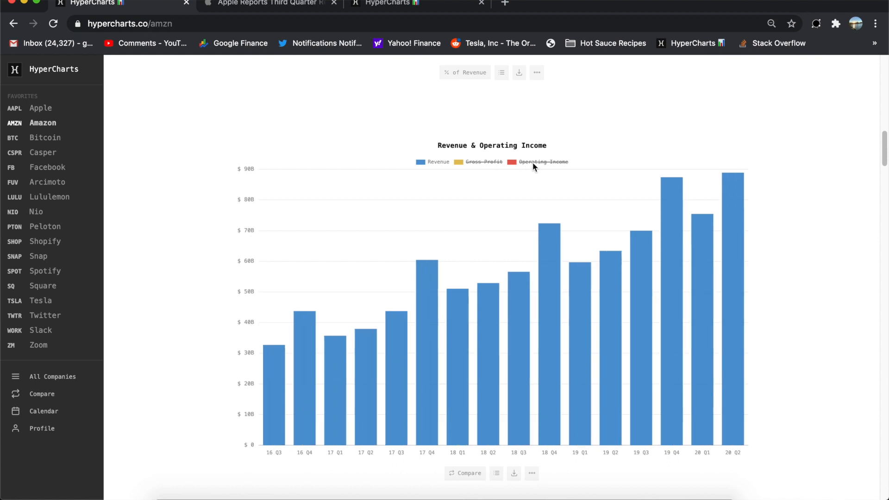
left_click(438, 161)
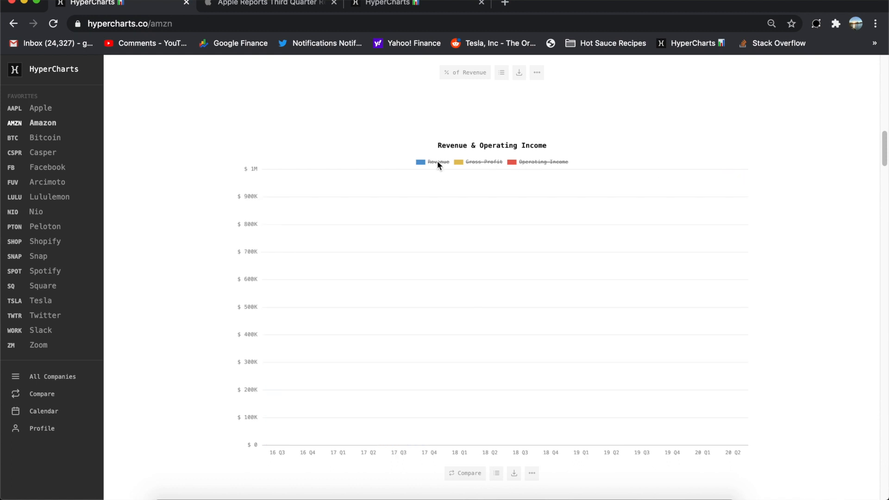
left_click(483, 162)
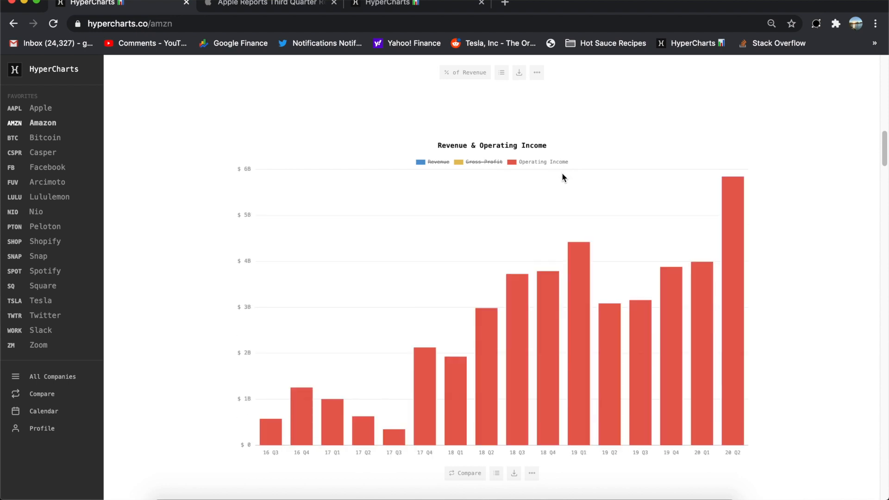
mouse_move(733, 191)
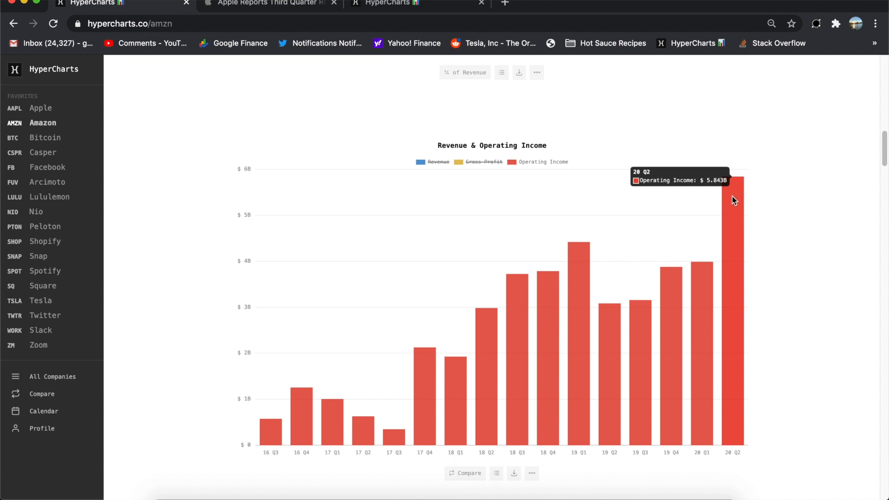
mouse_move(674, 156)
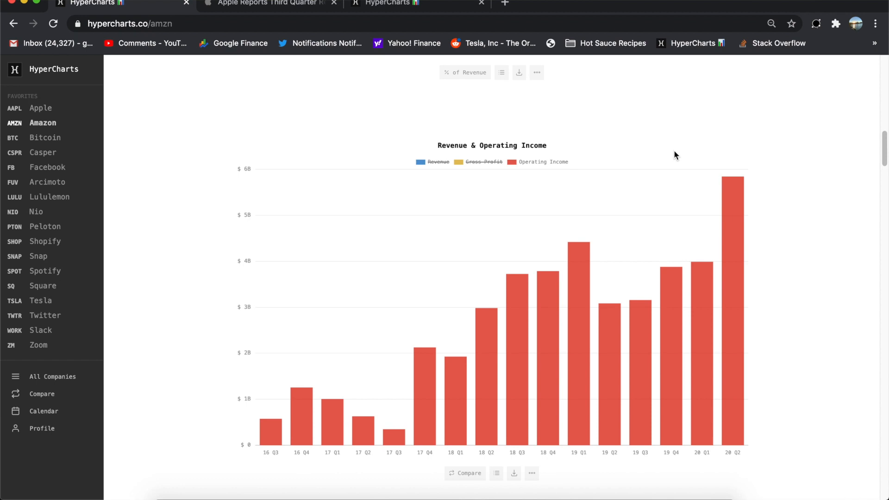
mouse_move(681, 172)
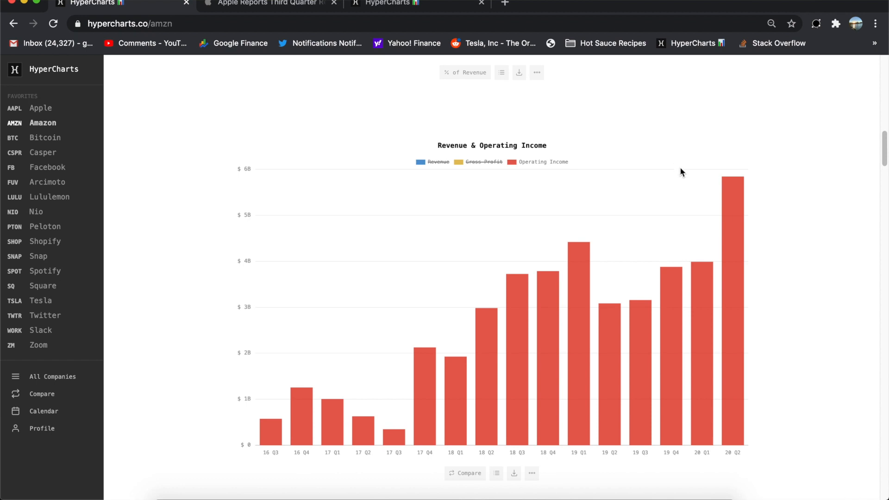
scroll("down", 3)
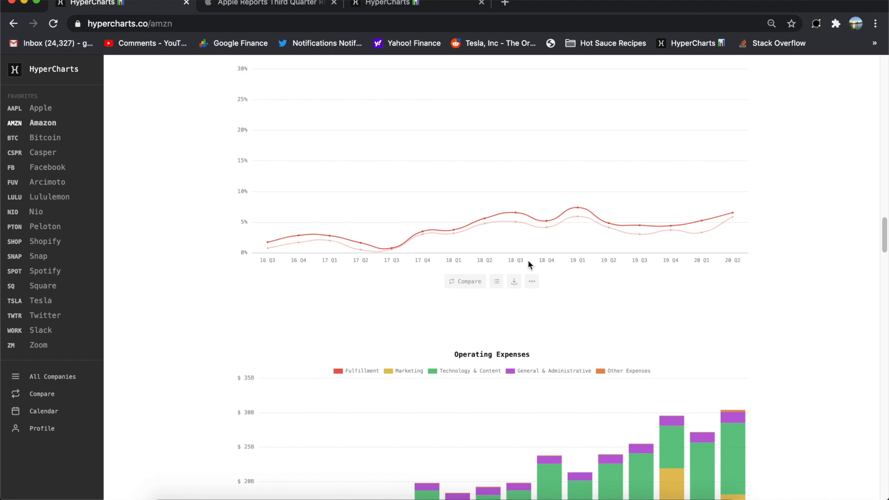
Scroll through Amazon's Operating Expenses, Growth (40.23% revenue growth), Cash Flow and Outstanding Shares charts
scroll("down", 3)
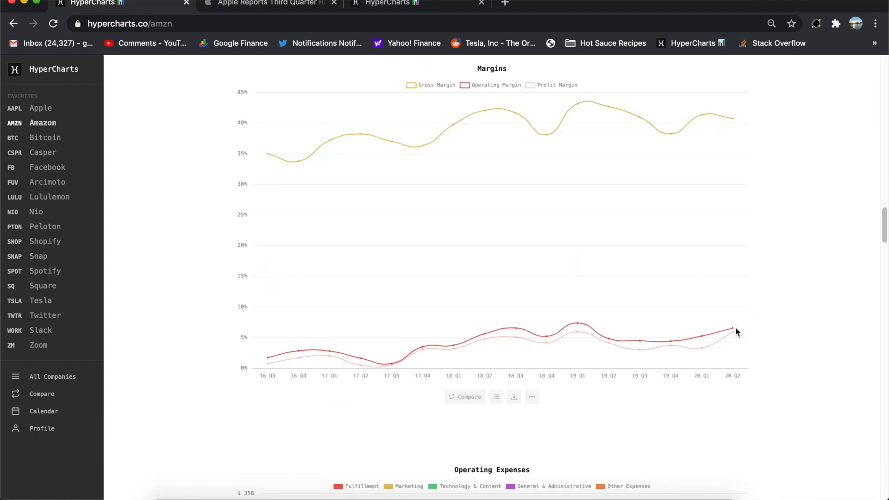
scroll("down", 3)
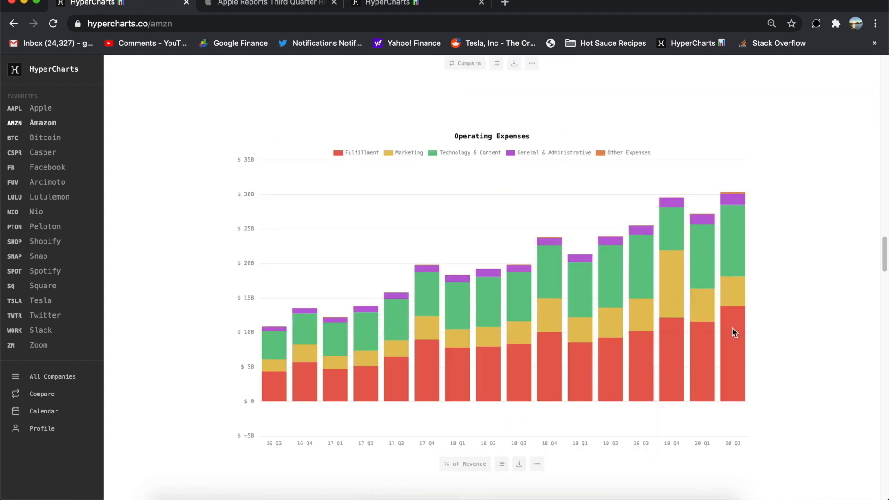
scroll("down", 3)
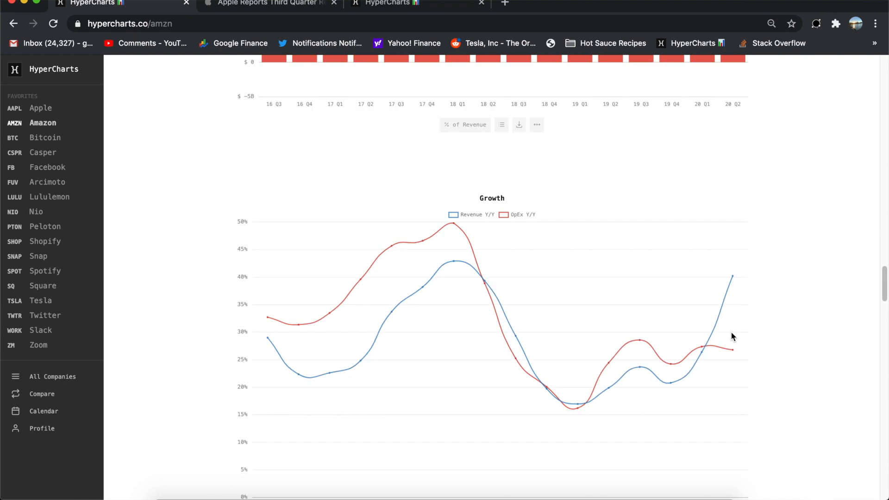
mouse_move(732, 278)
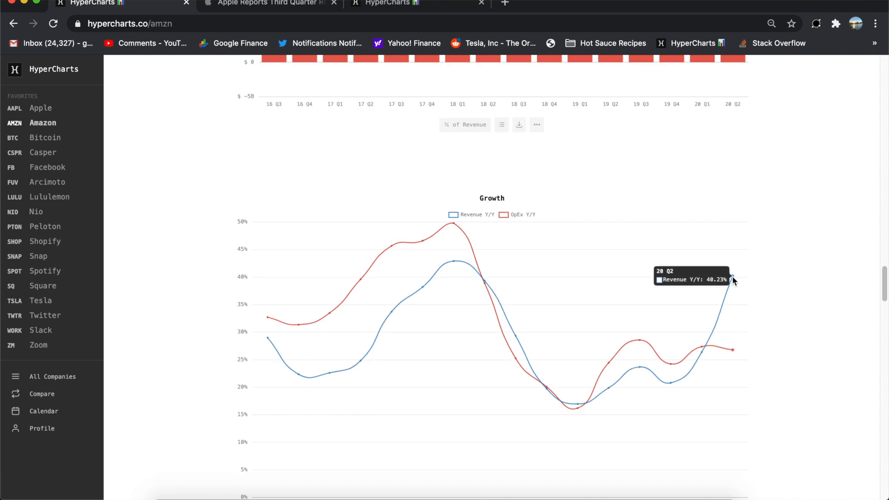
mouse_move(375, 378)
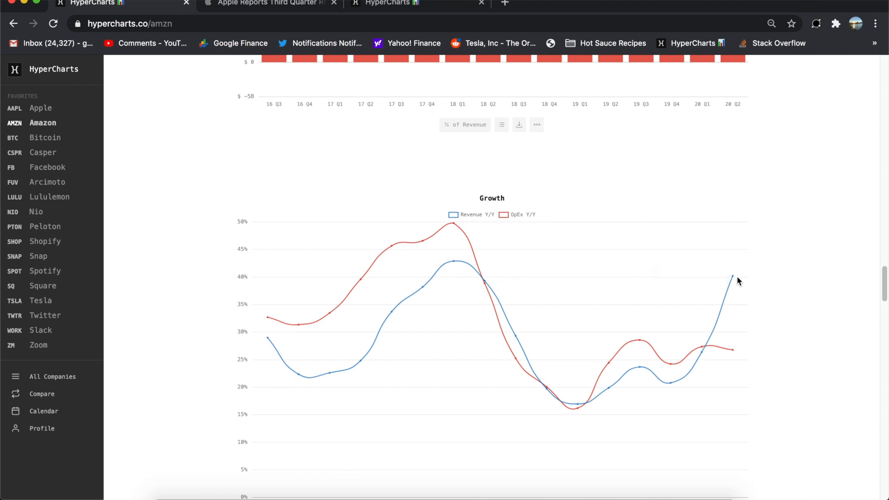
mouse_move(733, 278)
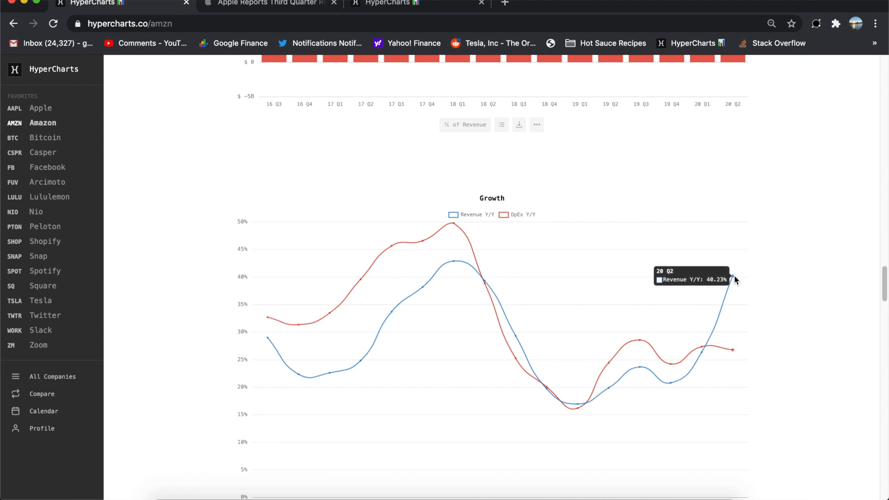
mouse_move(736, 291)
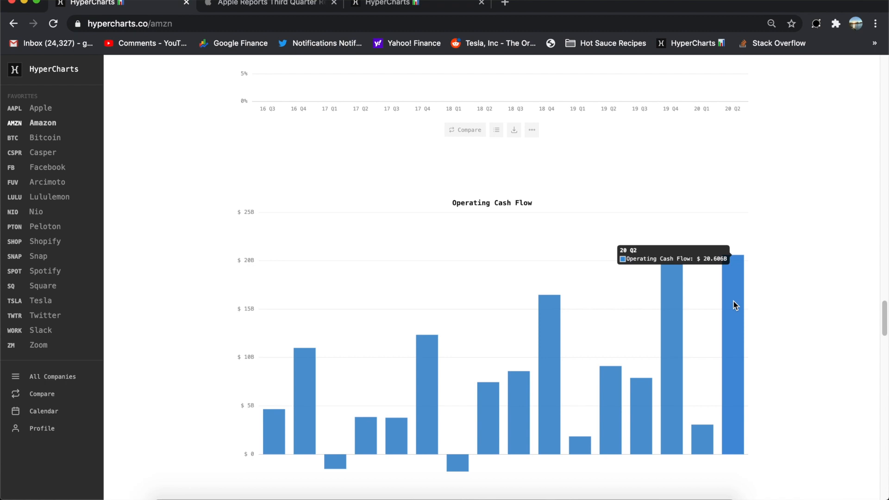
scroll("down", 3)
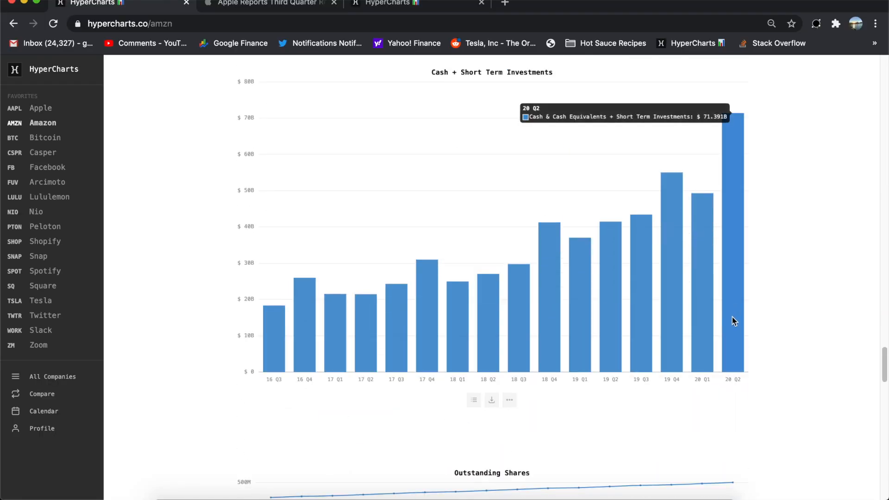
scroll("down", 3)
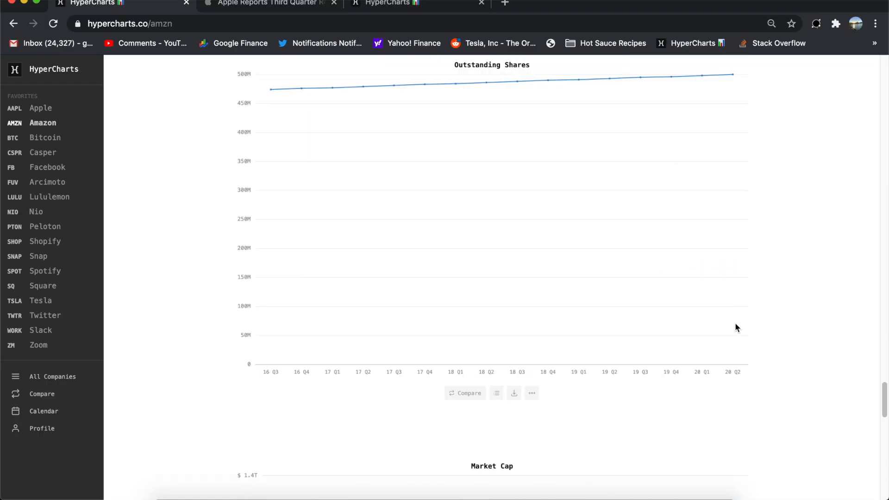
scroll("down", 3)
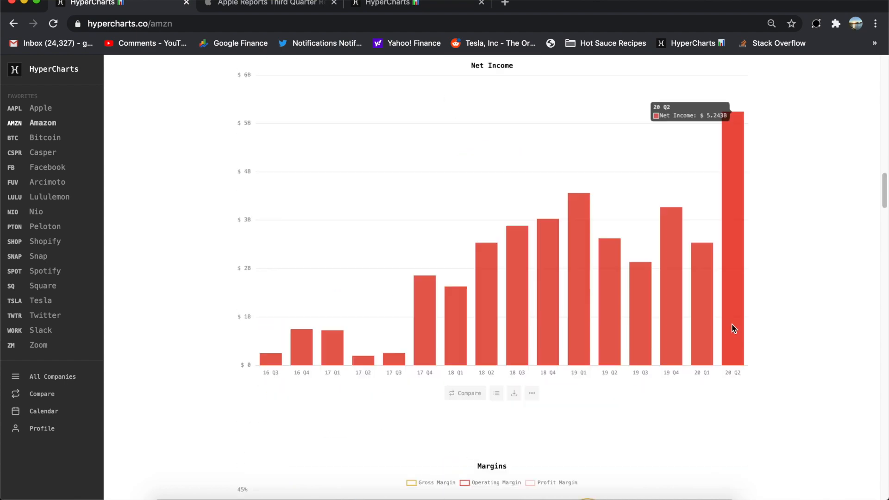
Go from Amazon's overview through Investor Relations to its 2020 quarterly results page
left_click(542, 114)
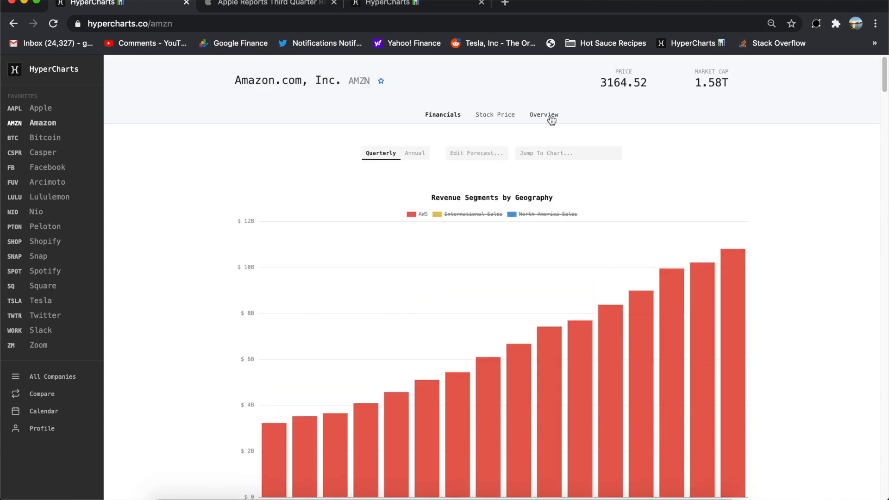
left_click(543, 114)
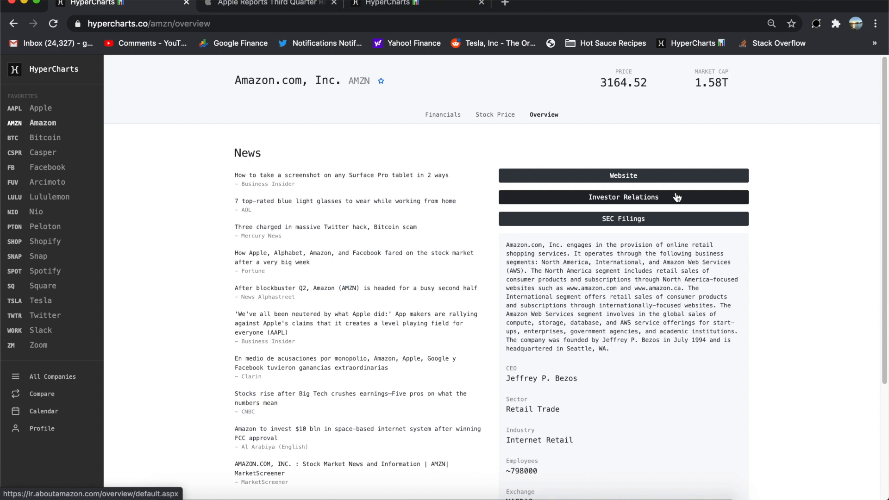
left_click(622, 196)
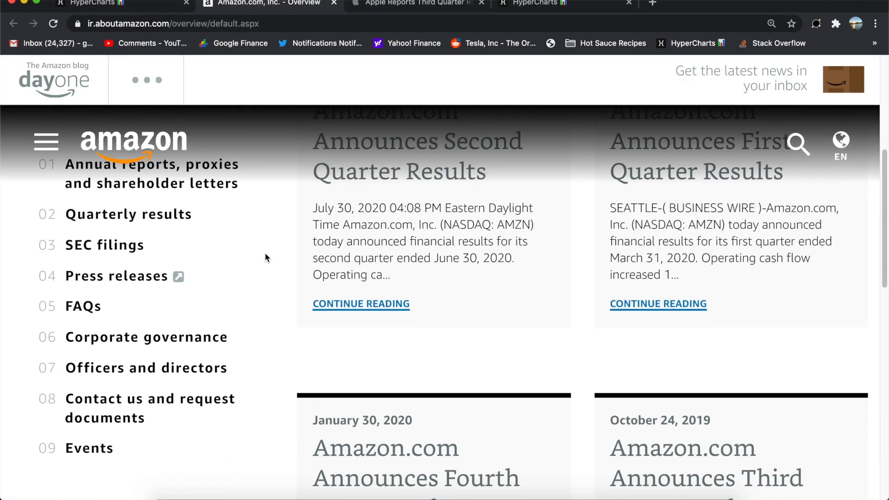
left_click(128, 214)
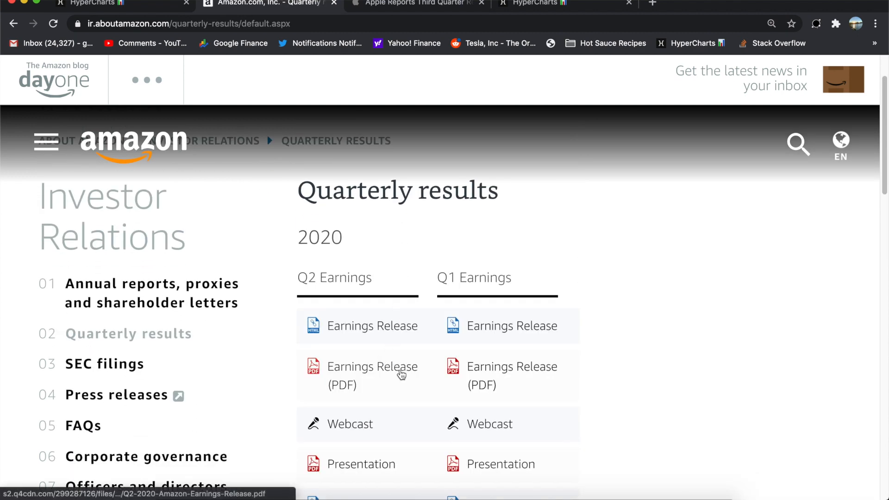
Open Amazon's Q2 2020 earnings release PDF
left_click(372, 376)
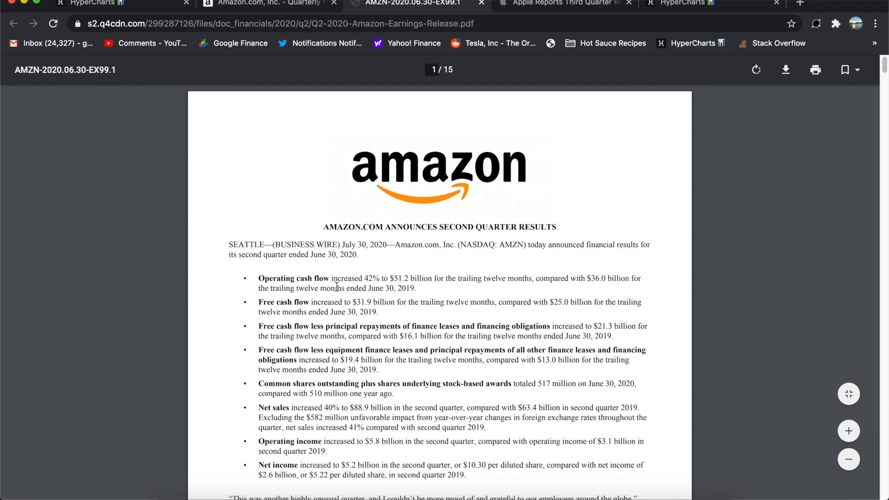
mouse_move(430, 289)
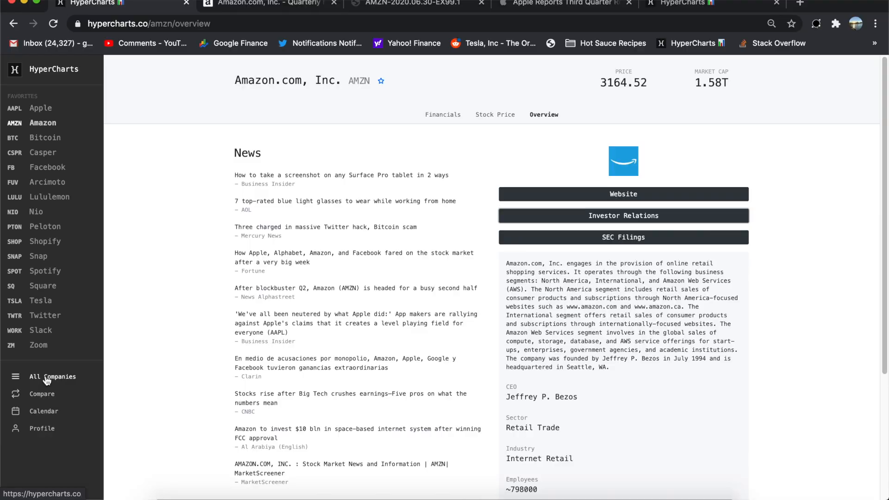
Pick Alphabet from All Companies and show its Financials charts
left_click(52, 376)
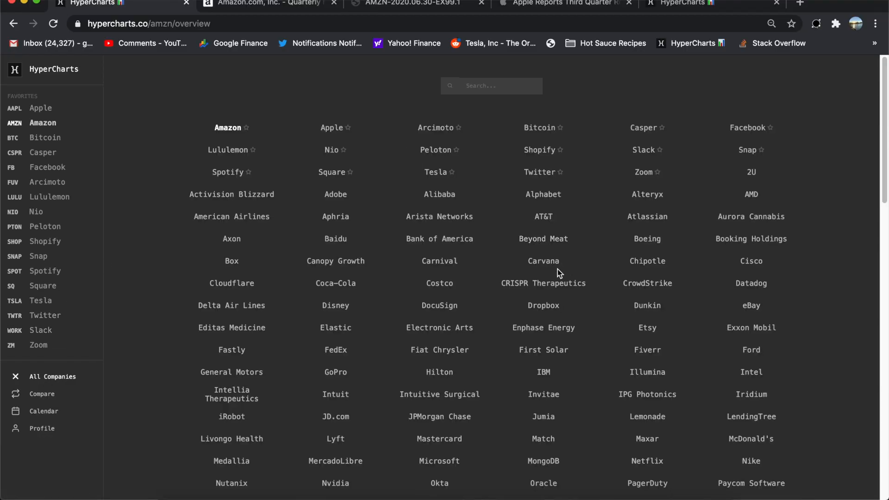
mouse_move(506, 208)
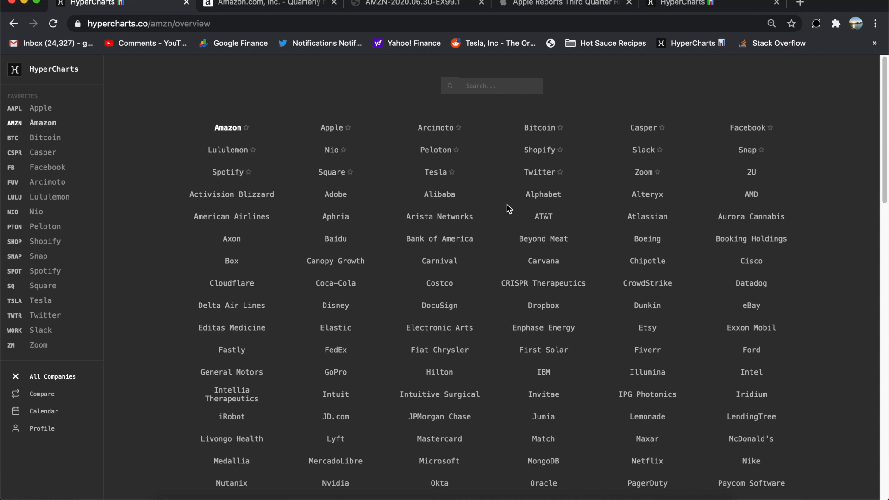
mouse_move(243, 200)
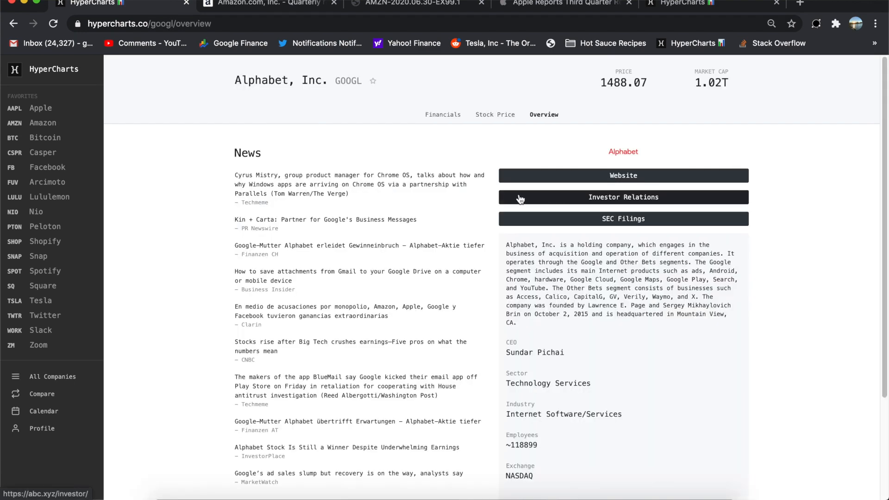
left_click(443, 115)
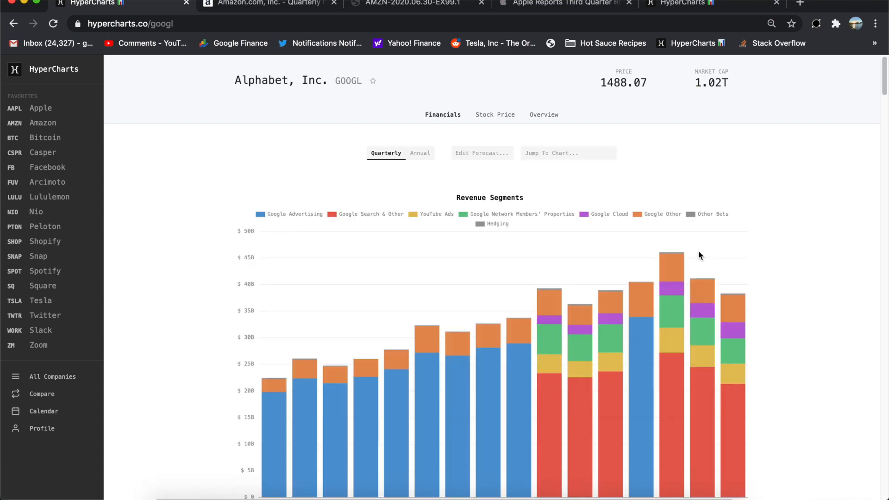
mouse_move(763, 225)
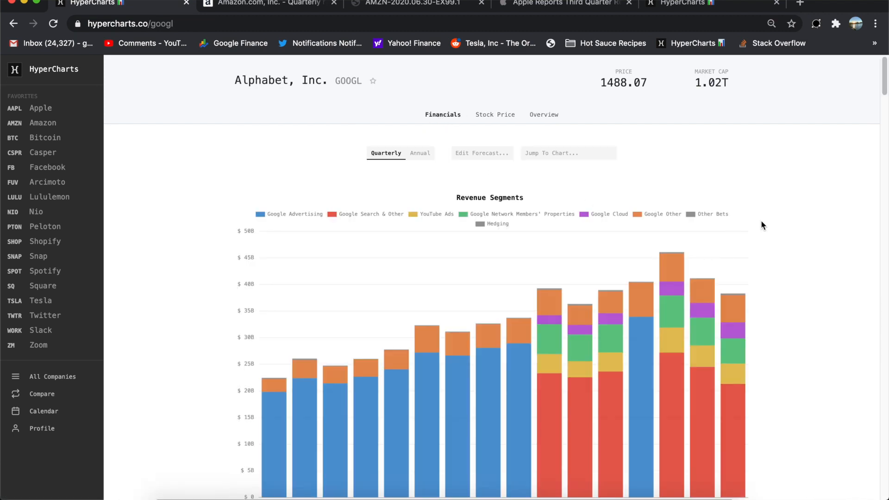
Scroll to Revenue Segments, hide Google Cloud and show YouTube Ads alone
scroll("down", 3)
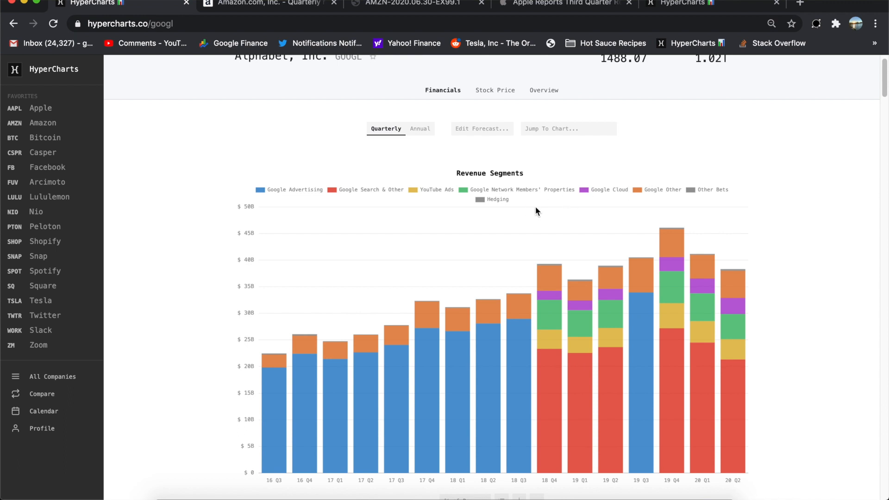
scroll("down", 3)
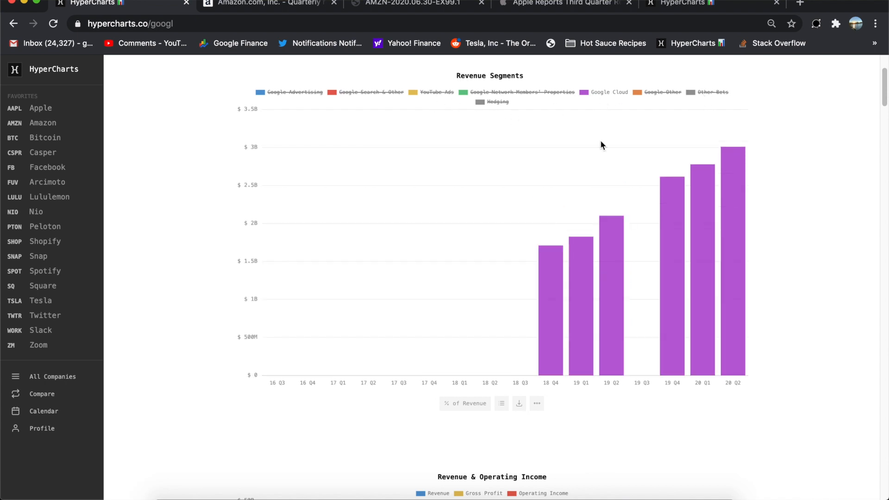
mouse_move(731, 189)
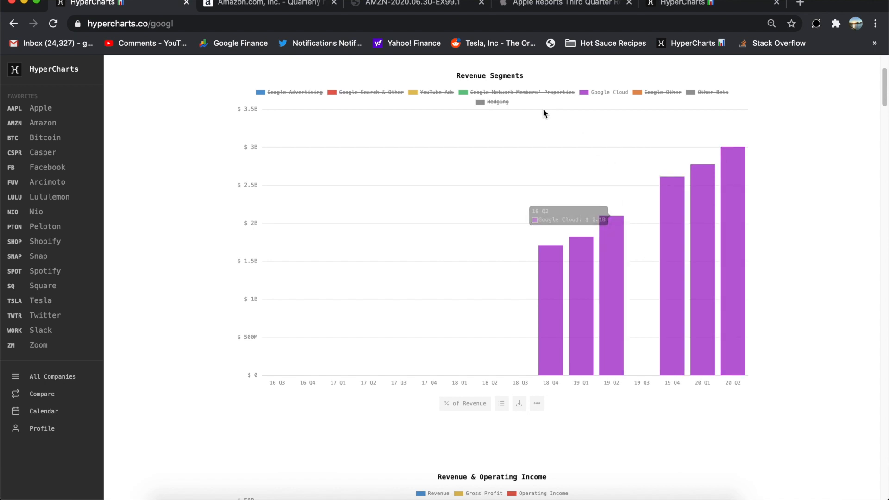
left_click(608, 92)
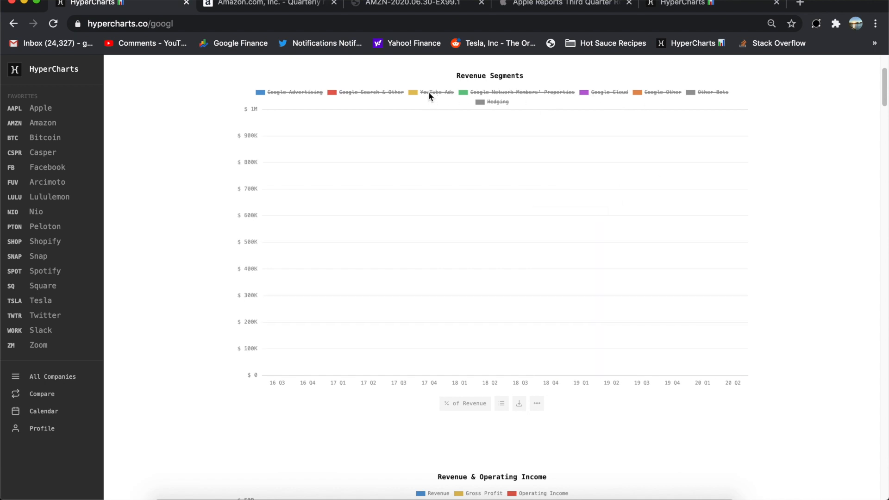
left_click(437, 92)
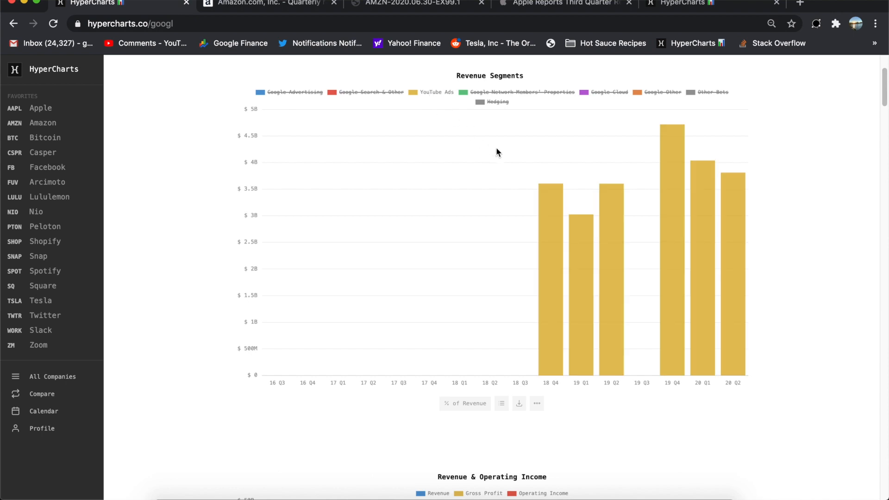
mouse_move(736, 211)
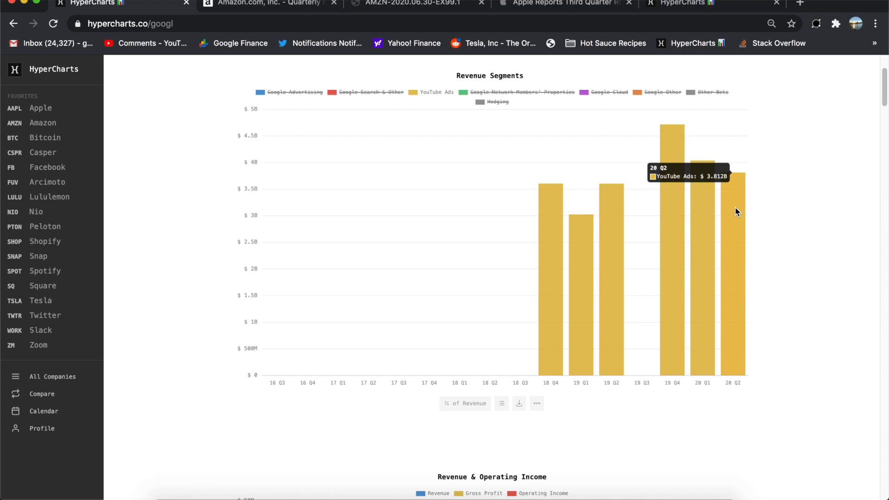
Scroll through Alphabet's Growth and cash charts, then scroll back up
scroll("down", 3)
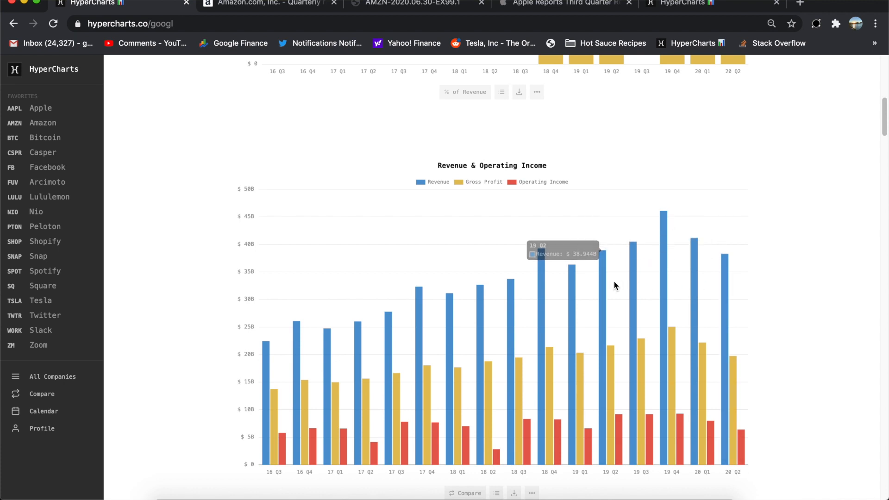
mouse_move(755, 447)
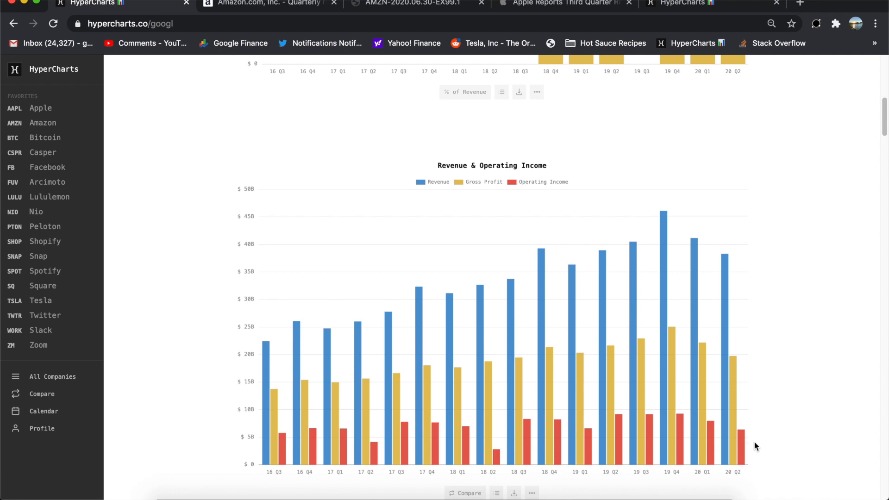
mouse_move(634, 437)
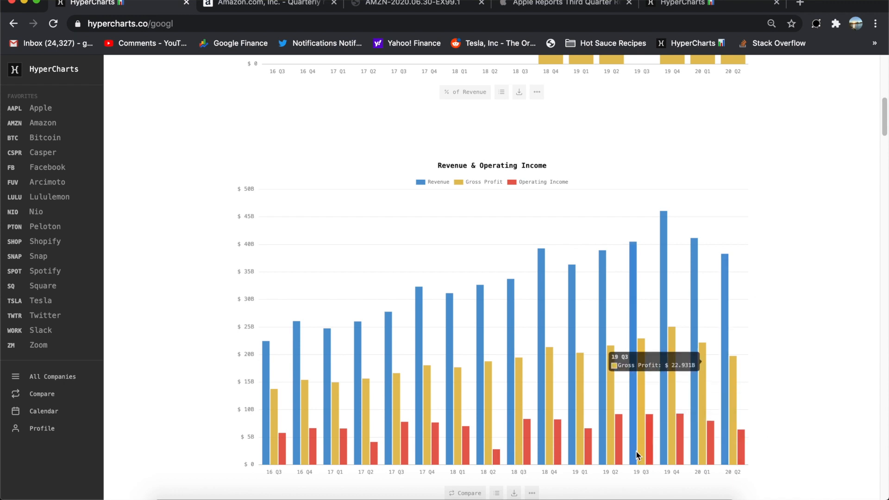
scroll("down", 3)
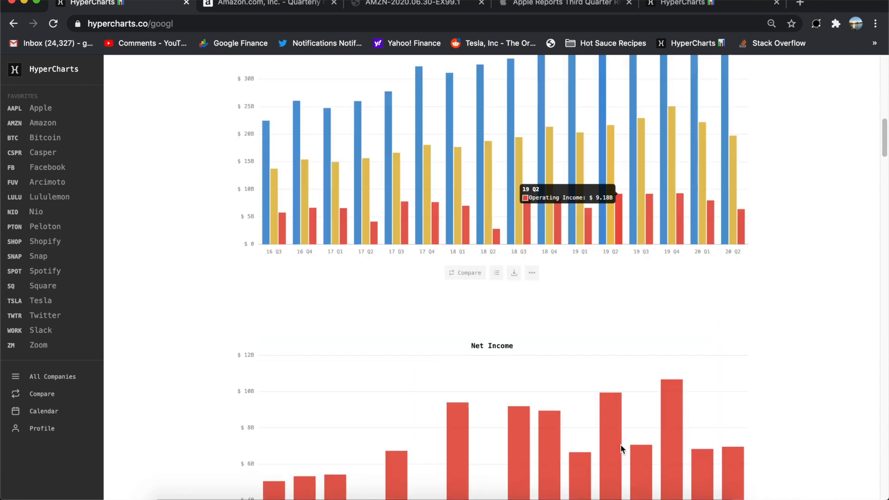
scroll("down", 3)
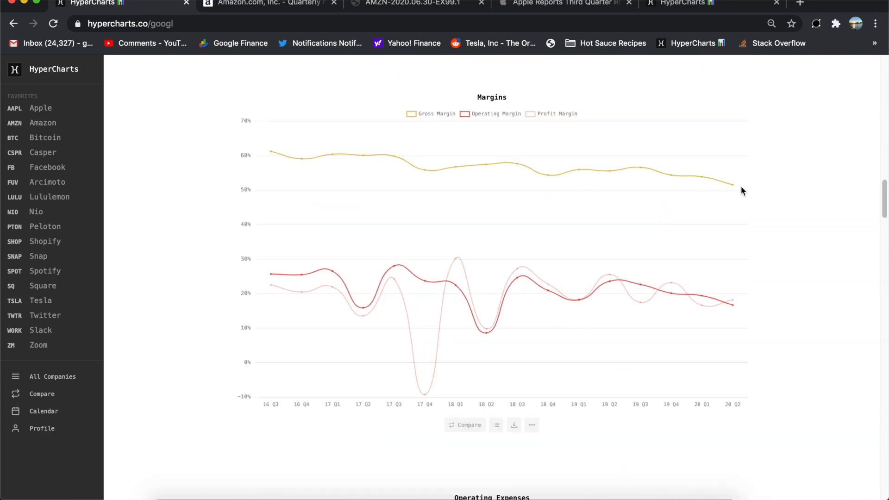
mouse_move(733, 187)
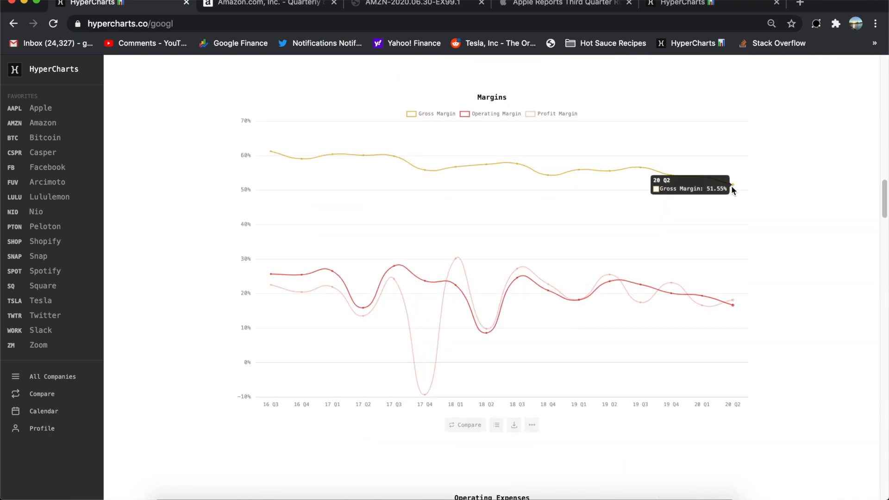
scroll("down", 3)
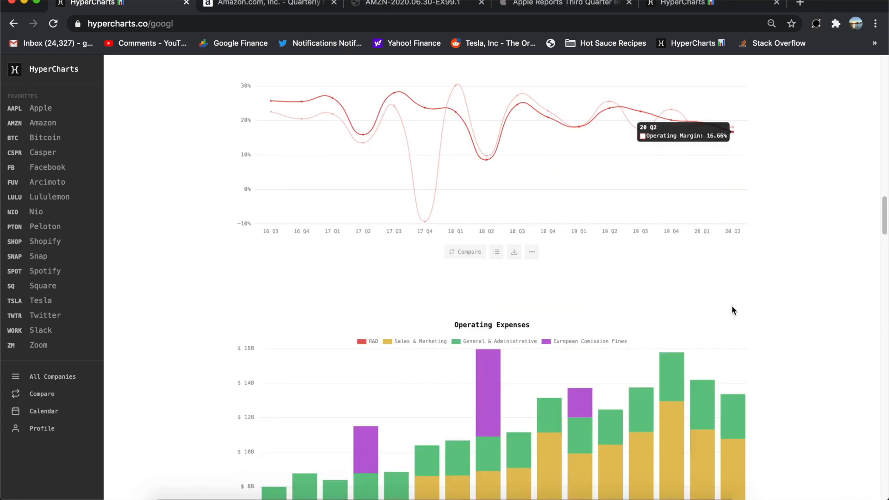
scroll("down", 3)
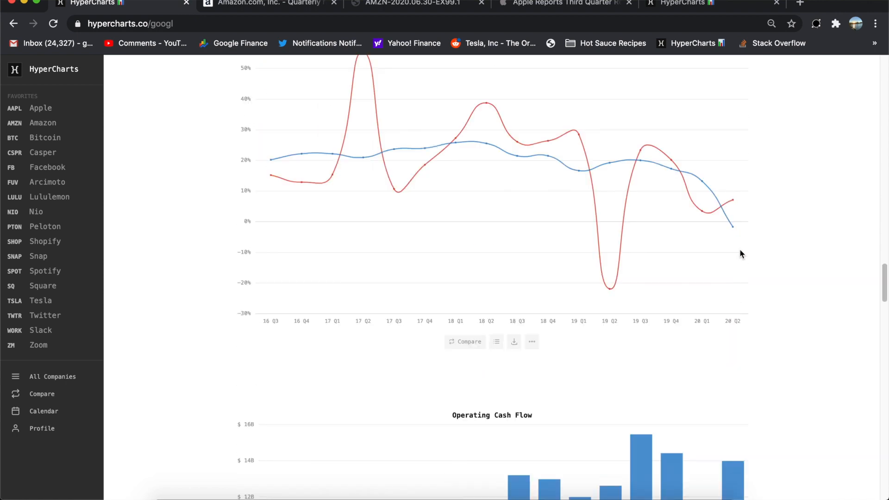
scroll("down", 3)
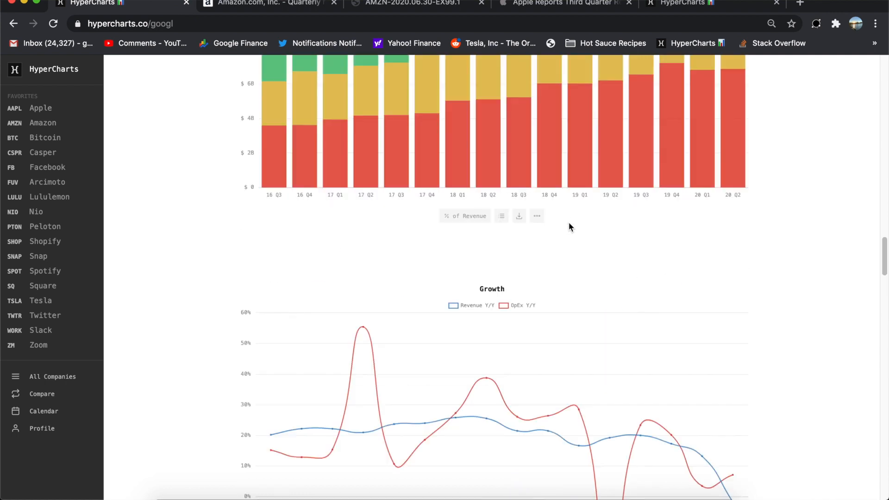
scroll("down", 3)
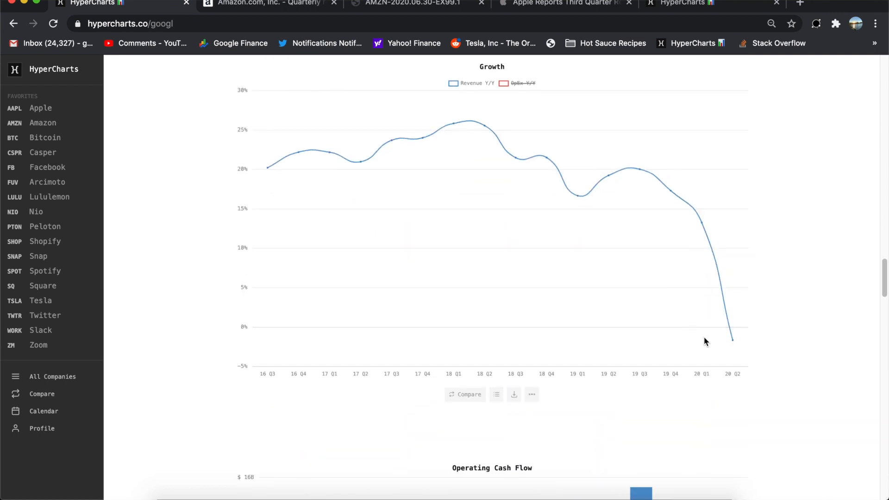
mouse_move(733, 339)
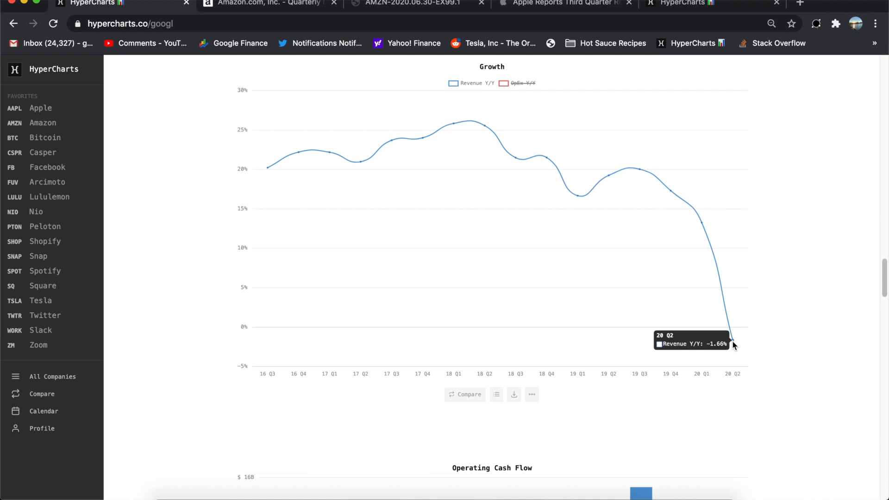
scroll("down", 3)
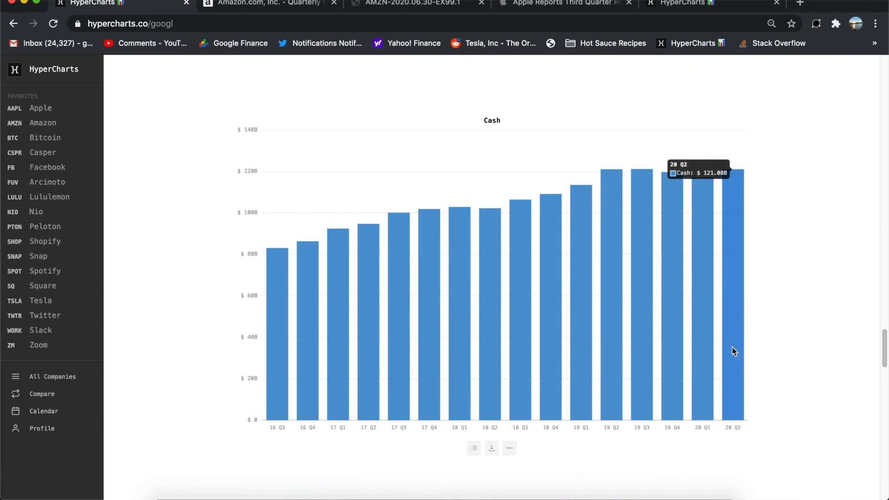
scroll("down", 3)
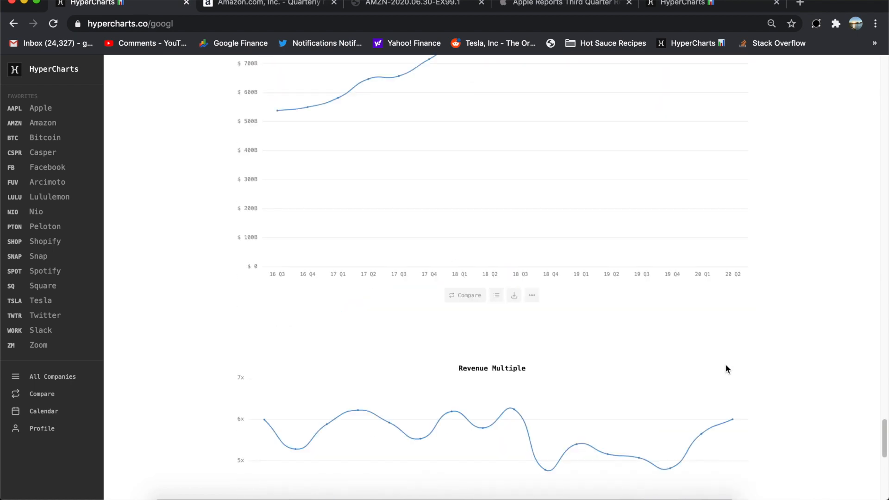
scroll("up", 3)
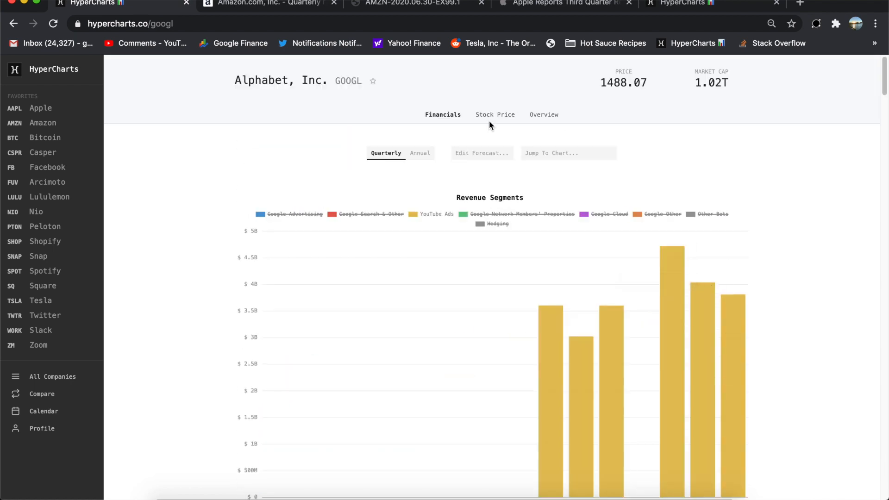
Switch to the Stock Price view
left_click(495, 114)
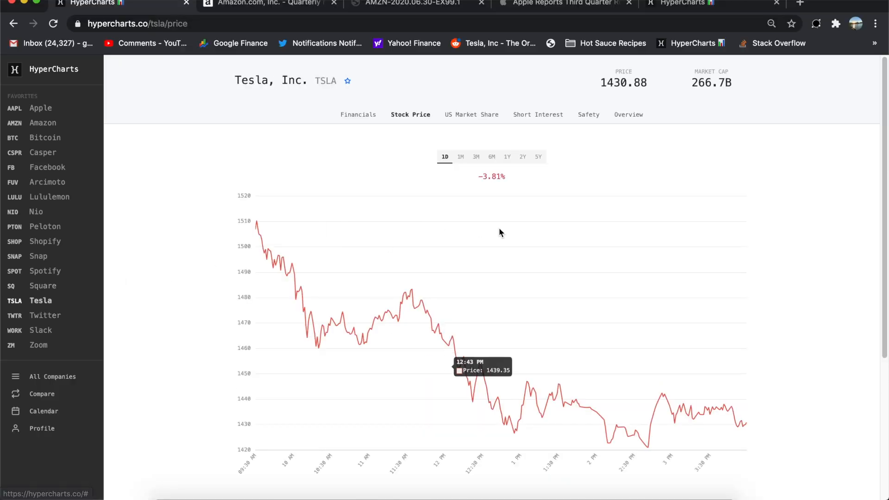
Return to Tesla's Financials tab
left_click(358, 114)
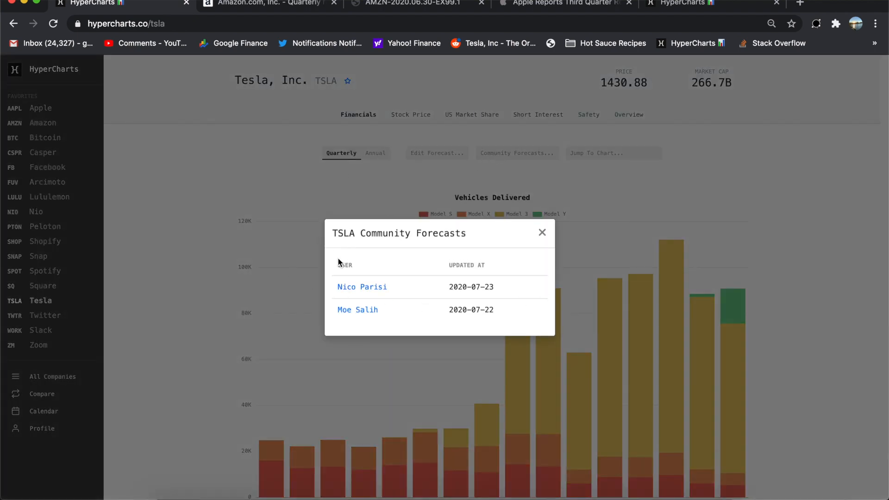
mouse_move(395, 277)
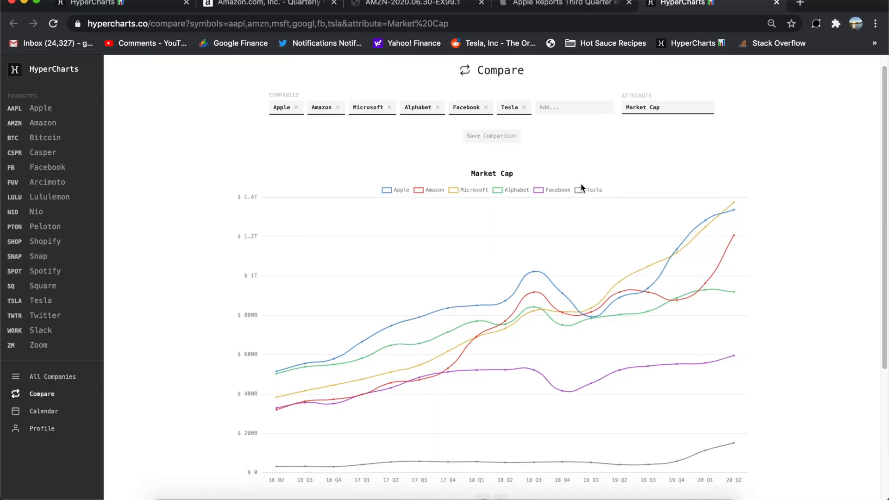
scroll("down", 3)
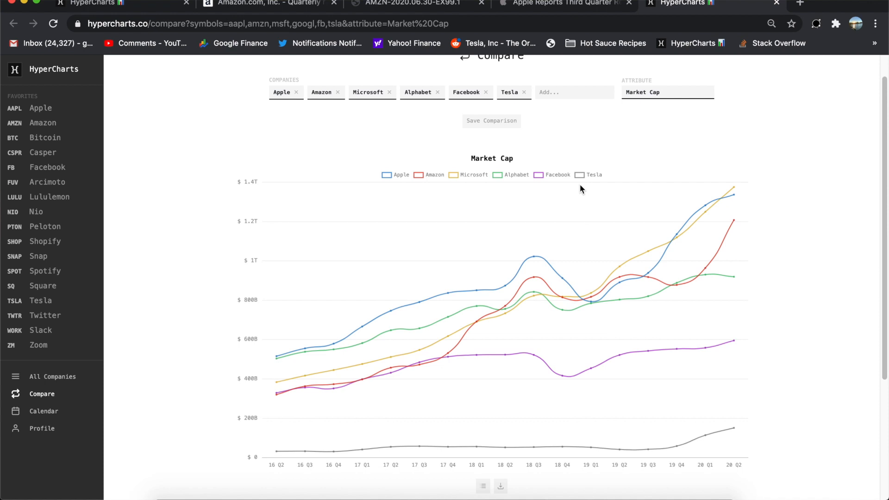
mouse_move(326, 441)
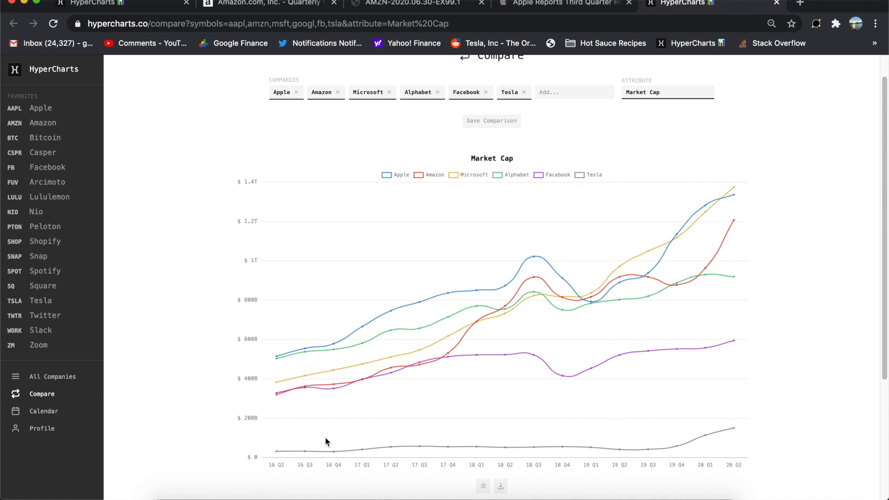
mouse_move(401, 354)
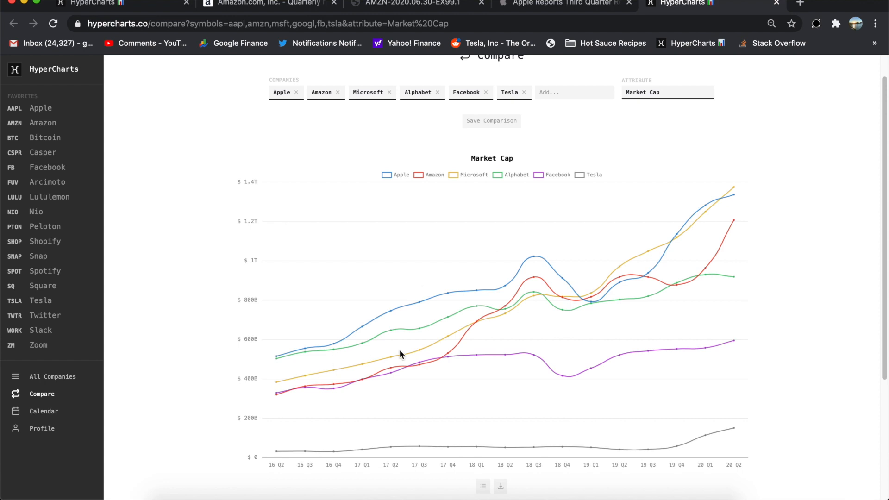
mouse_move(485, 333)
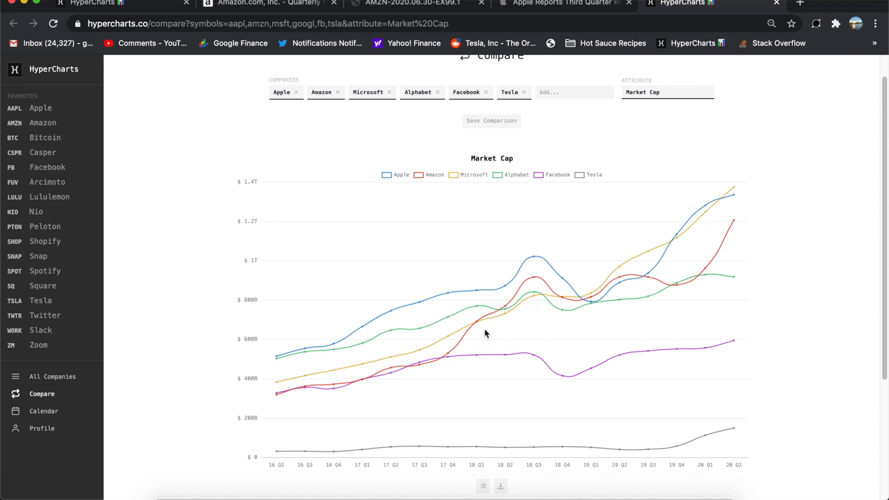
mouse_move(542, 270)
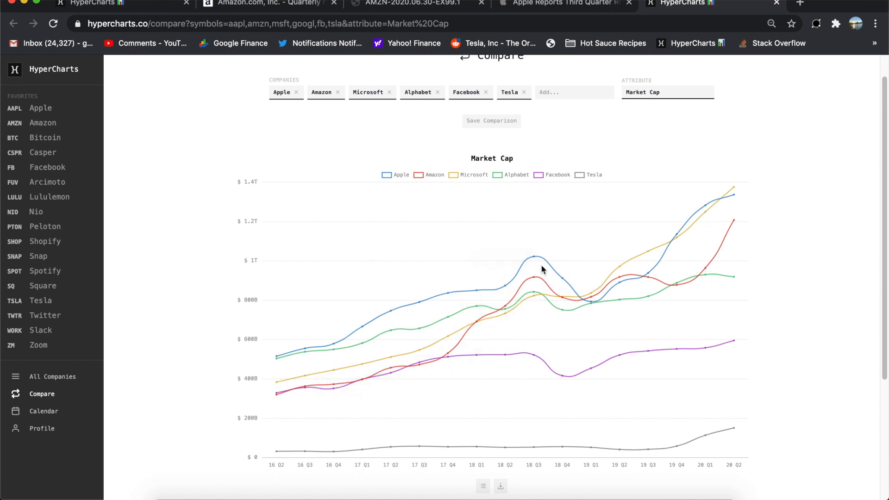
mouse_move(758, 161)
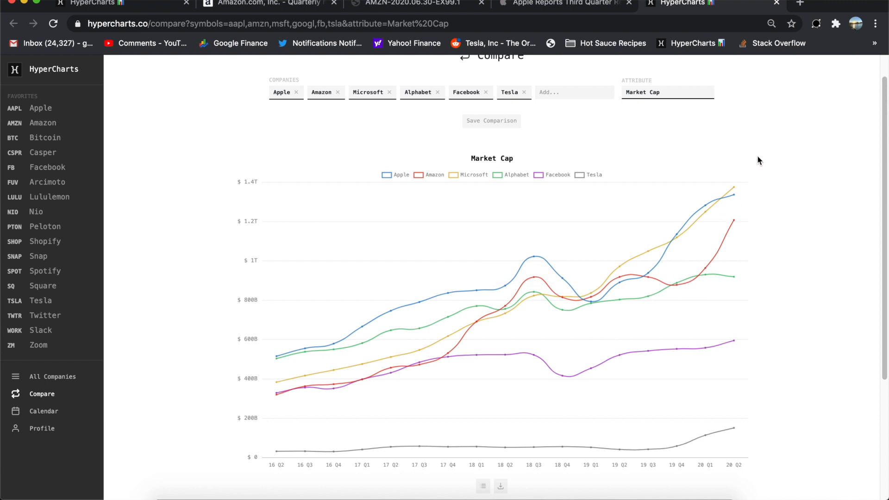
mouse_move(816, 255)
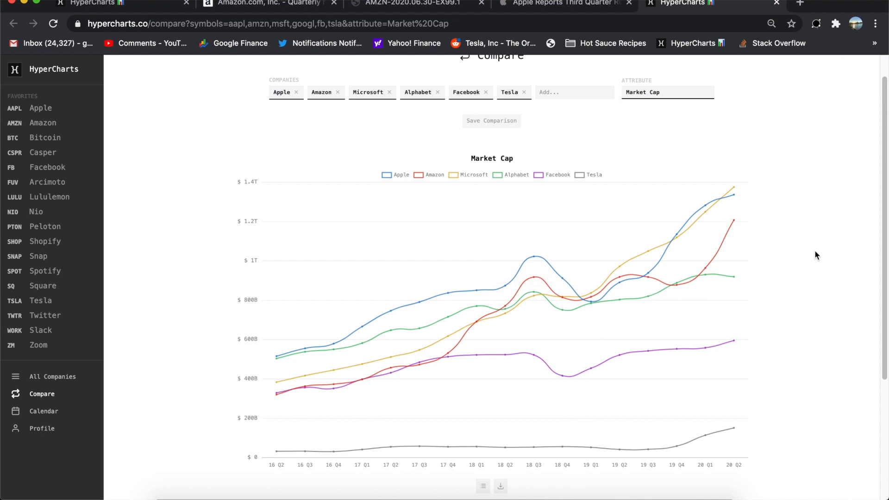
mouse_move(733, 436)
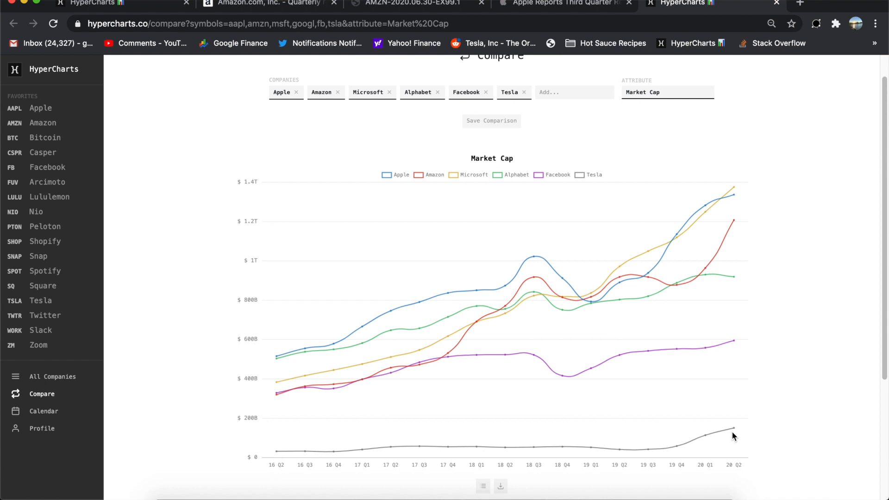
mouse_move(734, 429)
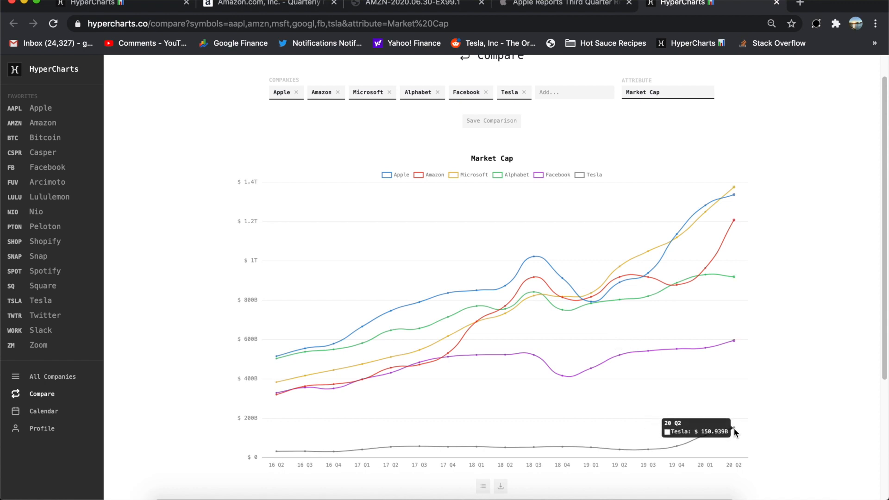
mouse_move(786, 226)
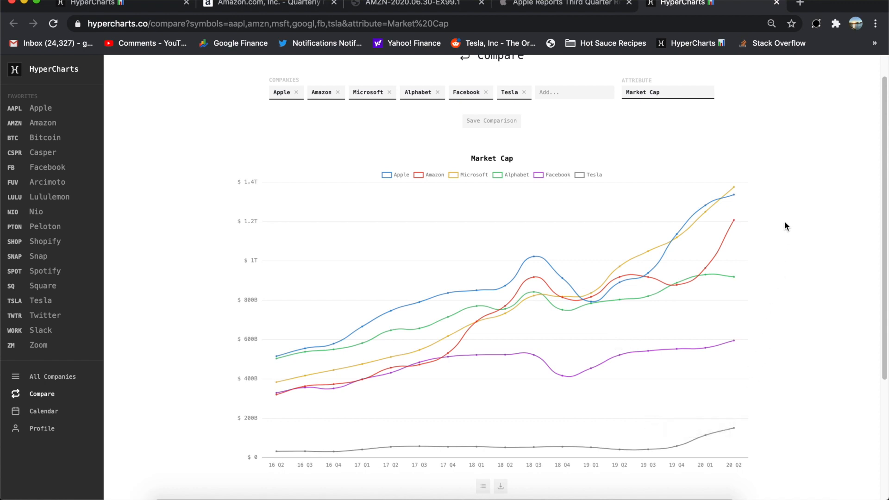